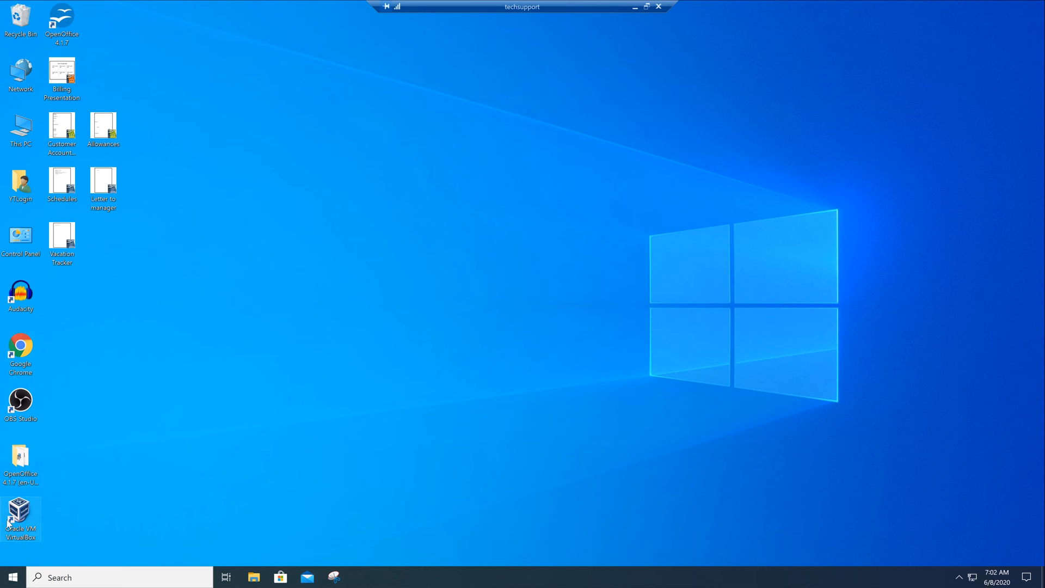
pyautogui.moveTo(340, 385)
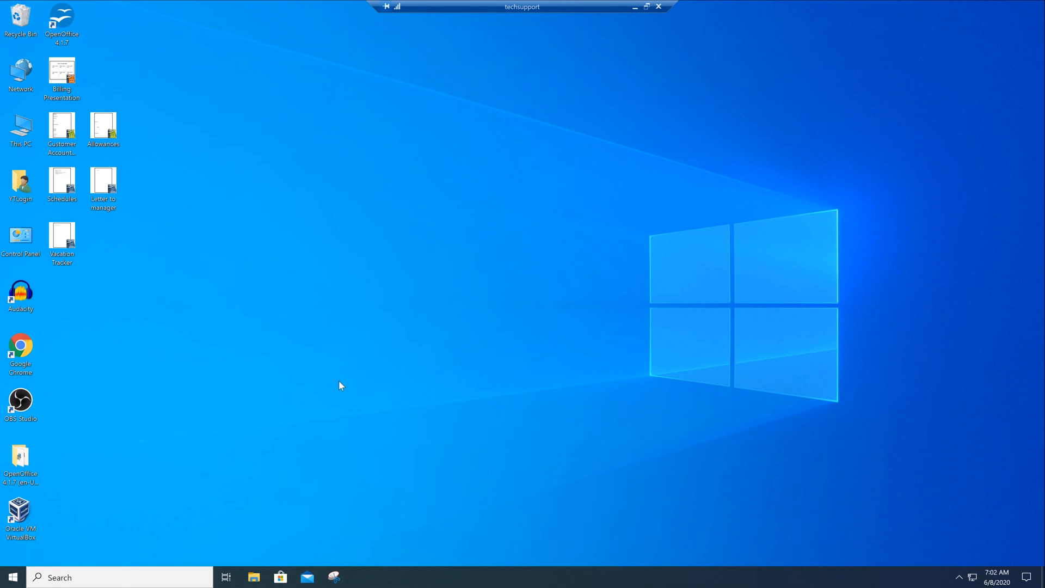
pyautogui.moveTo(345, 391)
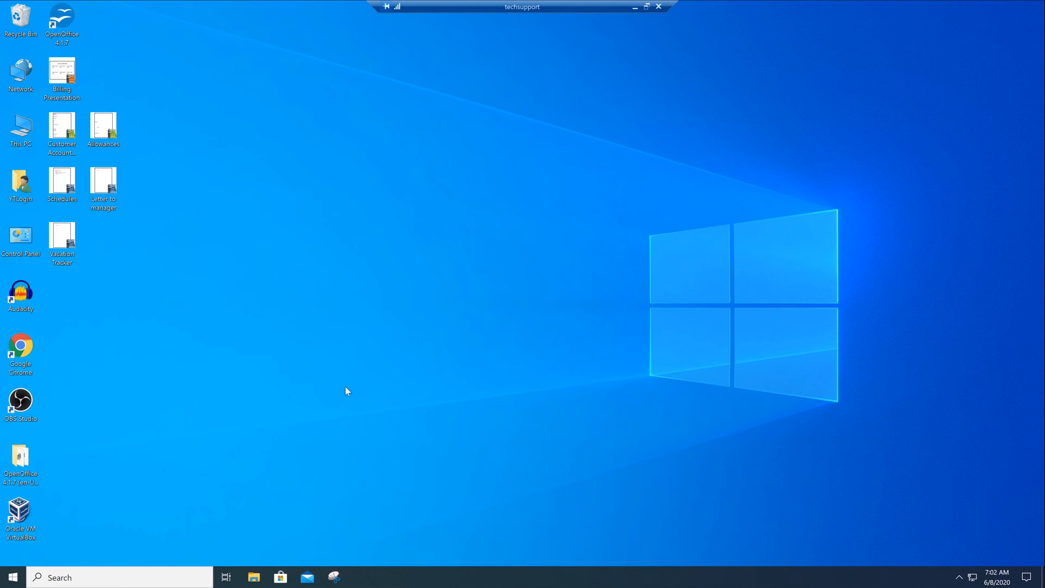
pyautogui.moveTo(287, 414)
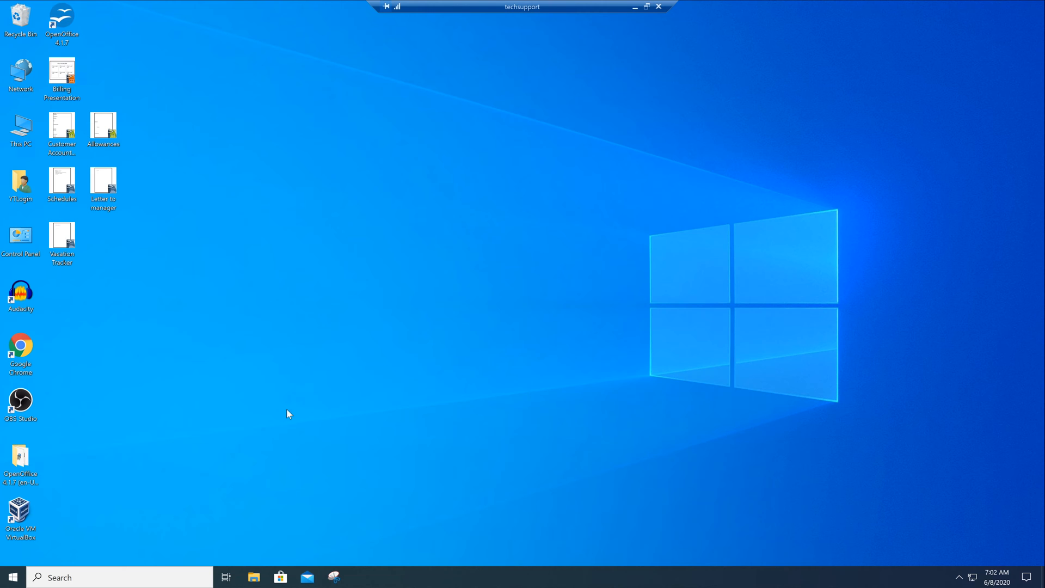
pyautogui.moveTo(10, 577)
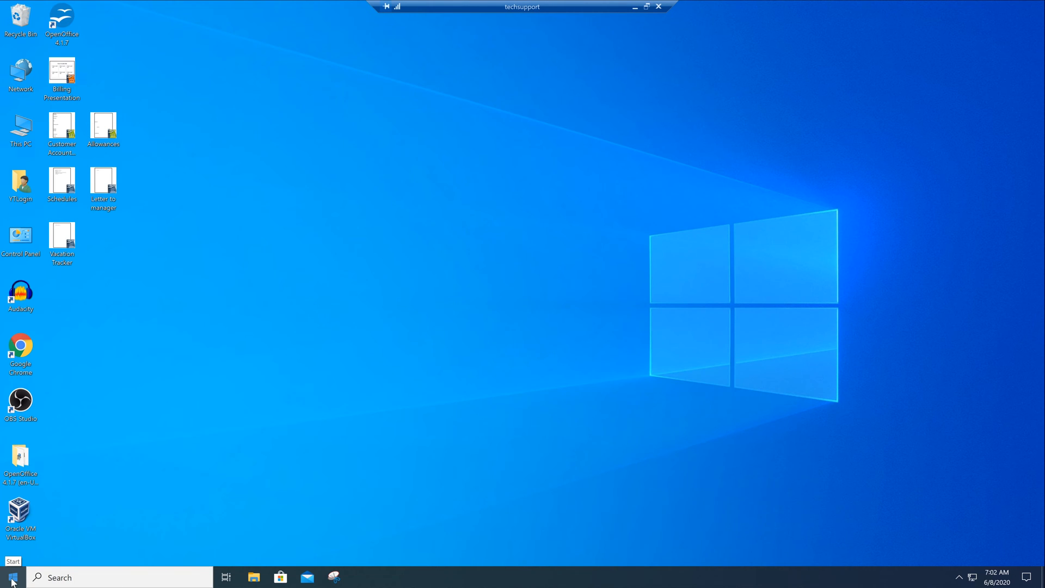
# Step: Reach the Windows Update page via Start, Settings and Update & Security
pyautogui.click(657, 6)
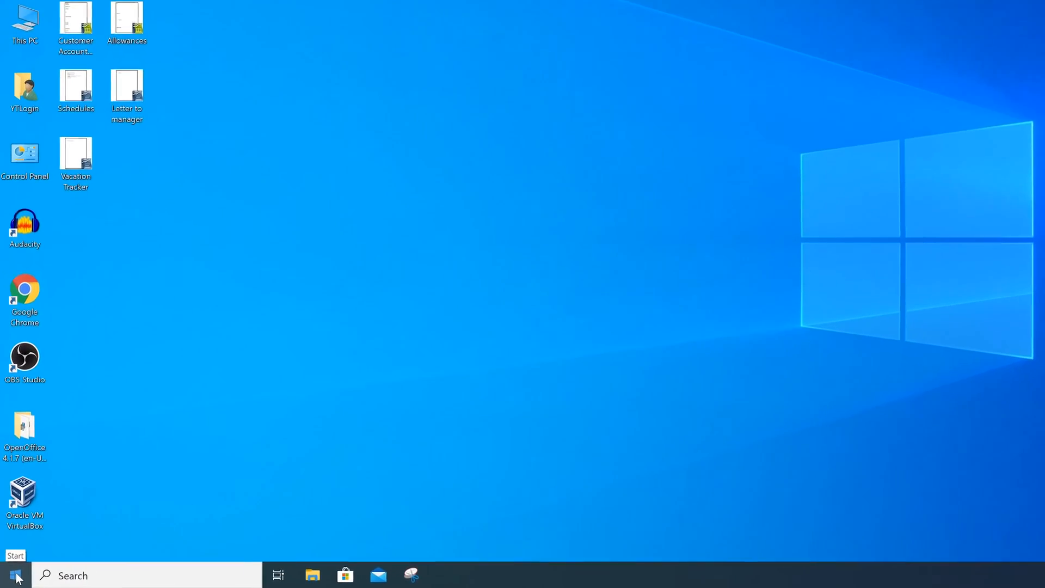
pyautogui.click(17, 574)
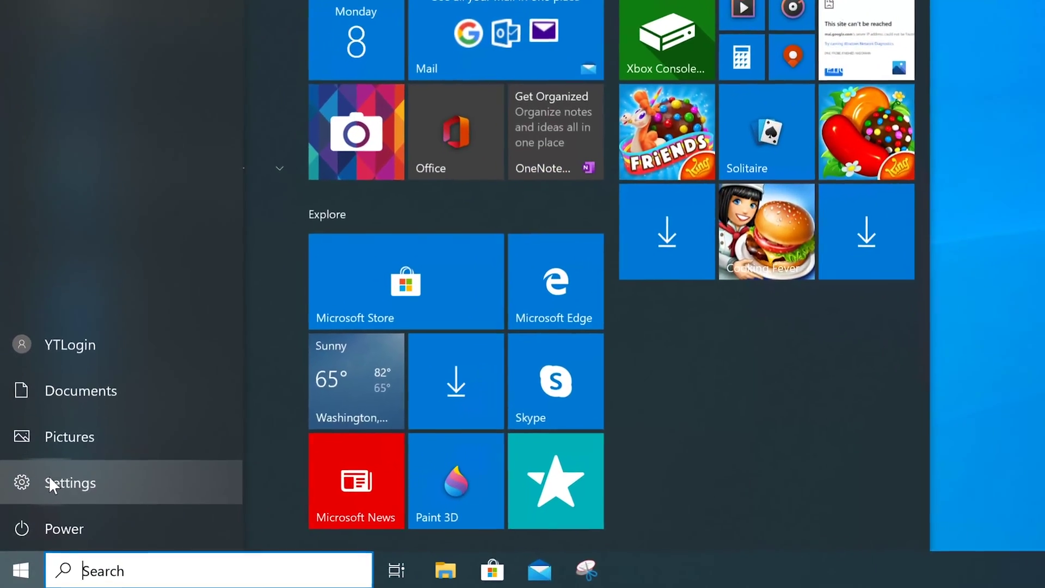
pyautogui.click(70, 482)
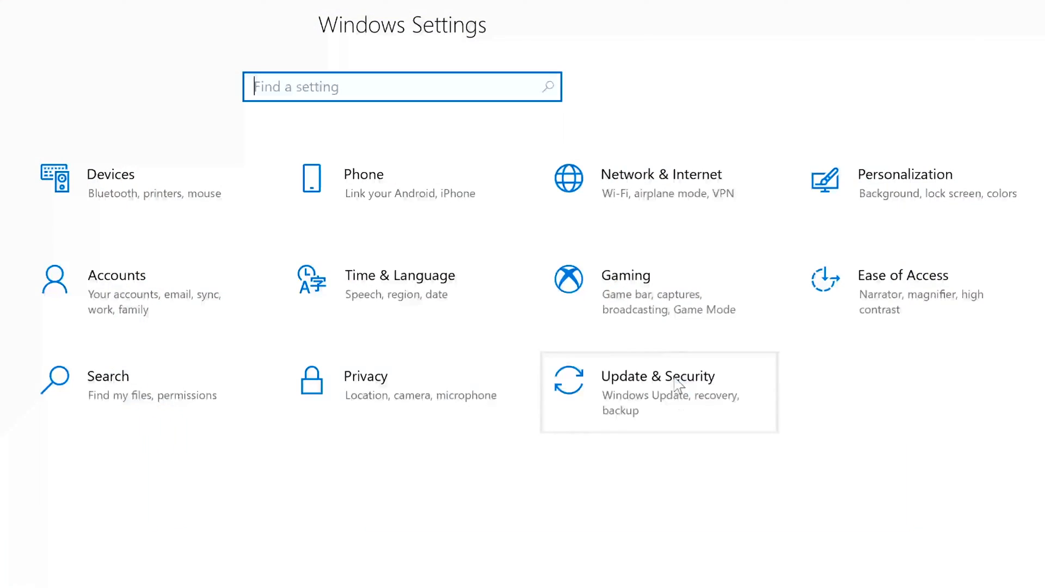
pyautogui.moveTo(669, 405)
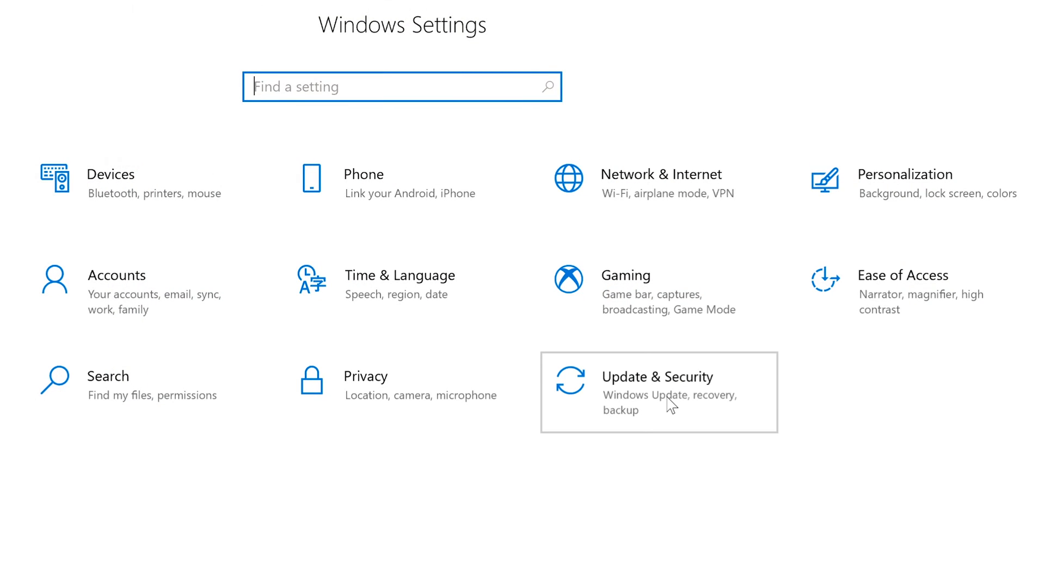
pyautogui.click(658, 390)
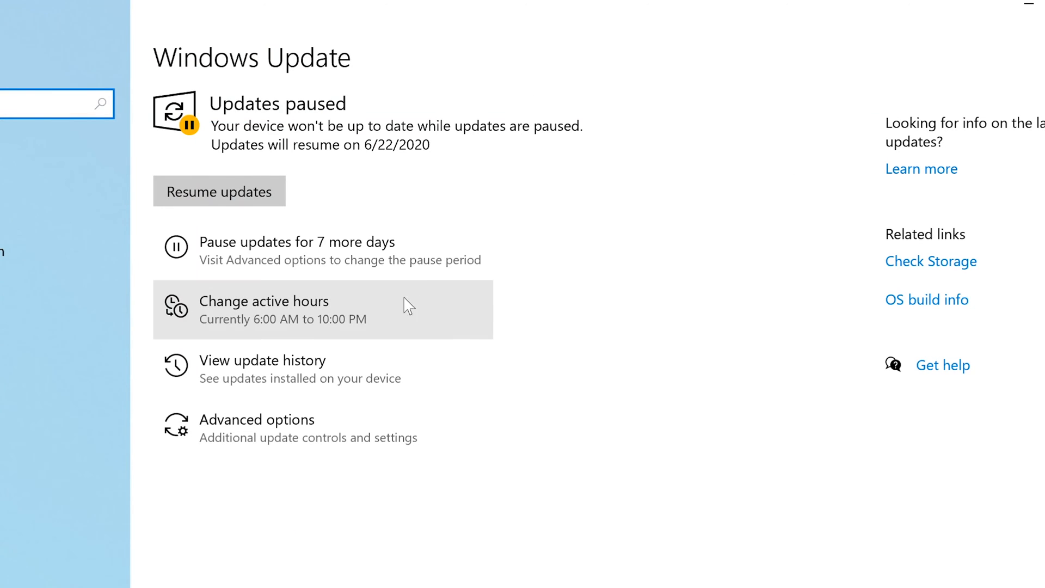
pyautogui.moveTo(452, 242)
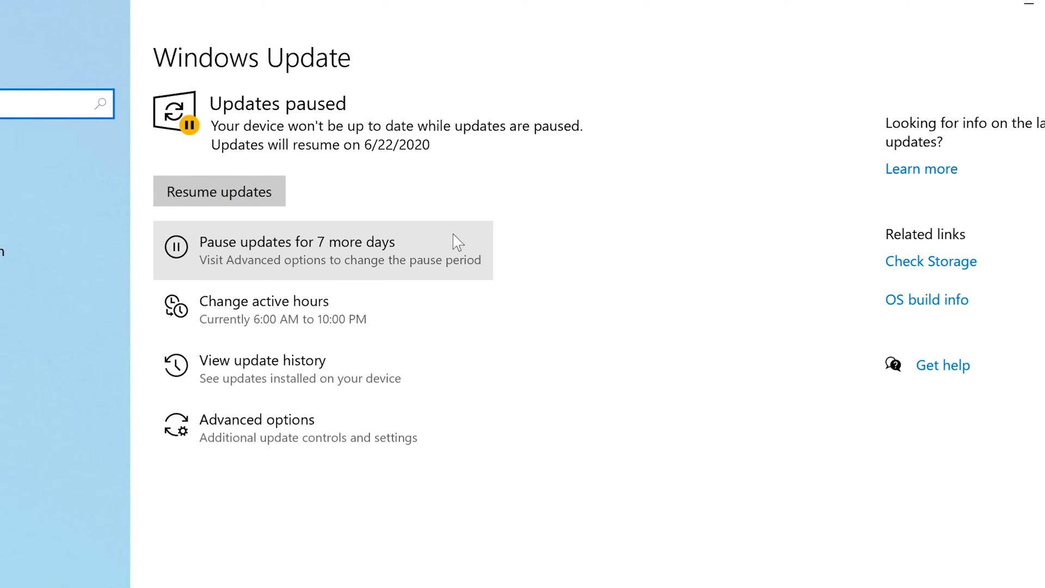
pyautogui.moveTo(453, 268)
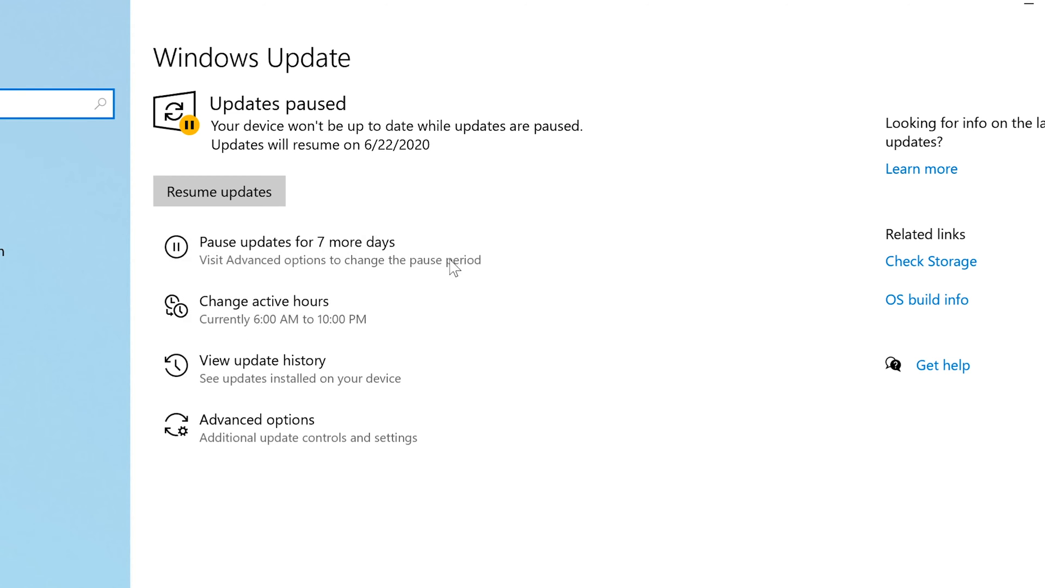
pyautogui.moveTo(376, 260)
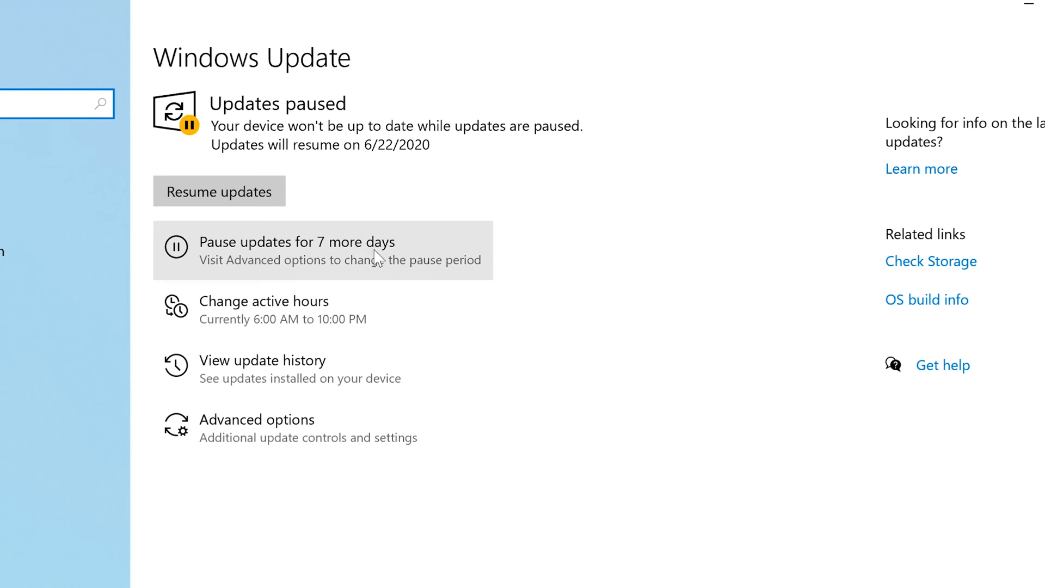
pyautogui.moveTo(219, 192)
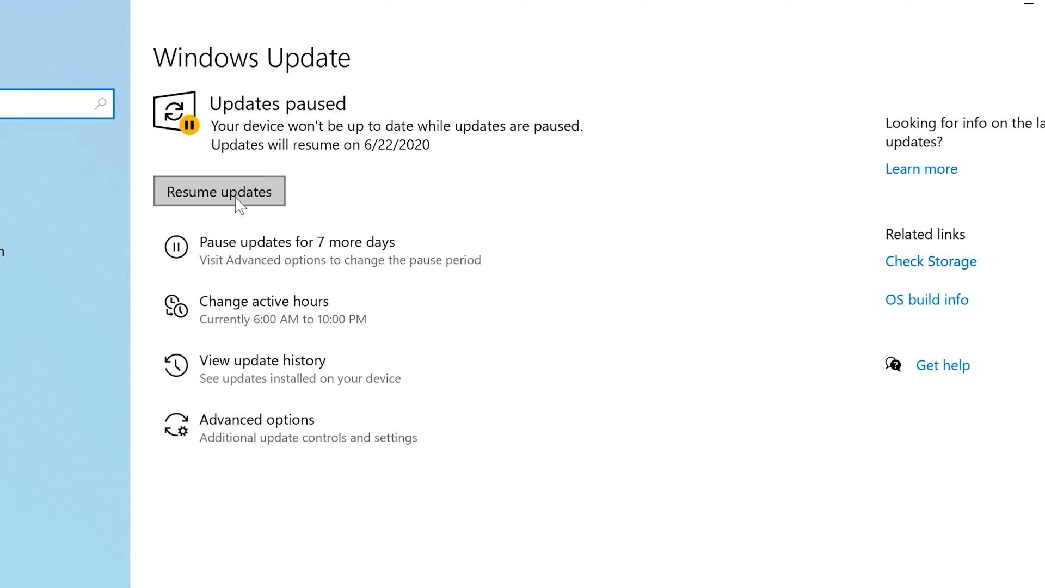
pyautogui.moveTo(230, 201)
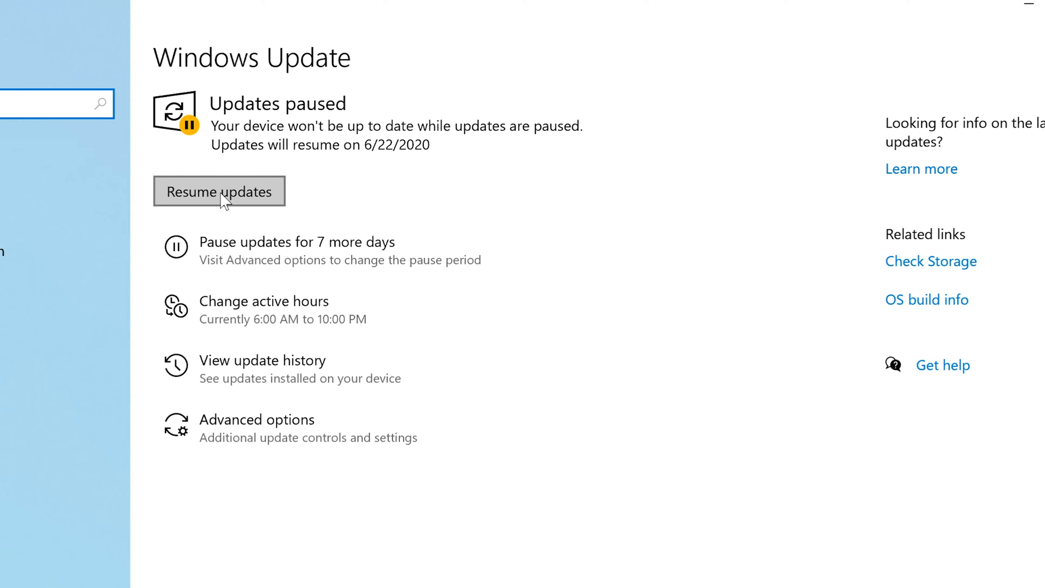
# Step: Resume the paused updates so Windows Update starts checking and installing
pyautogui.click(219, 192)
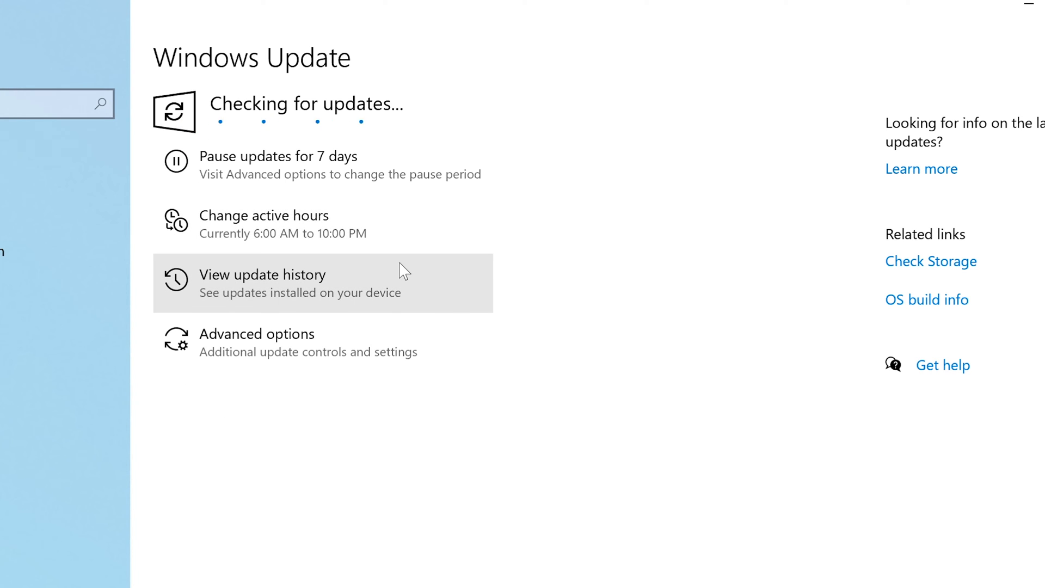
pyautogui.moveTo(608, 271)
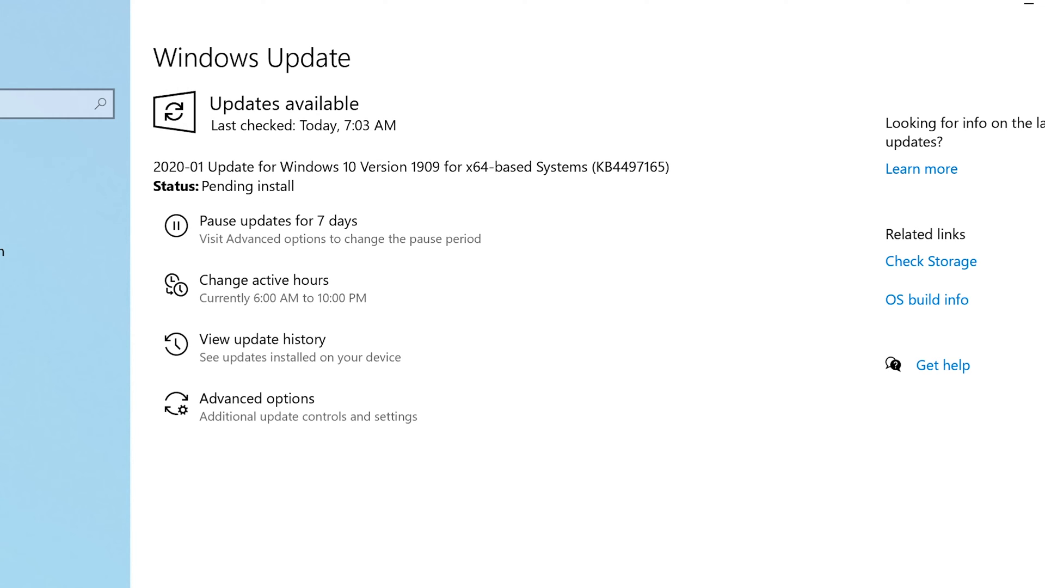
pyautogui.moveTo(173, 112)
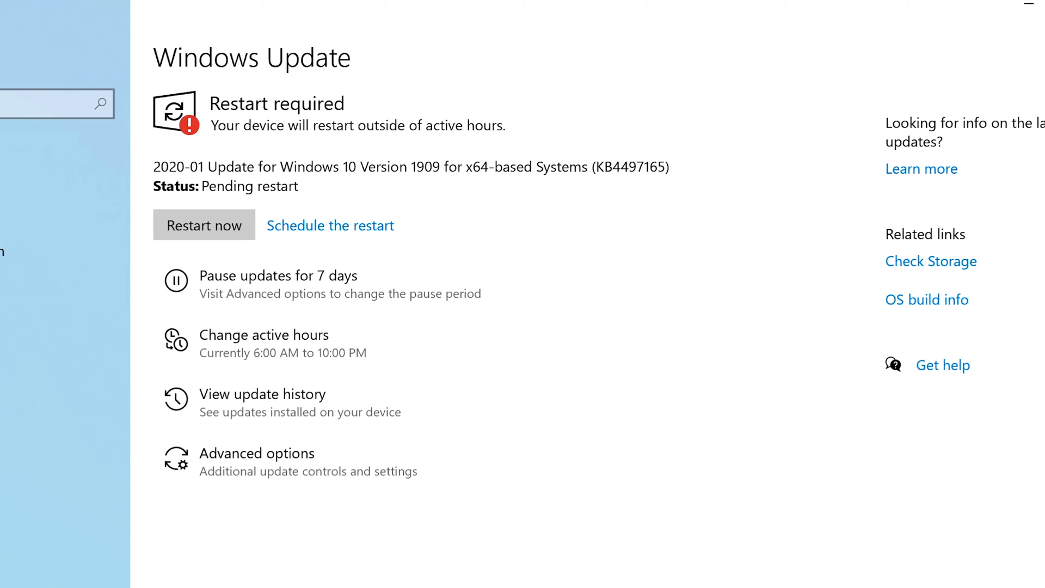
# Step: Leave the KB4497165 restart pending and bring up the taskbar search panel
pyautogui.doubleClick(619, 167)
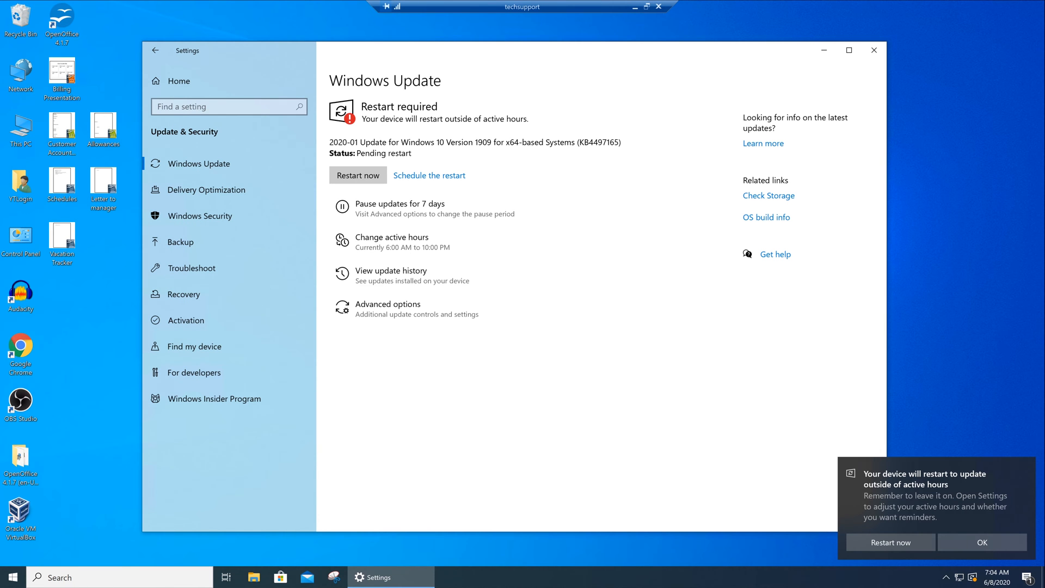
pyautogui.moveTo(434, 138)
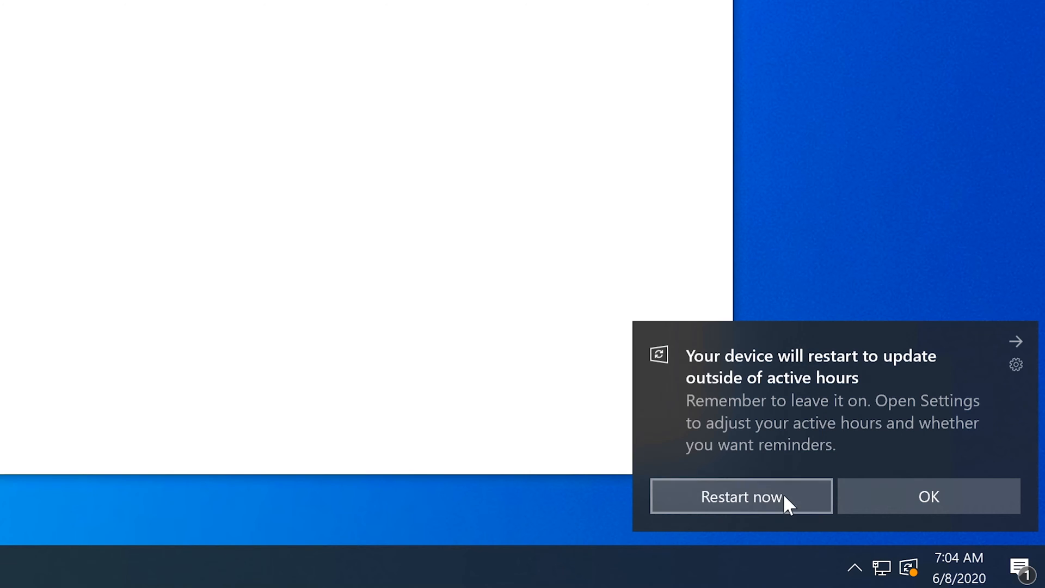
pyautogui.click(1015, 341)
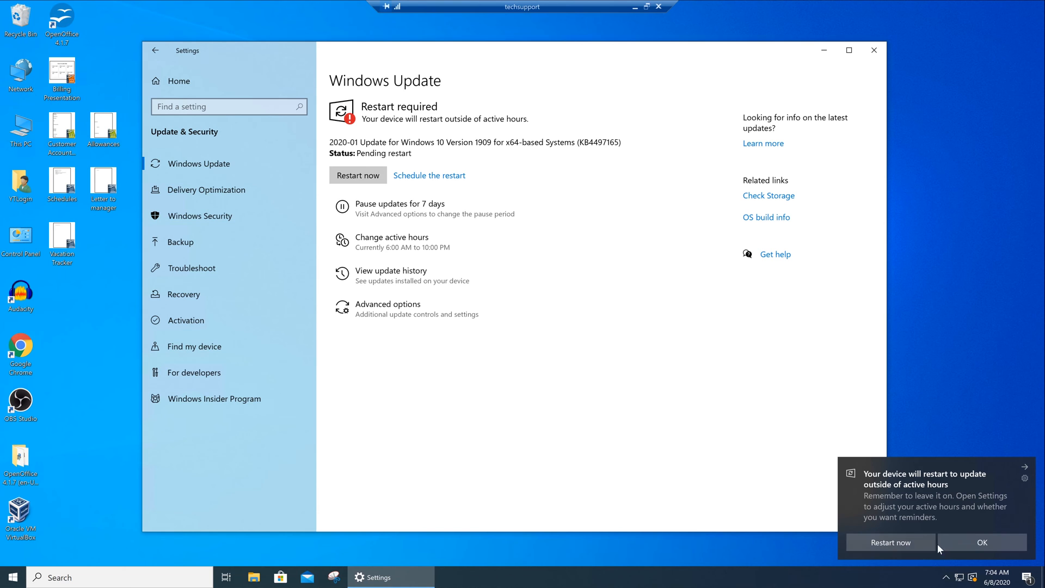
pyautogui.moveTo(388, 200)
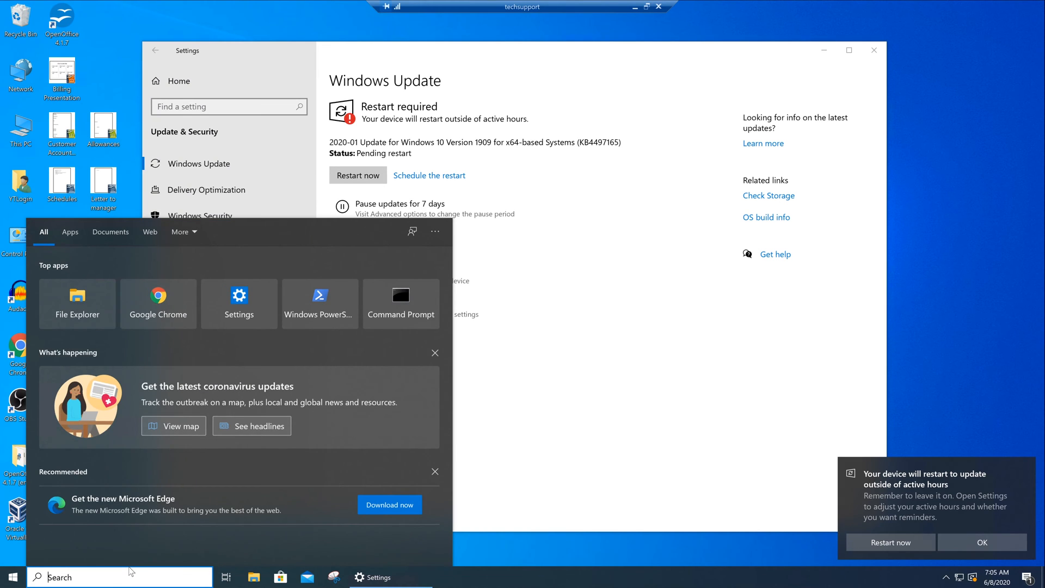
# Step: Check About Windows reports version 1909, build 18363.836, then close the dialog
pyautogui.write('windows PowerShell')
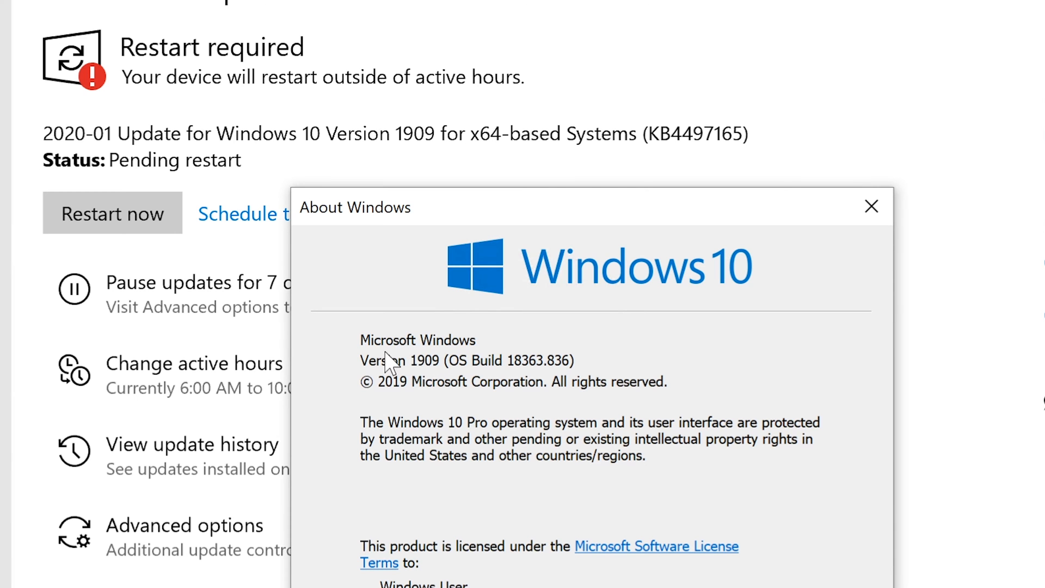
pyautogui.moveTo(518, 448)
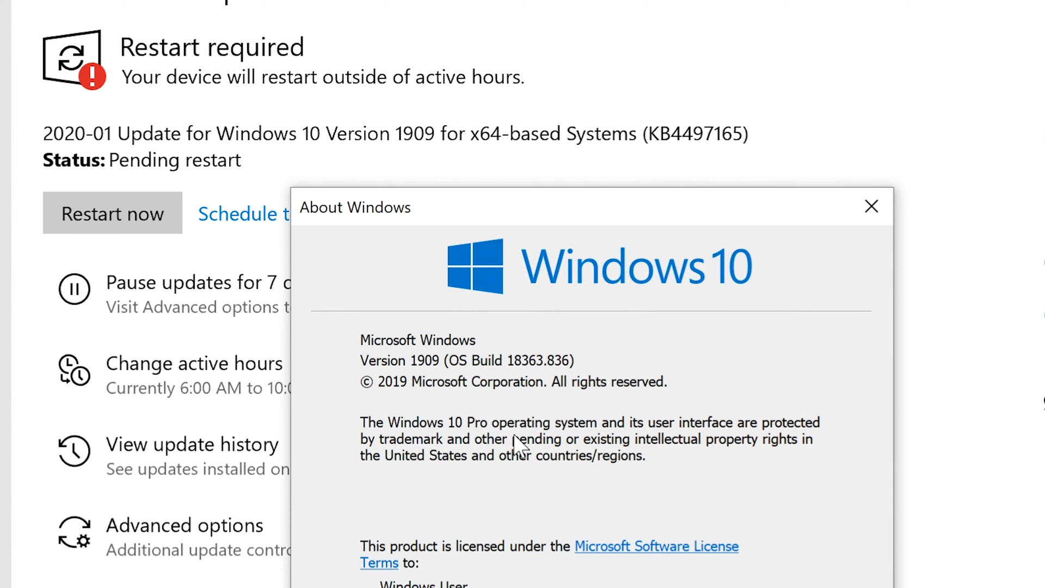
pyautogui.moveTo(521, 446)
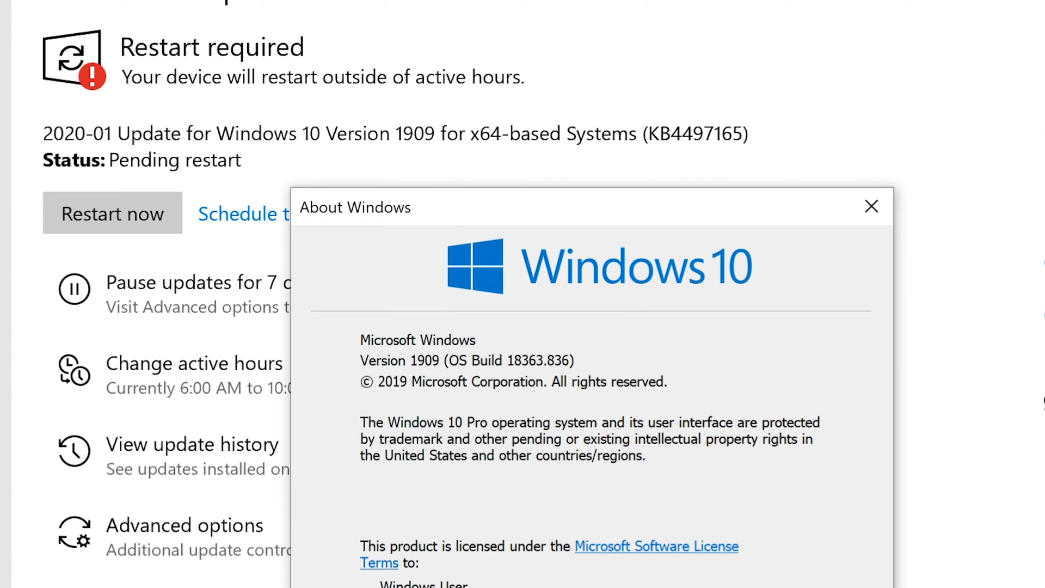
pyautogui.moveTo(733, 373)
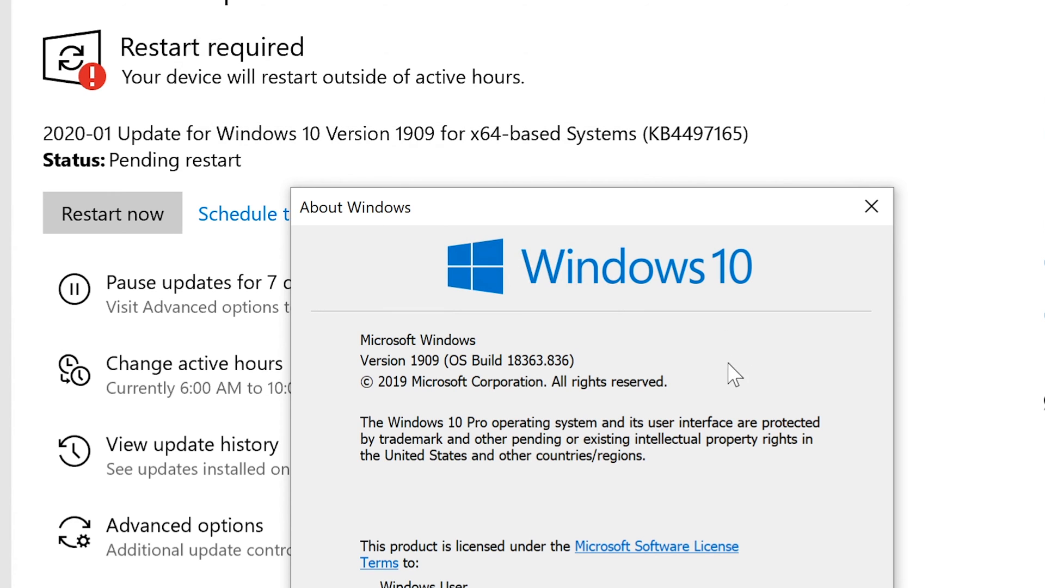
pyautogui.moveTo(493, 379)
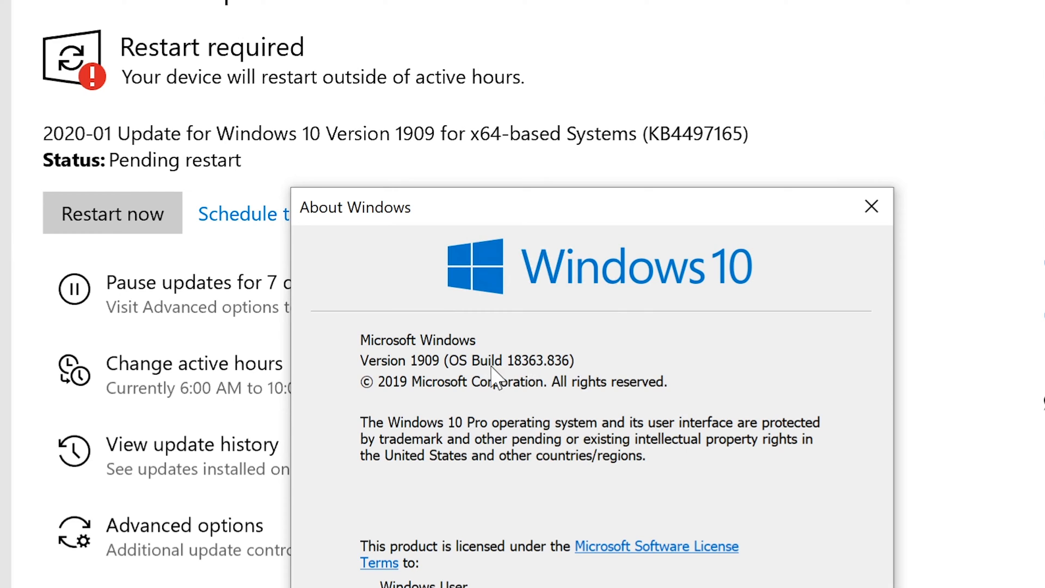
pyautogui.moveTo(421, 365)
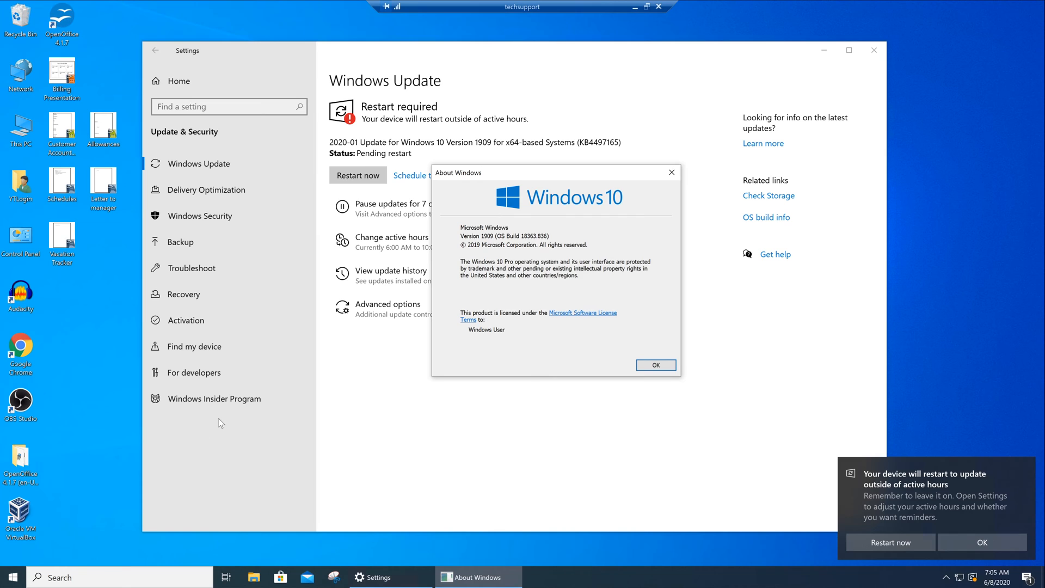
pyautogui.moveTo(426, 414)
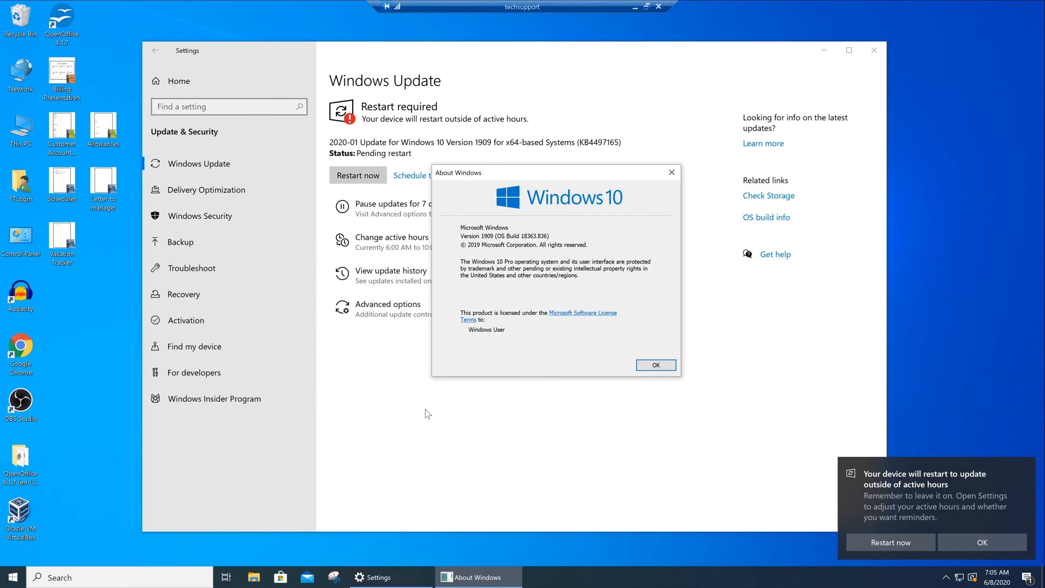
pyautogui.moveTo(577, 352)
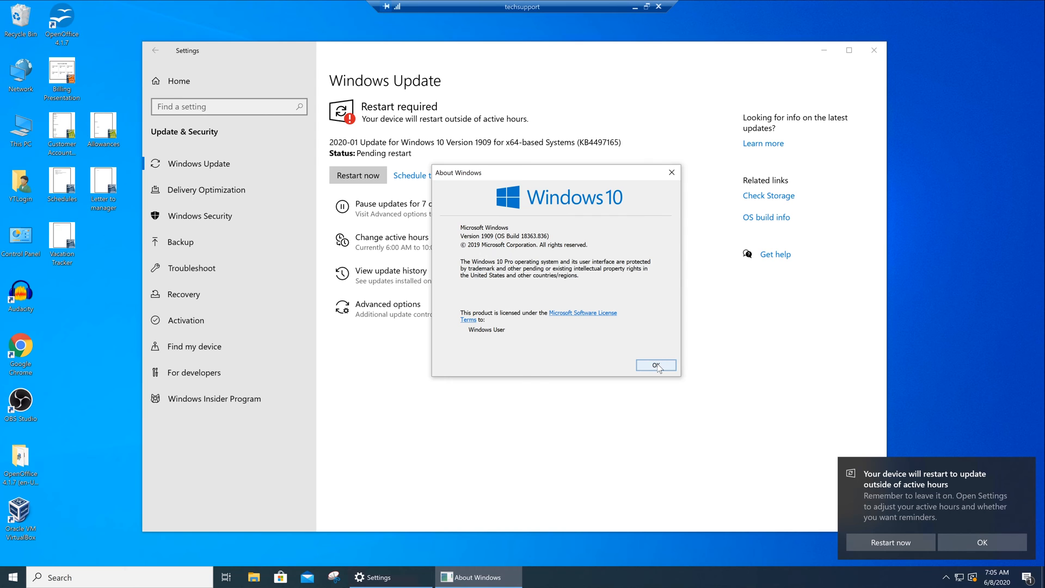
pyautogui.click(655, 366)
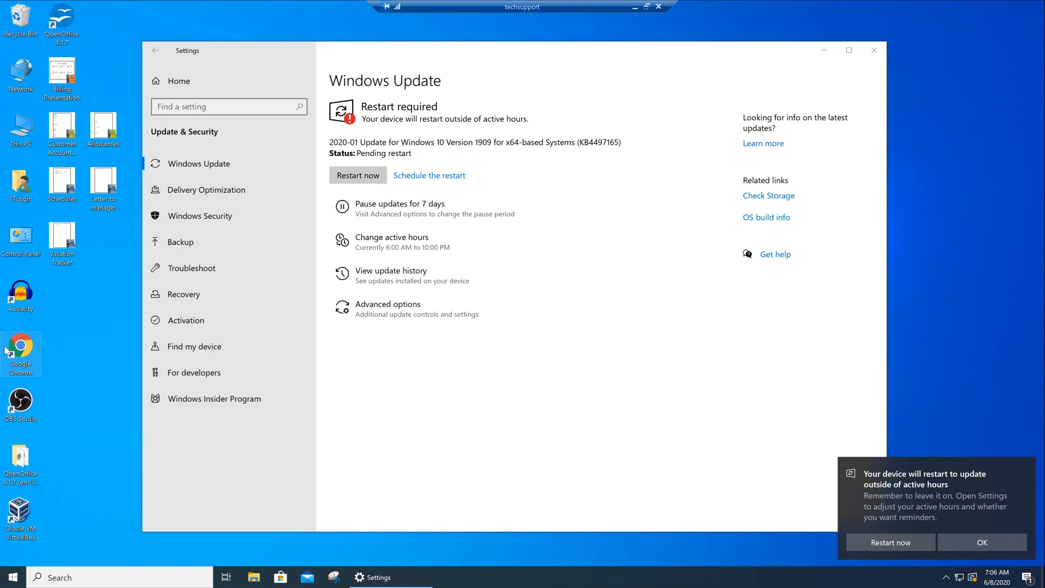
# Step: Launch Edge from search and load google.com, which fails with a TLS error
pyautogui.write('ed')
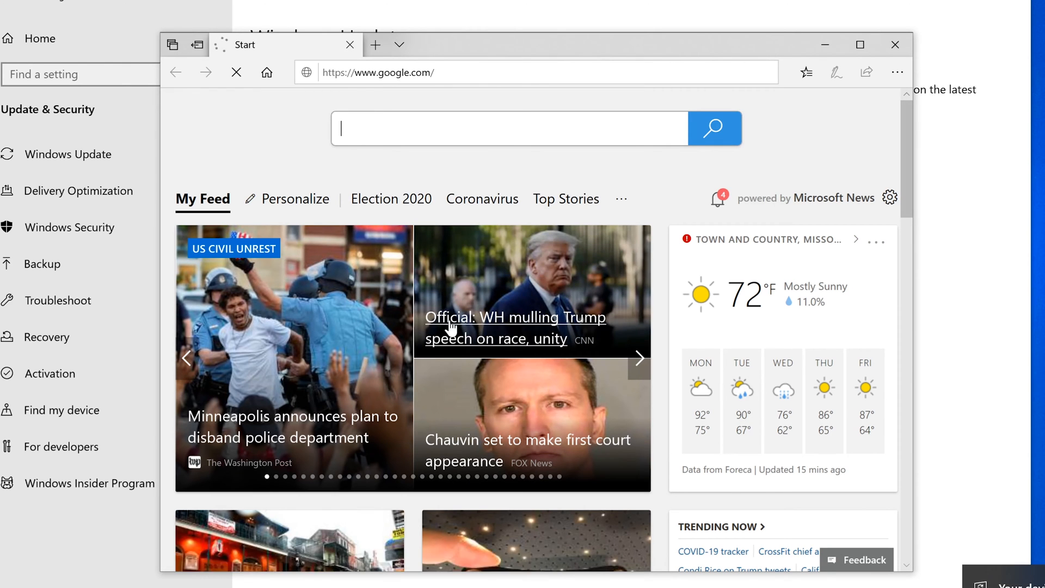
pyautogui.moveTo(730, 392)
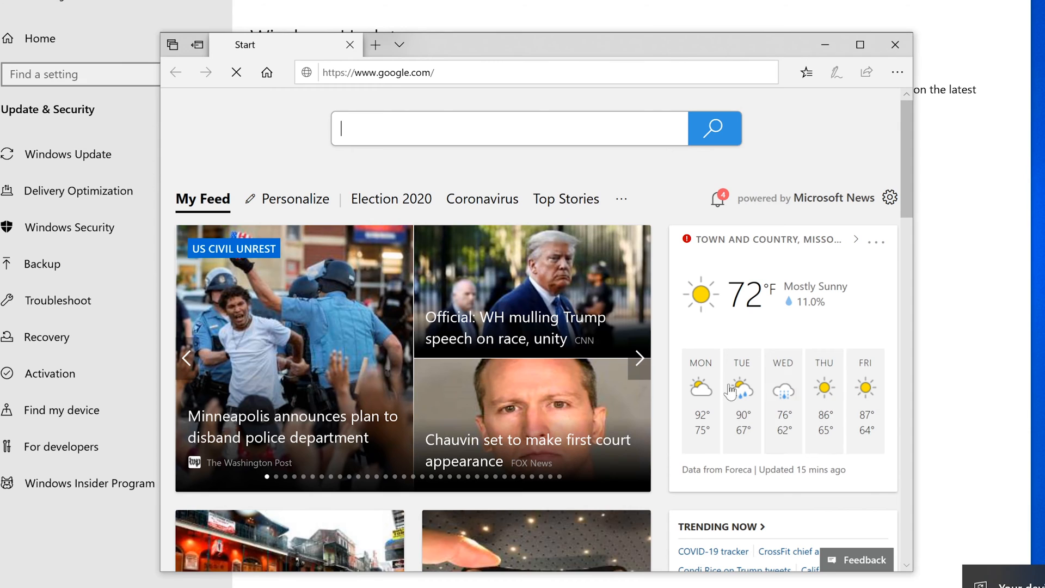
pyautogui.scroll(-3)
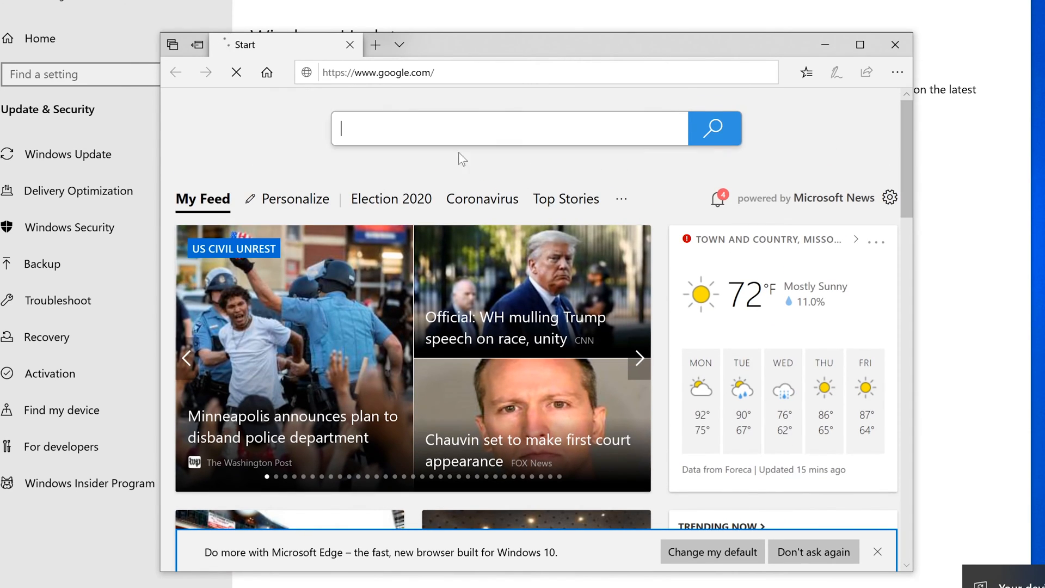
pyautogui.click(638, 358)
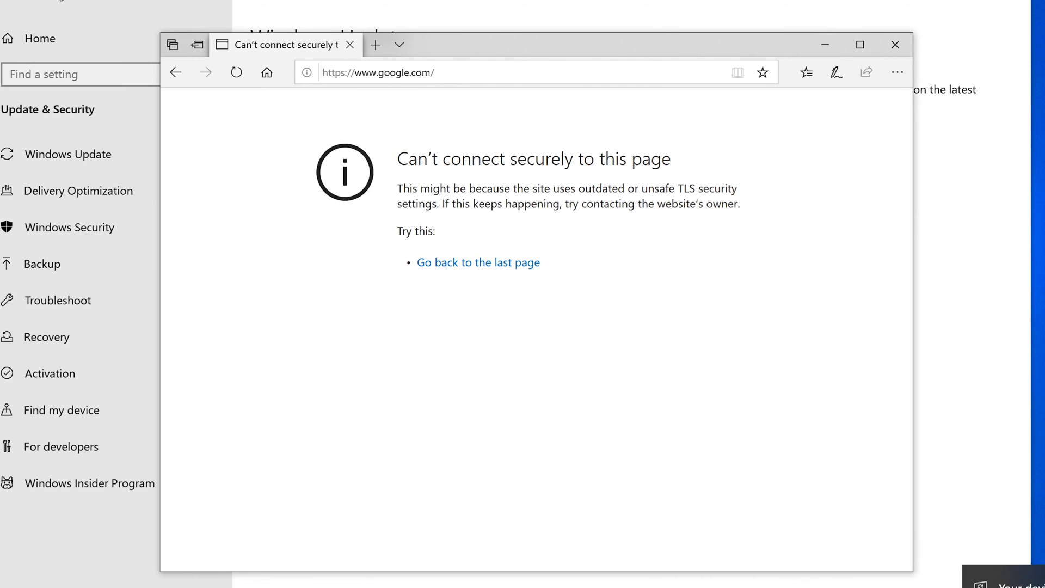
pyautogui.moveTo(266, 72)
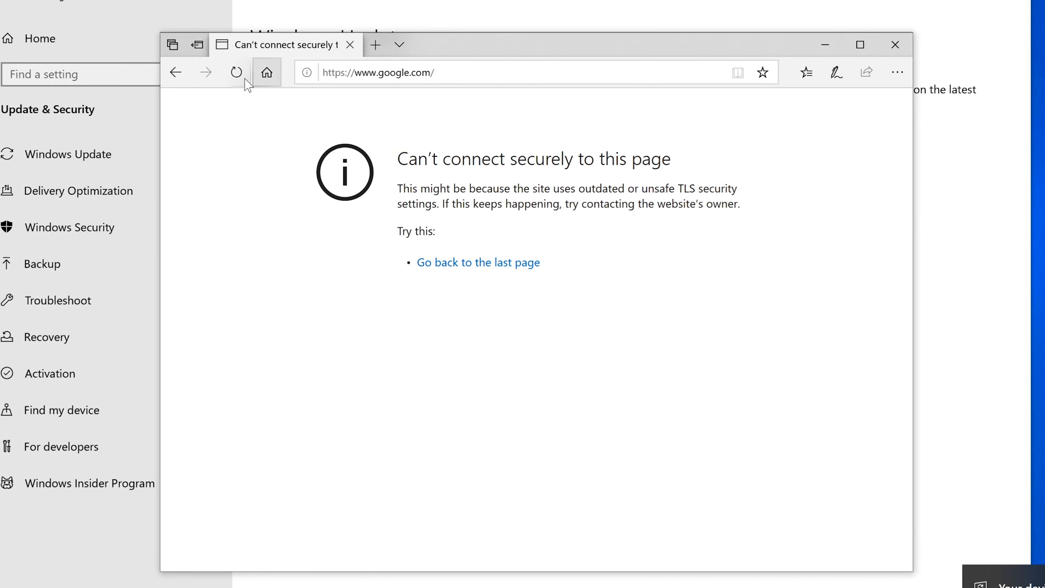
pyautogui.moveTo(583, 247)
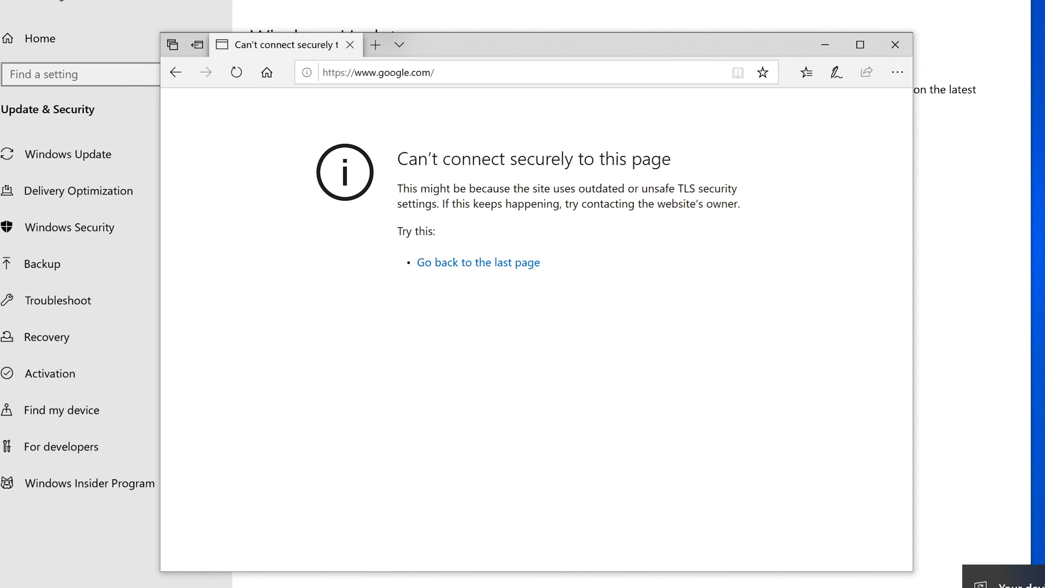
pyautogui.moveTo(894, 45)
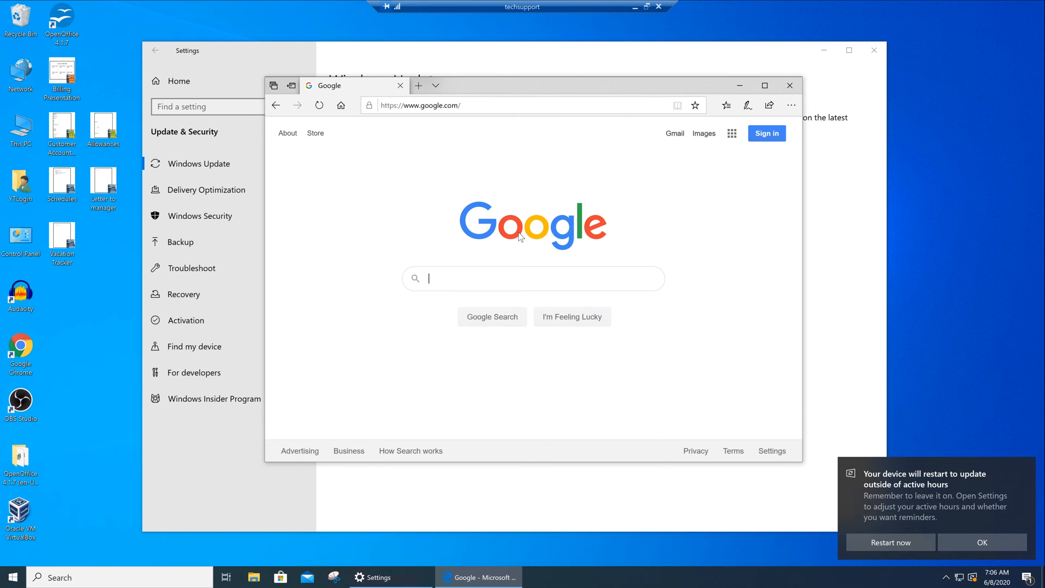
pyautogui.write('KB4497165')
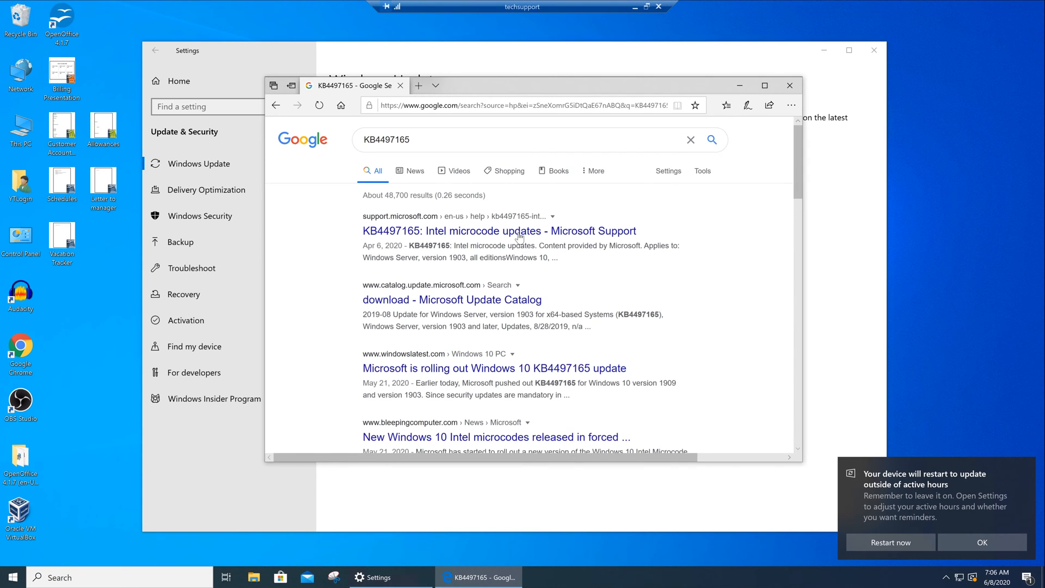
pyautogui.moveTo(837, 453)
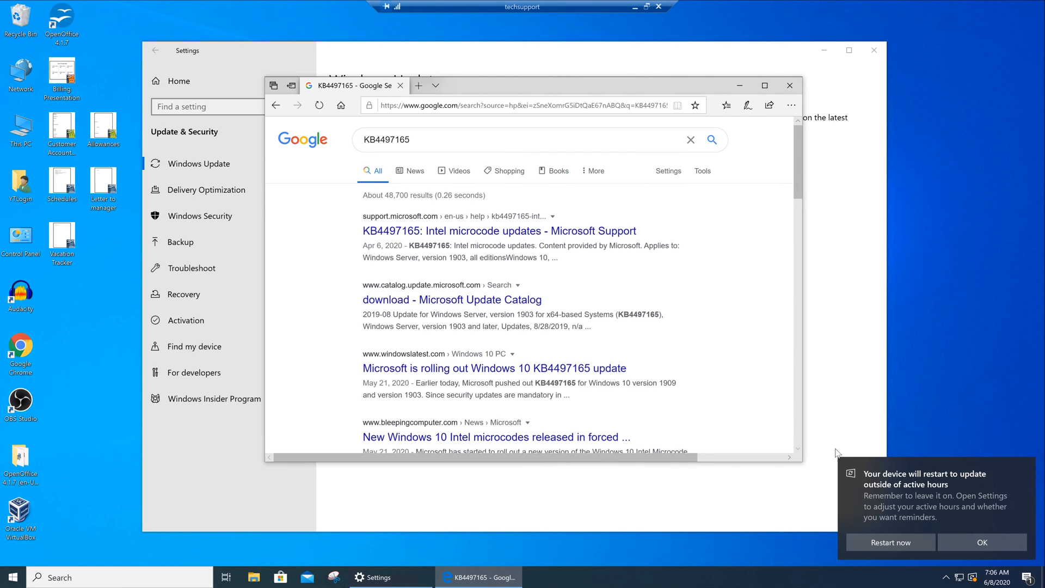
pyautogui.moveTo(616, 313)
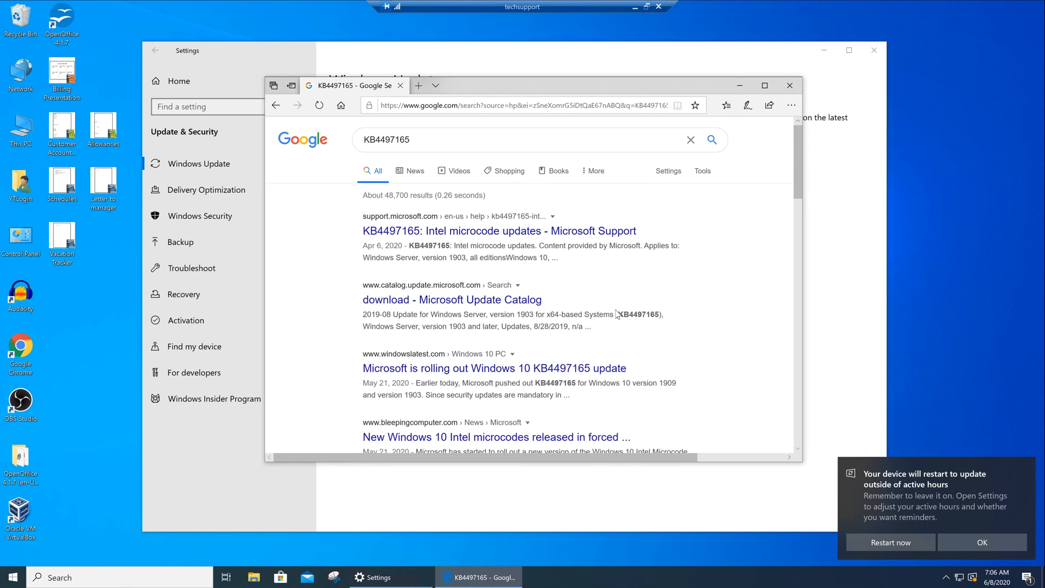
pyautogui.moveTo(592, 301)
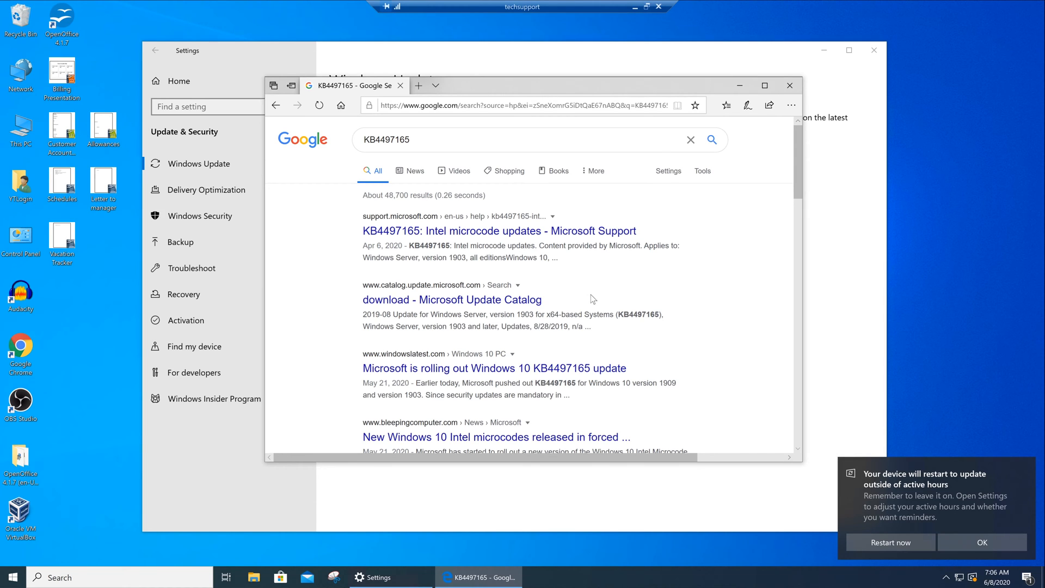
pyautogui.moveTo(408, 231)
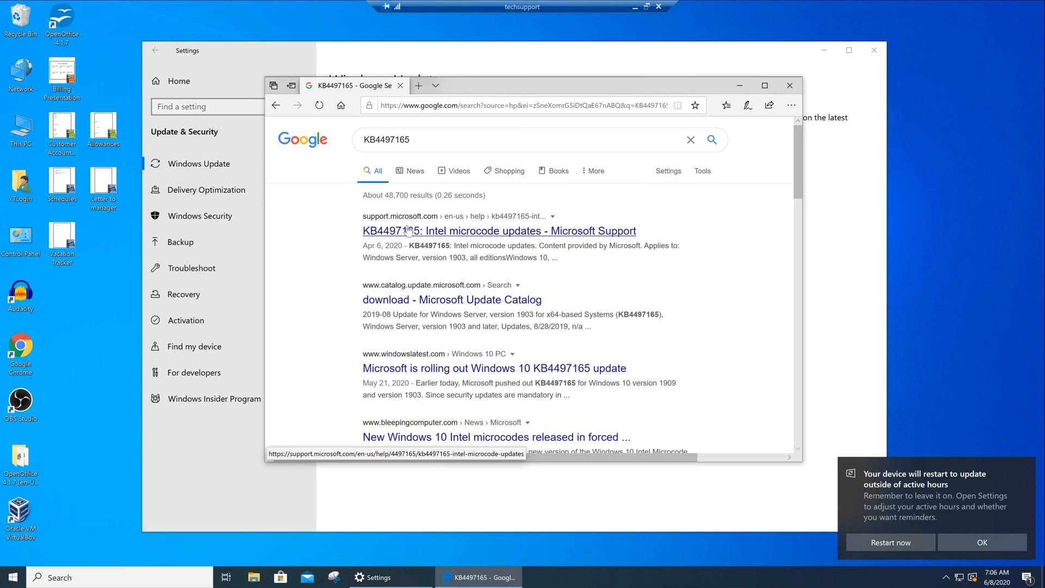
pyautogui.moveTo(399, 235)
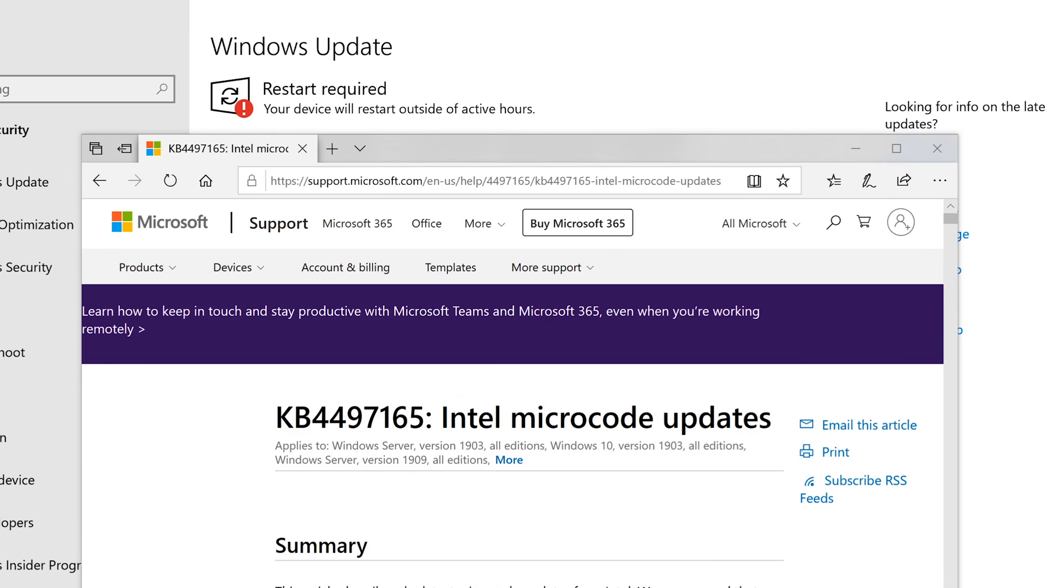
pyautogui.moveTo(559, 470)
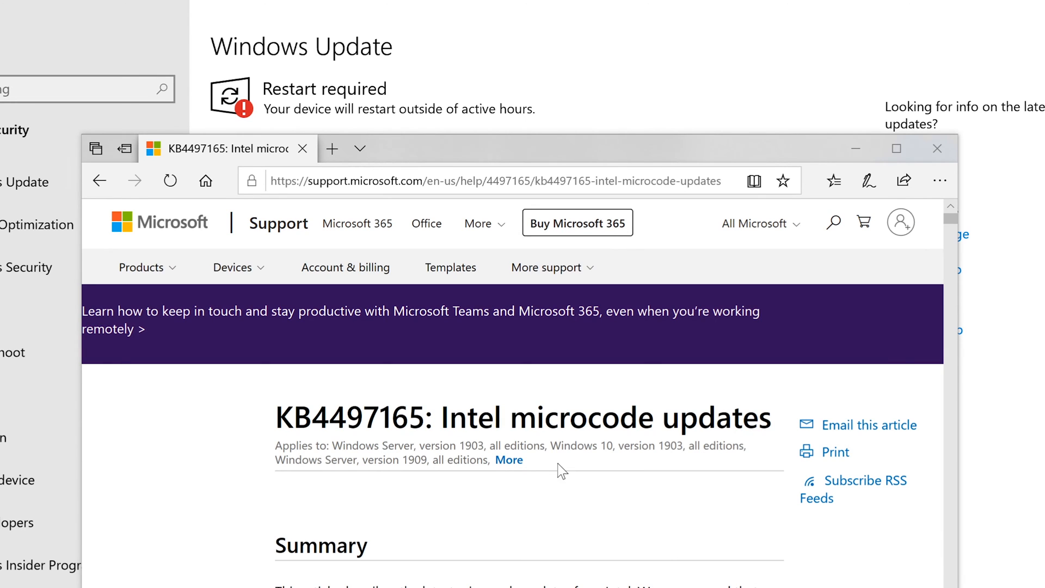
pyautogui.scroll(-3)
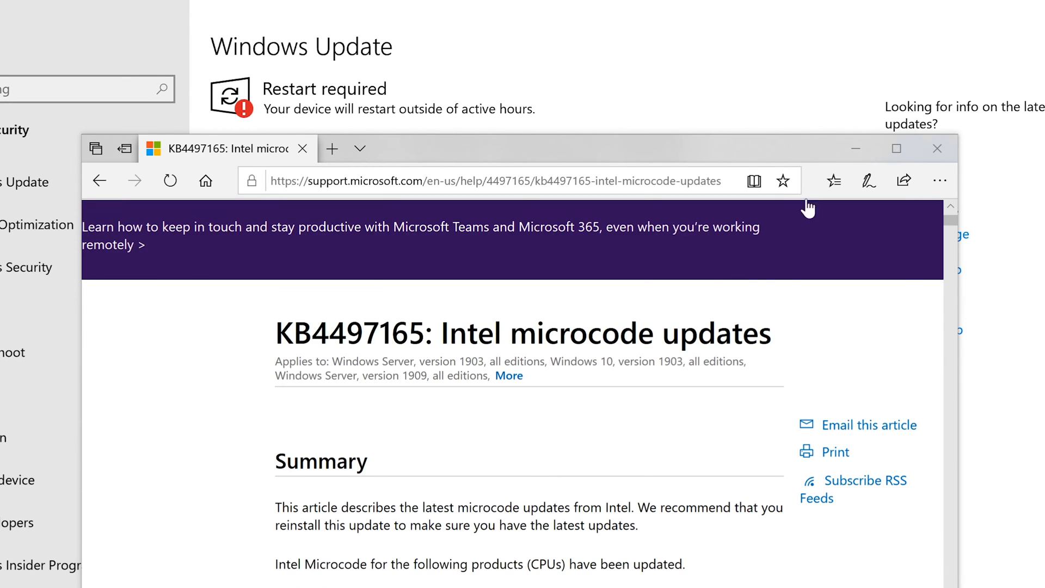
pyautogui.moveTo(467, 149); pyautogui.dragTo(466, 123)
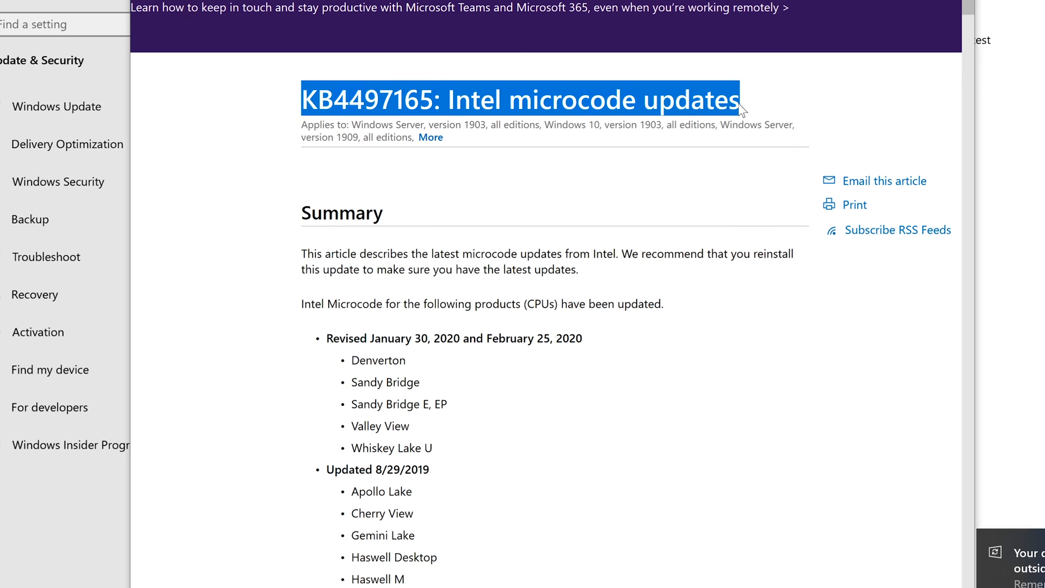
pyautogui.click(297, 127)
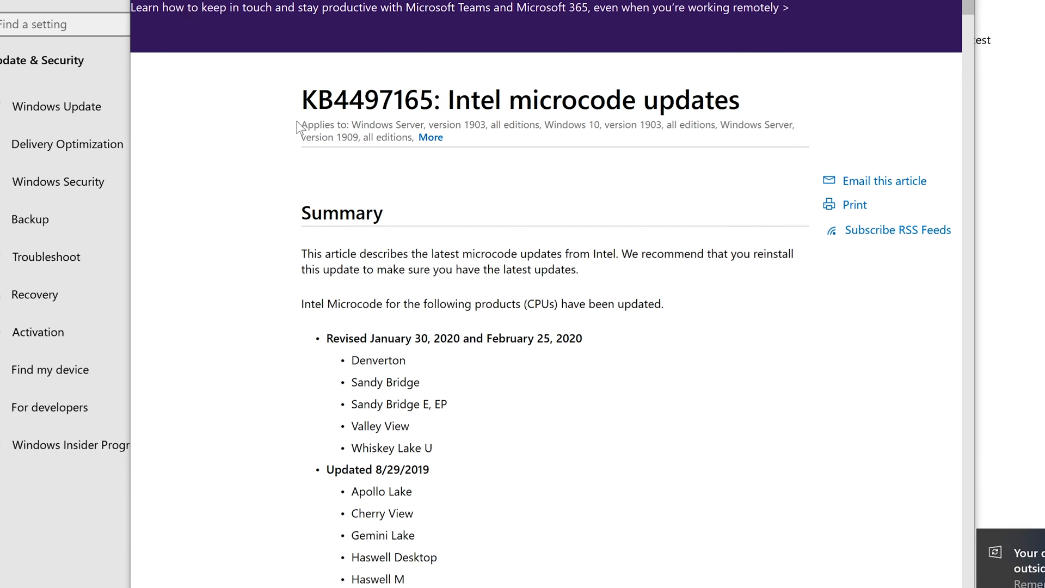
pyautogui.doubleClick(325, 124)
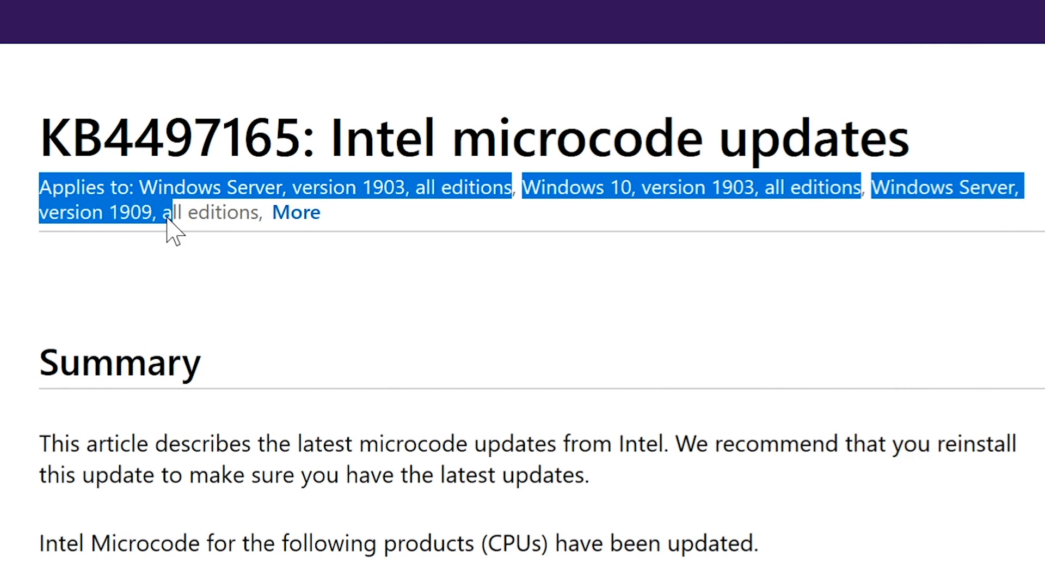
pyautogui.moveTo(285, 214)
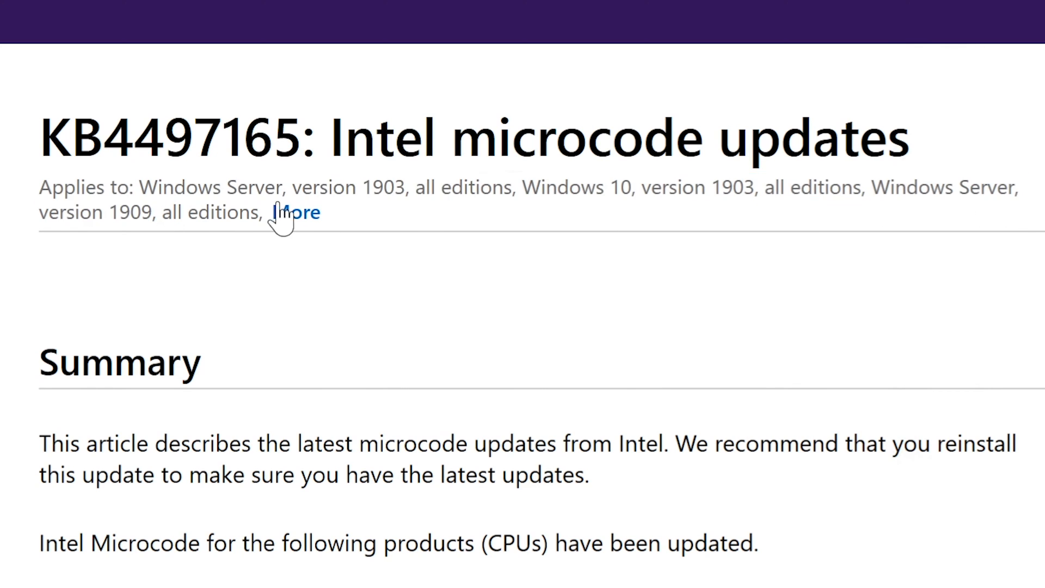
pyautogui.click(295, 212)
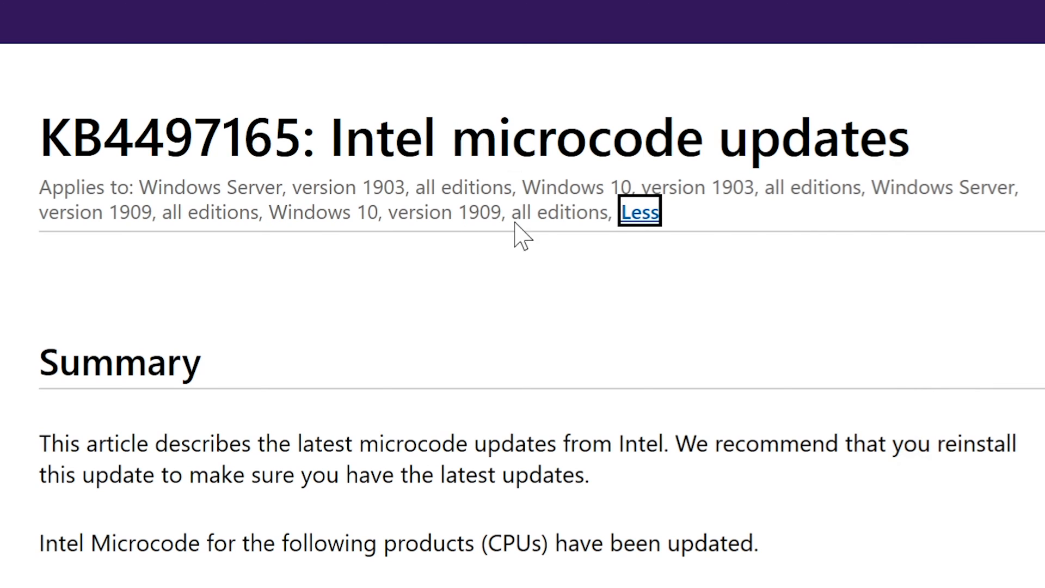
pyautogui.scroll(-3)
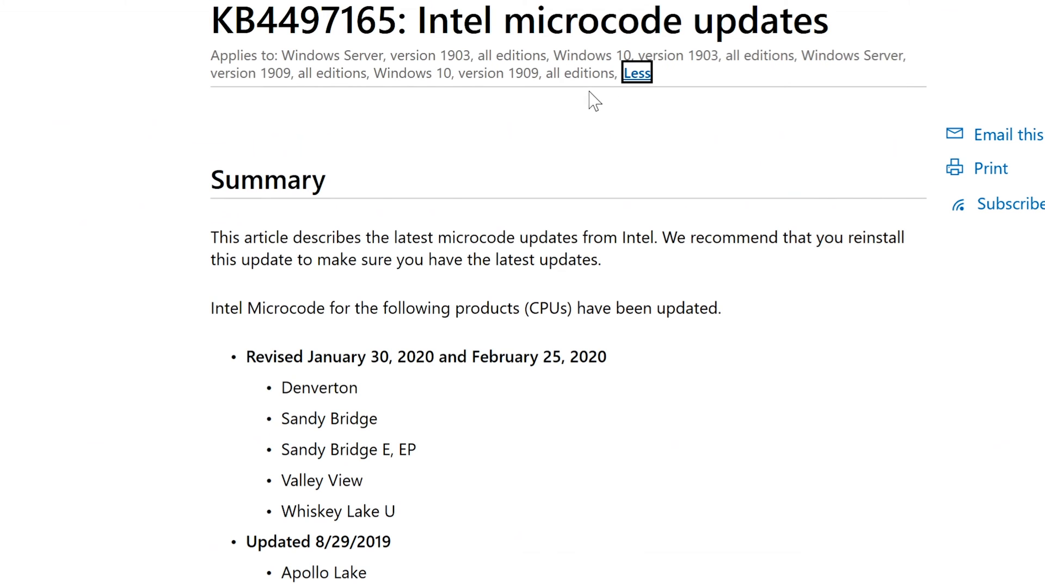
pyautogui.moveTo(580, 134)
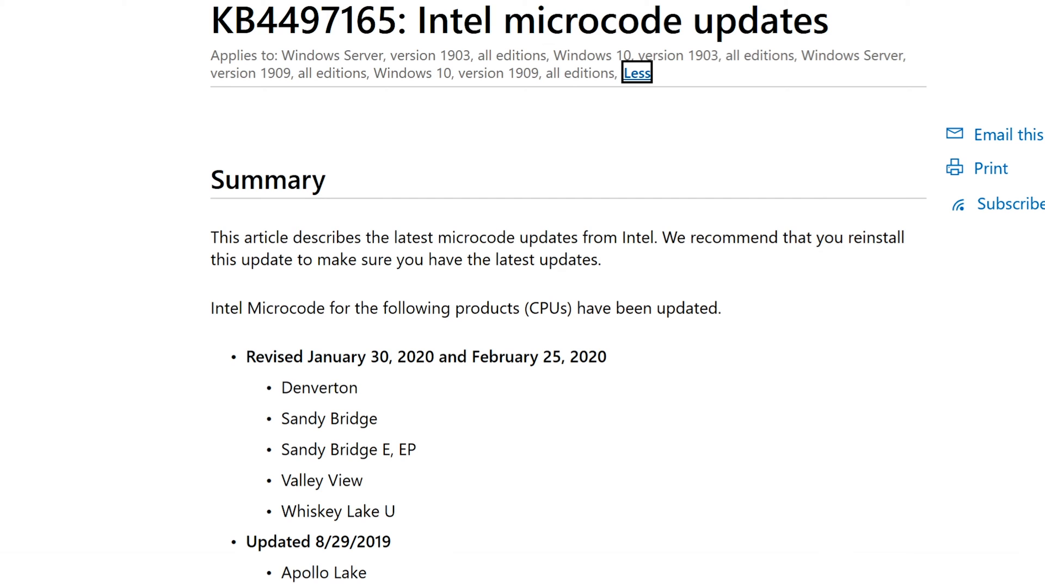
pyautogui.scroll(-3)
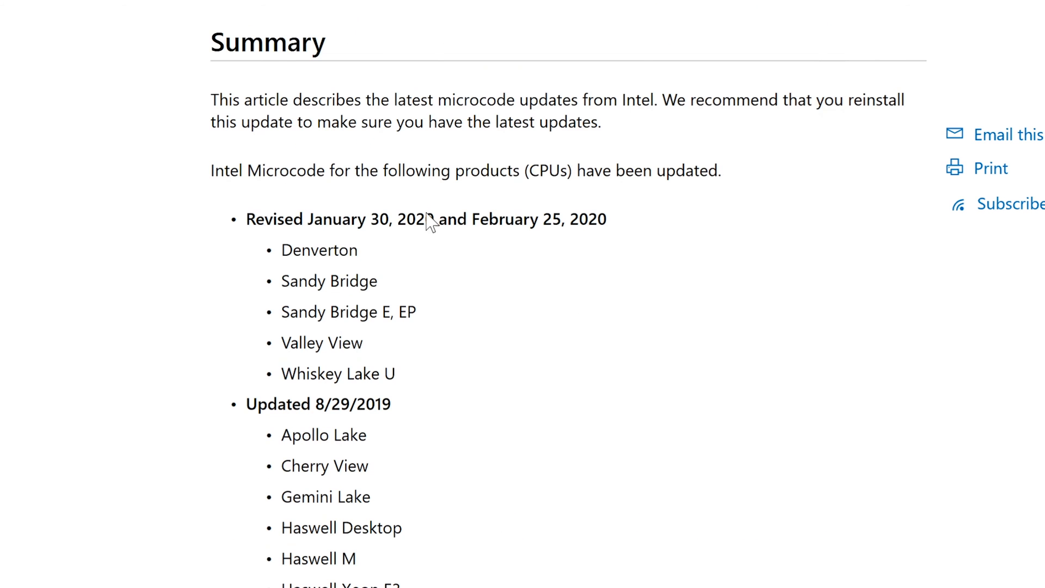
pyautogui.moveTo(492, 158)
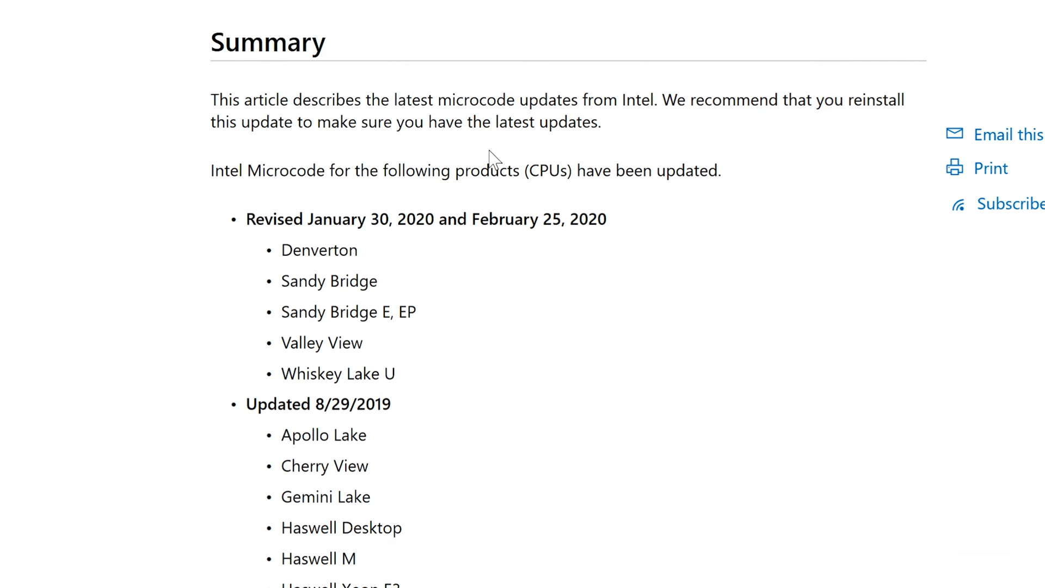
pyautogui.moveTo(493, 160)
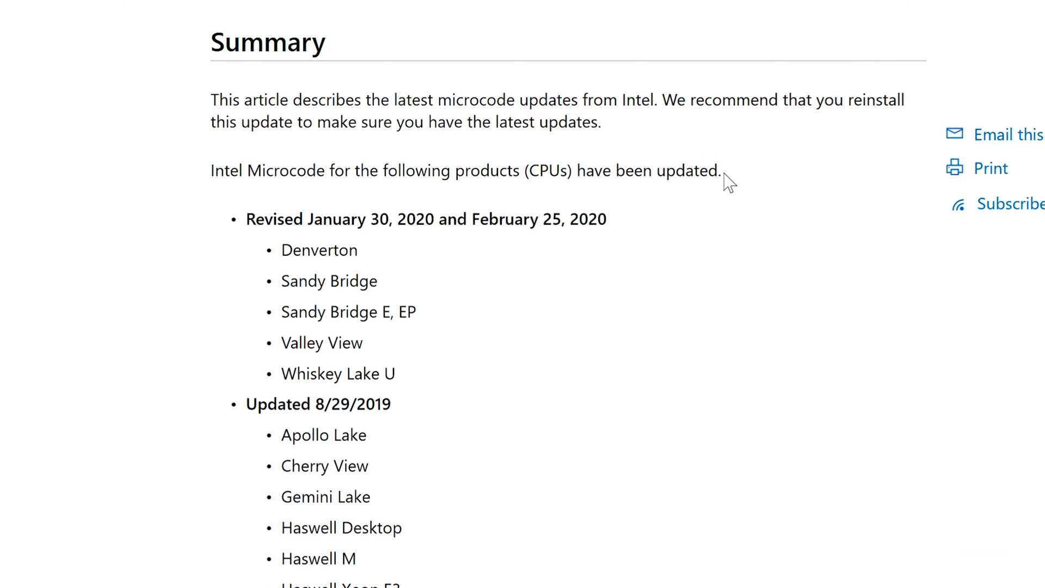
pyautogui.moveTo(281, 254)
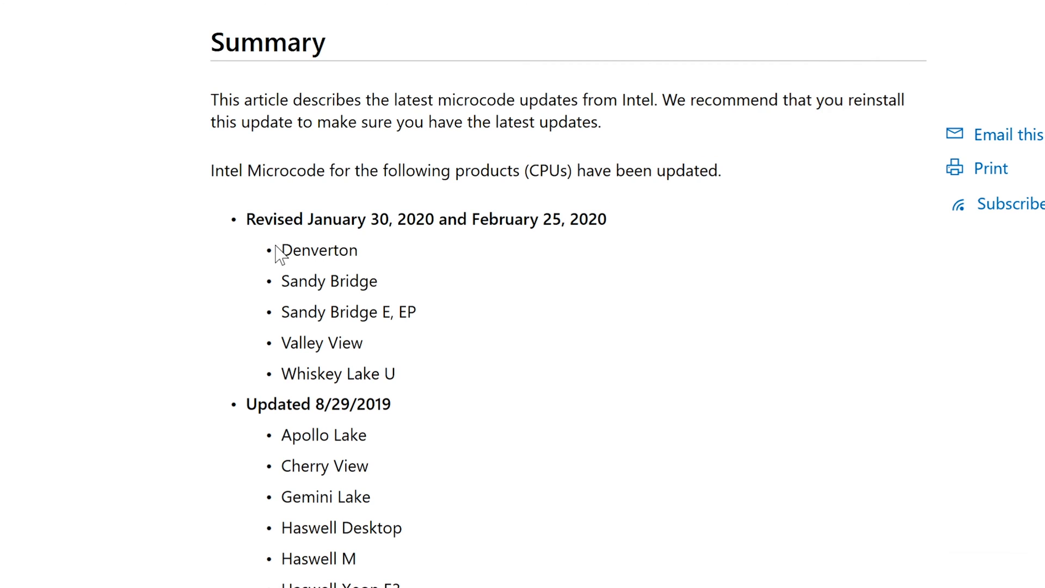
pyautogui.moveTo(280, 261)
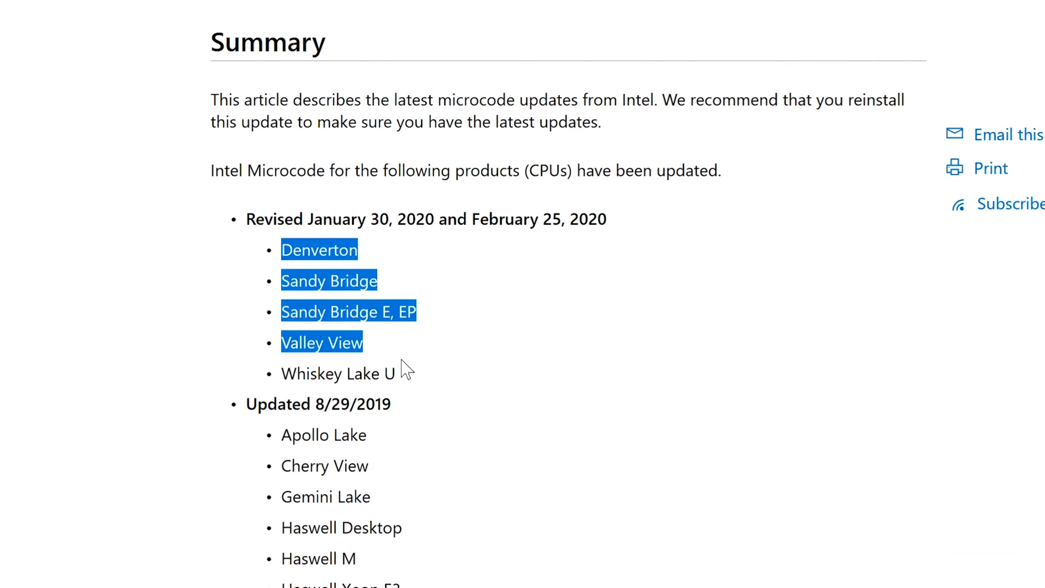
pyautogui.click(406, 370)
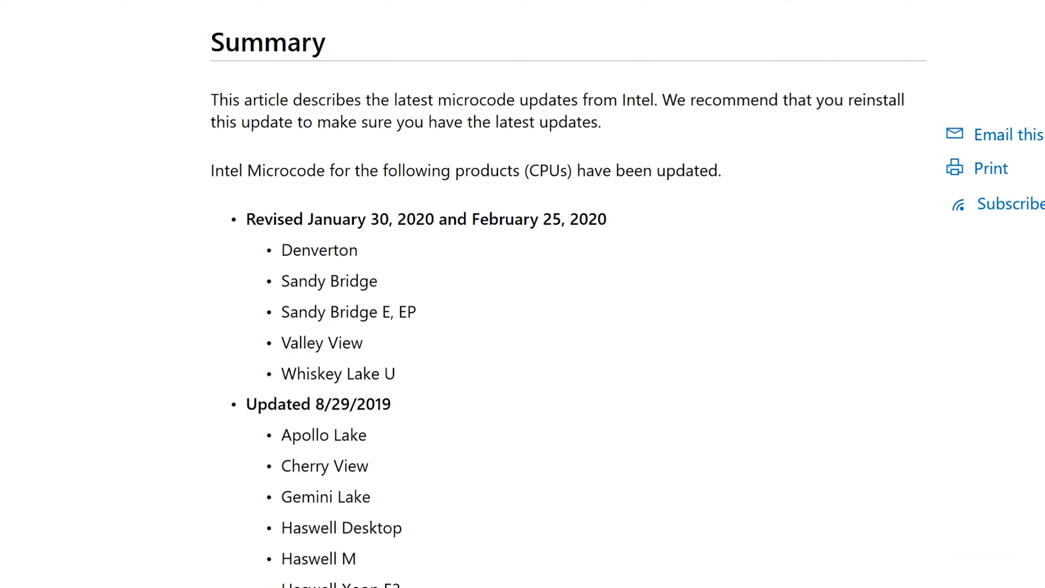
pyautogui.moveTo(331, 309)
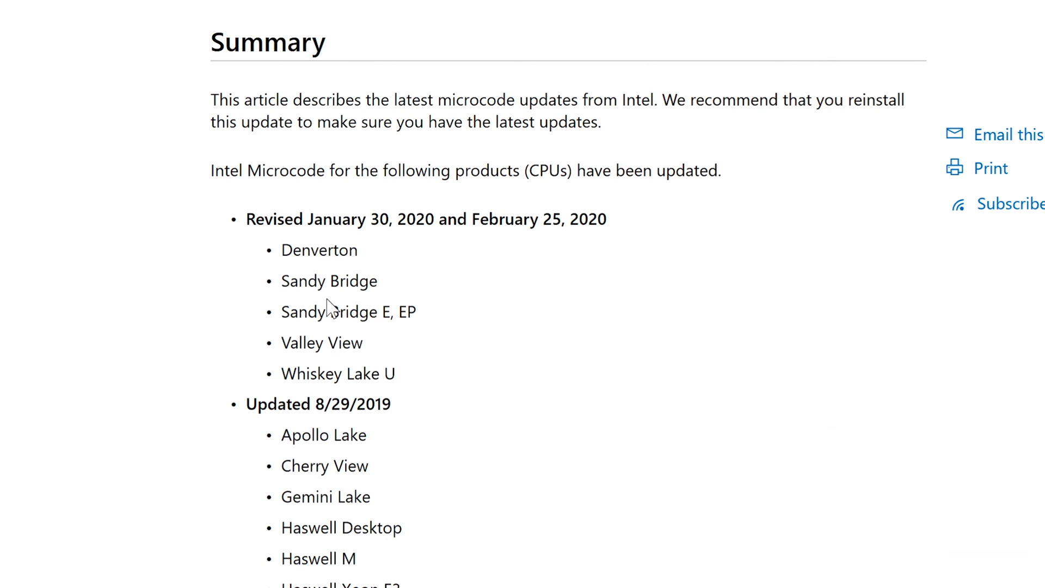
pyautogui.moveTo(330, 310)
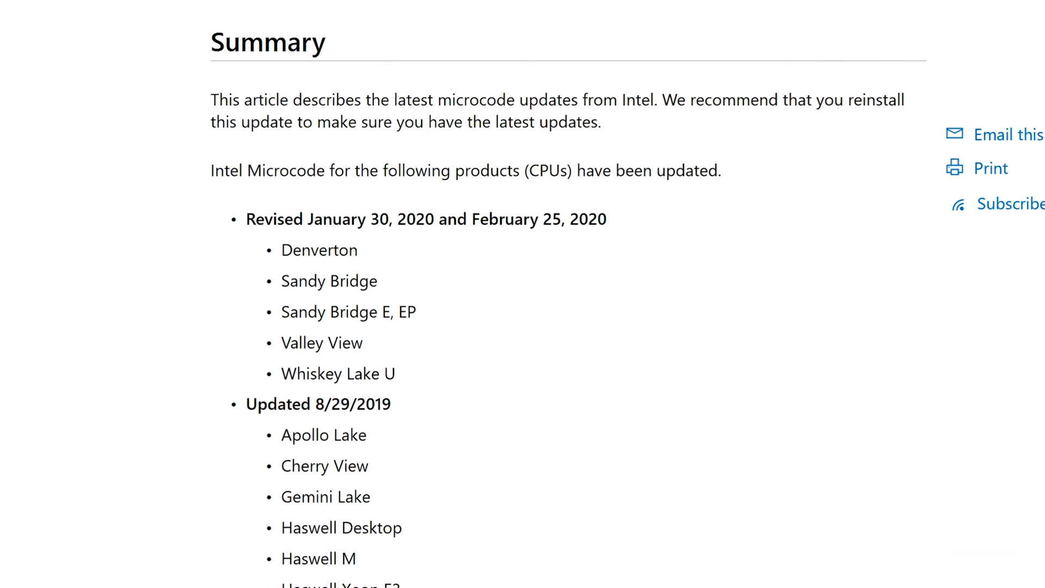
pyautogui.moveTo(413, 381)
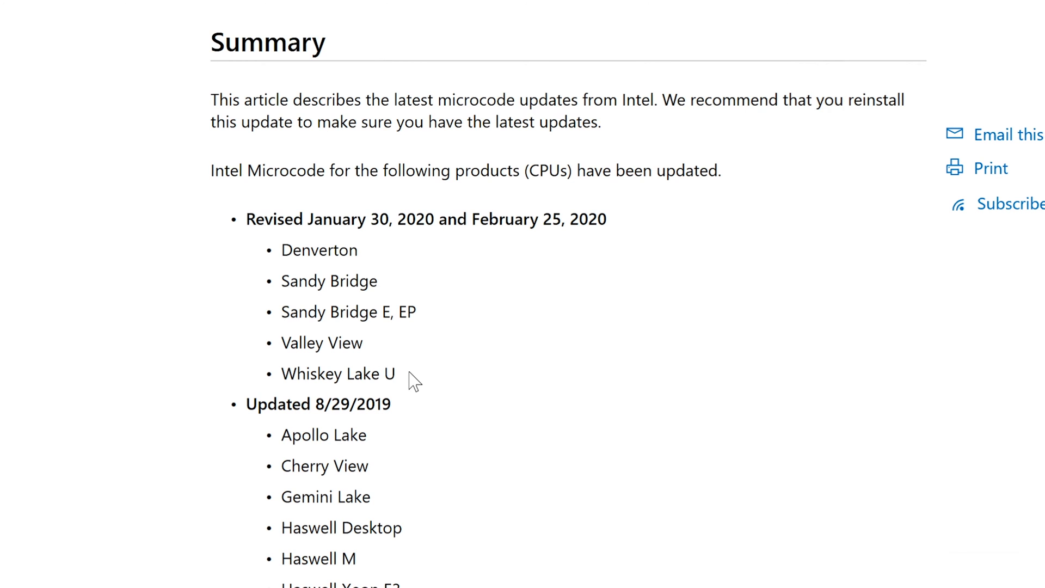
pyautogui.scroll(-3)
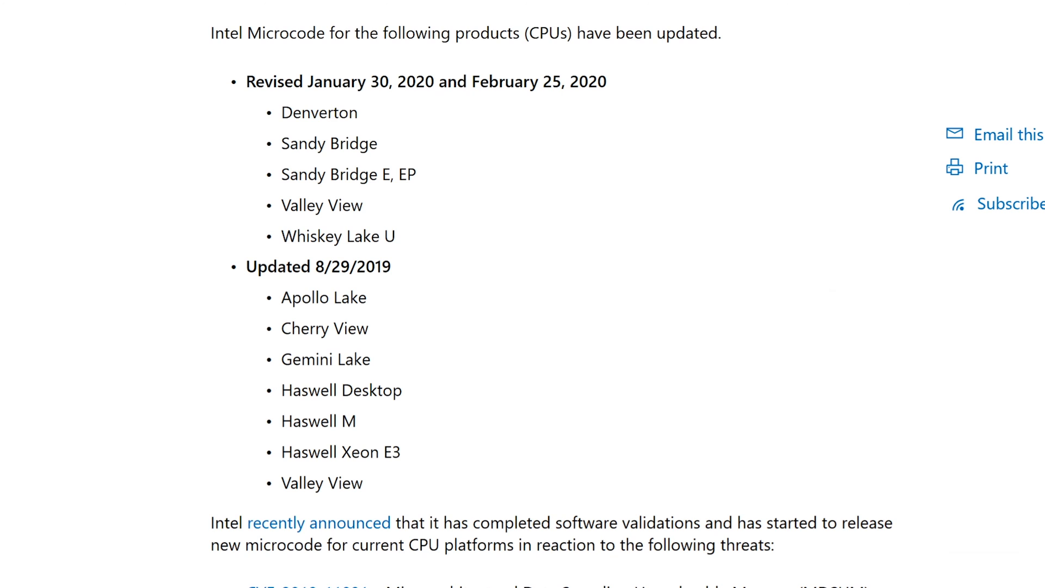
pyautogui.scroll(-3)
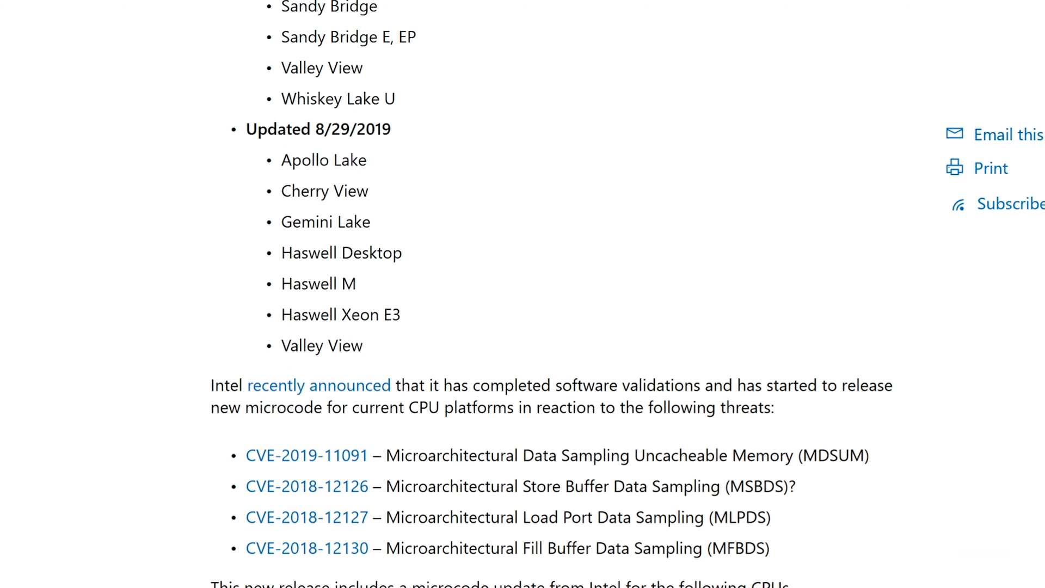
pyautogui.moveTo(317, 387)
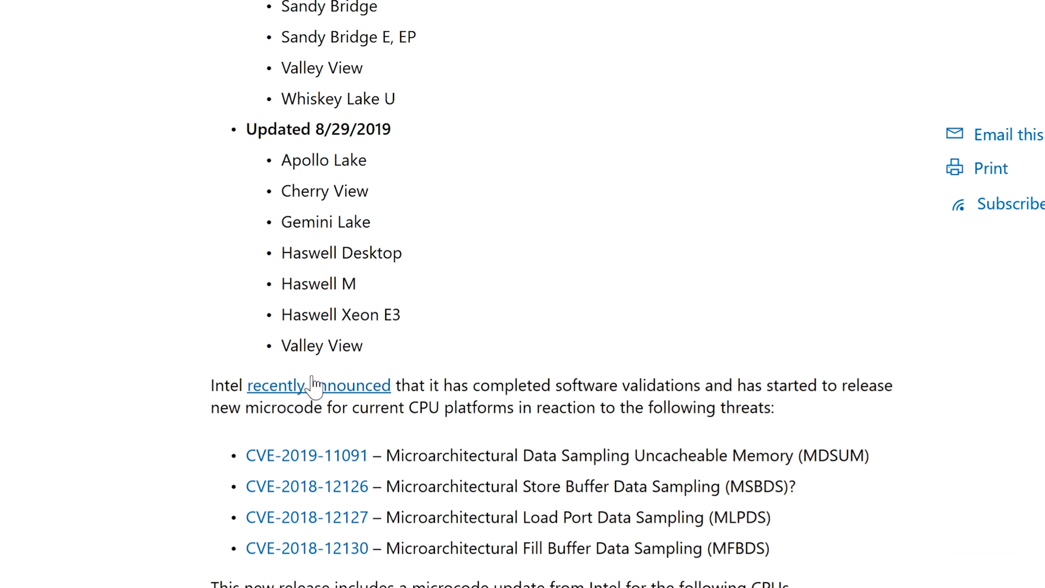
# Step: Scroll the article's CPU table down to the older processor families
pyautogui.scroll(-3)
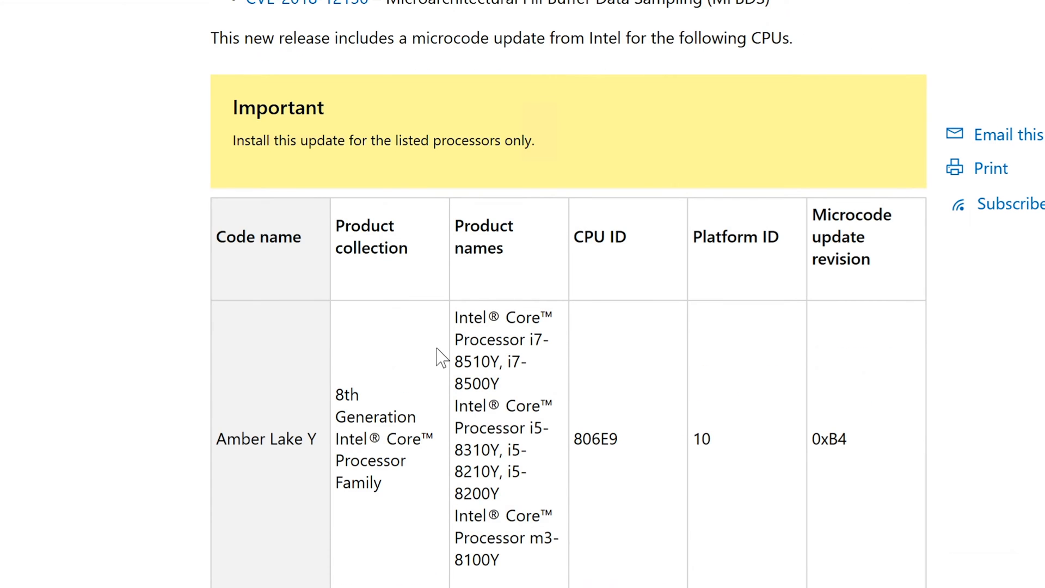
pyautogui.scroll(3)
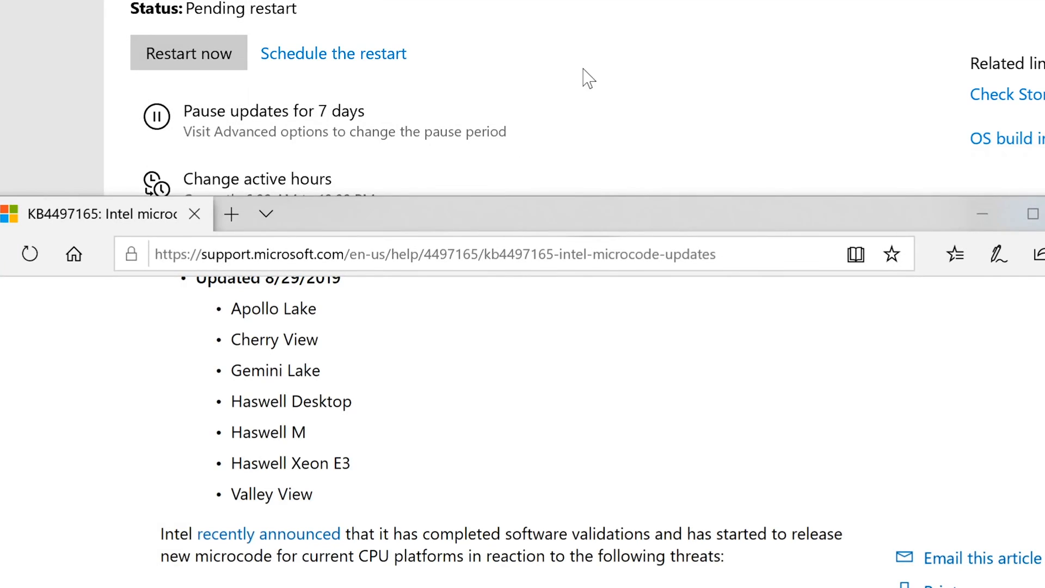
pyautogui.scroll(-3)
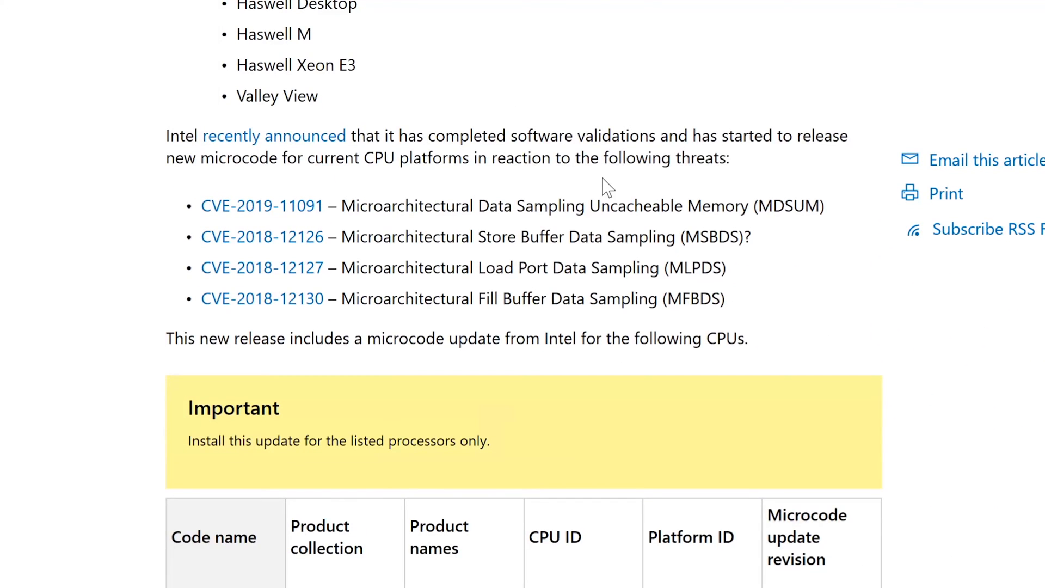
pyautogui.scroll(-3)
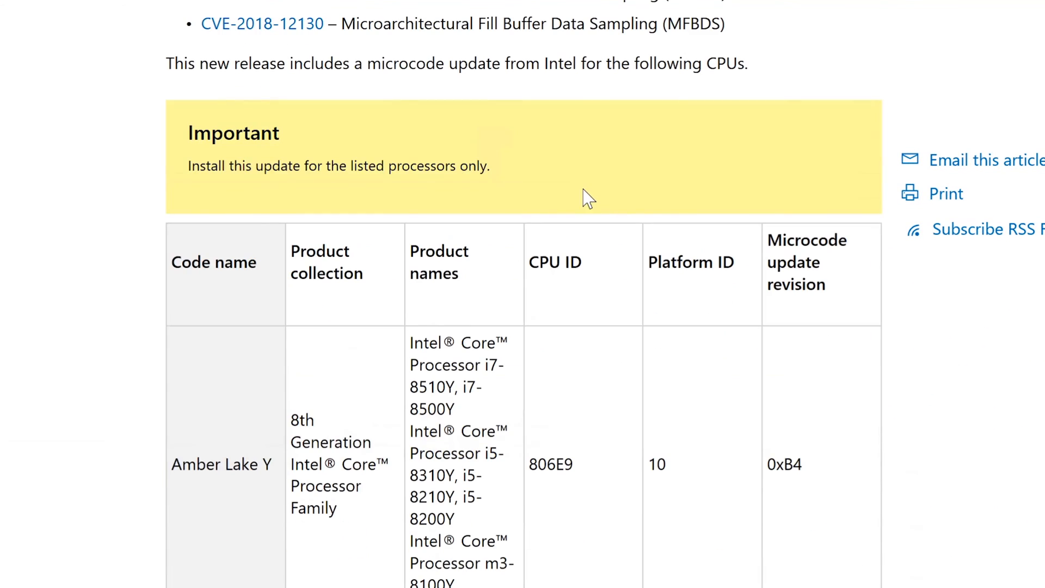
pyautogui.scroll(-3)
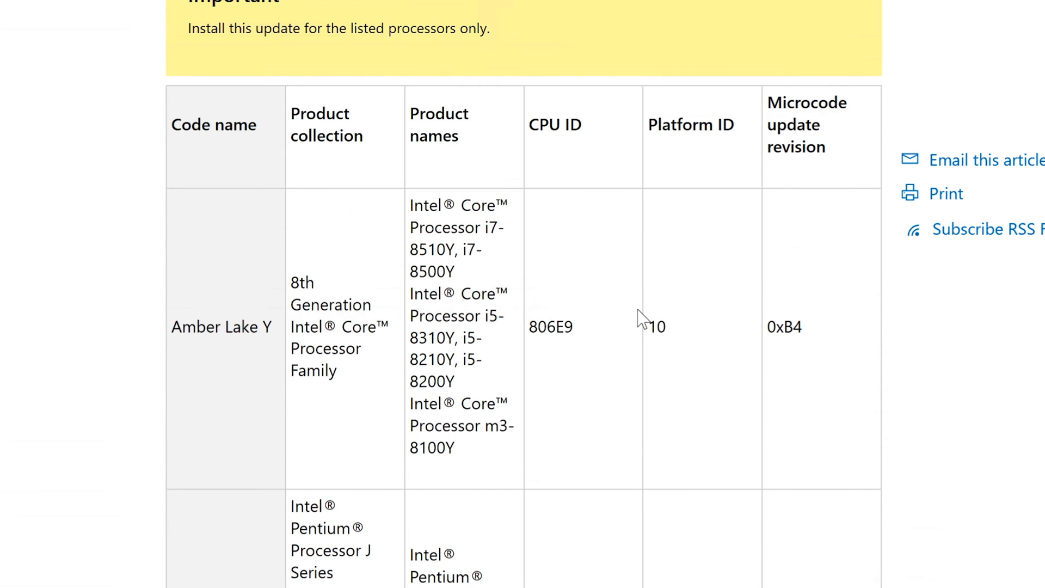
pyautogui.scroll(-3)
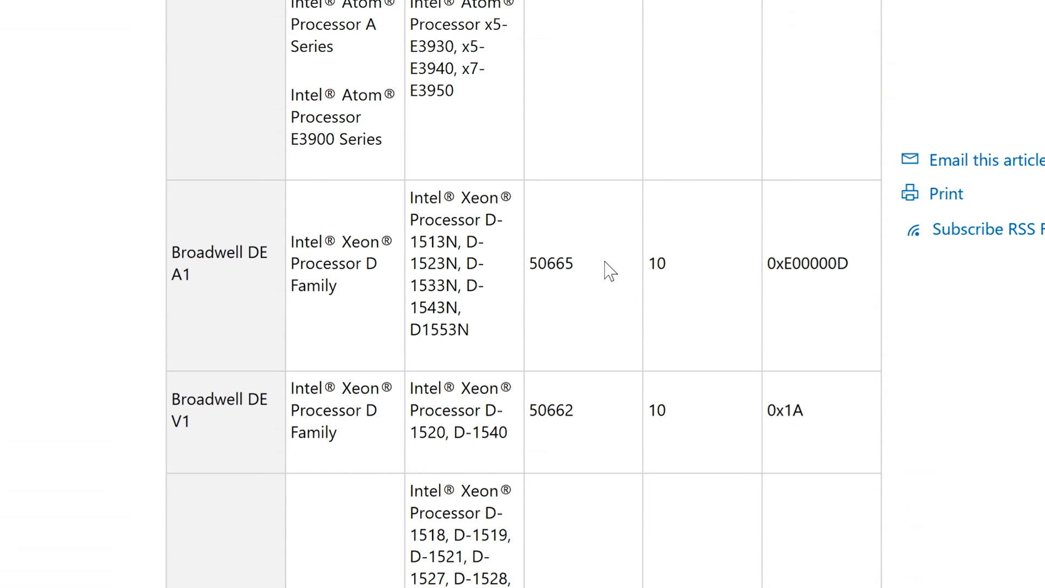
pyautogui.scroll(-3)
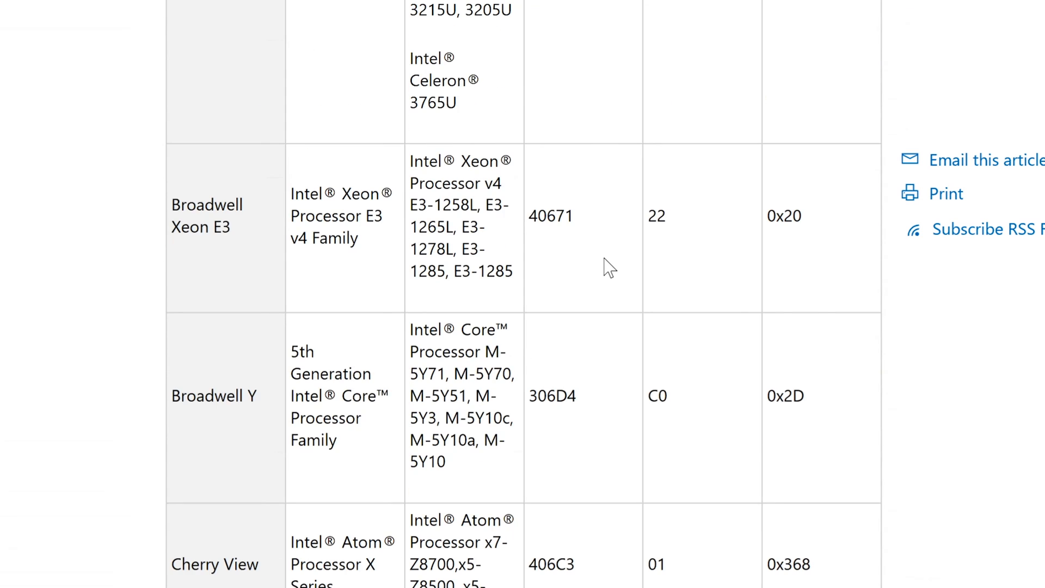
pyautogui.scroll(-3)
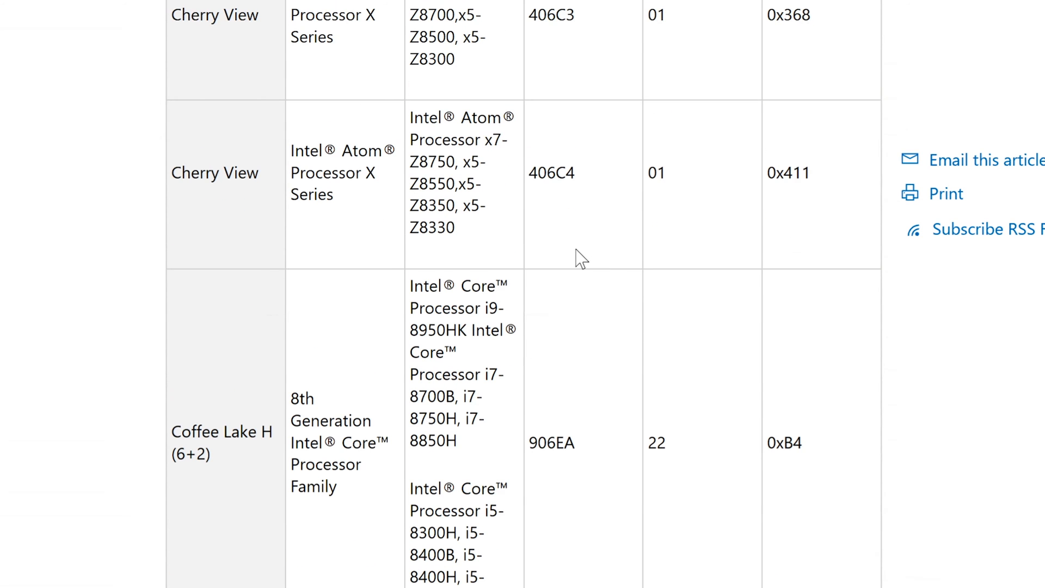
pyautogui.scroll(-3)
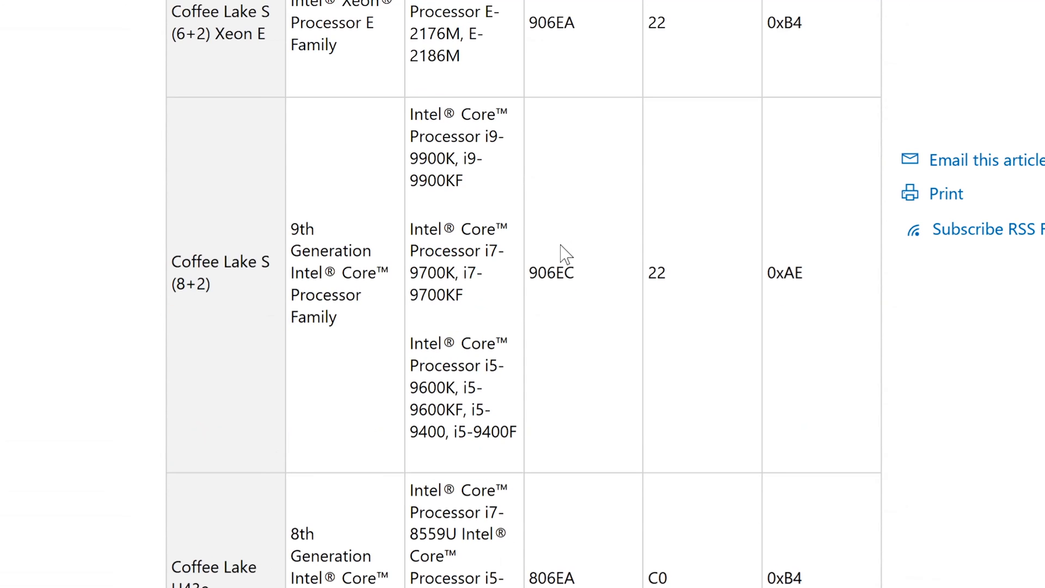
pyautogui.scroll(-3)
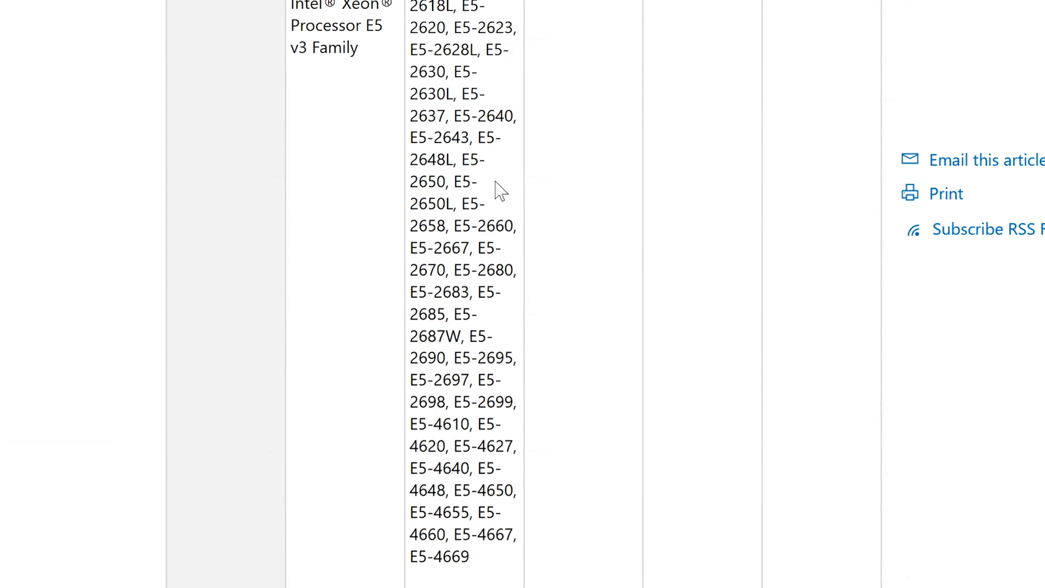
pyautogui.scroll(-3)
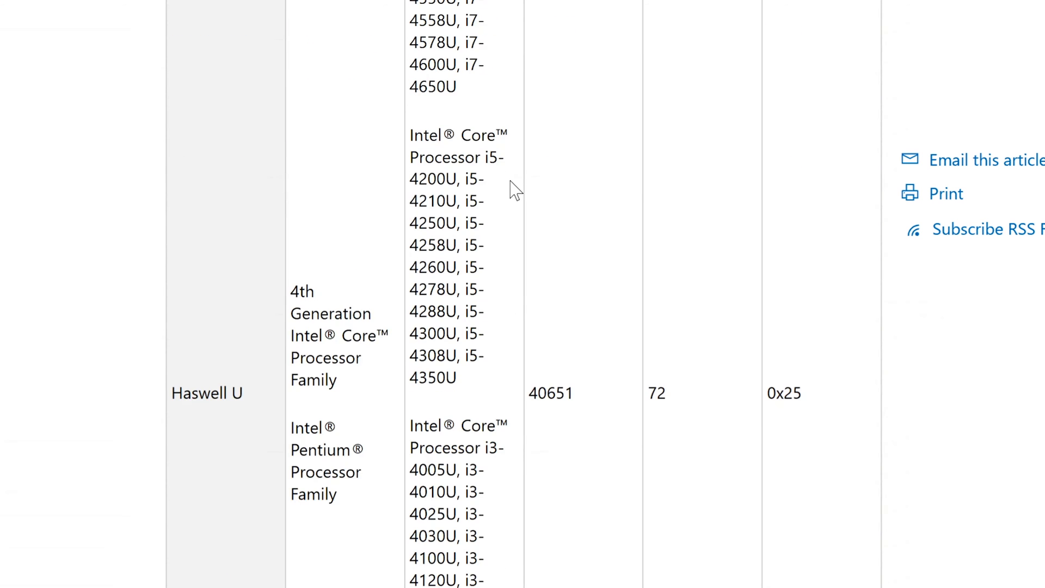
pyautogui.scroll(3)
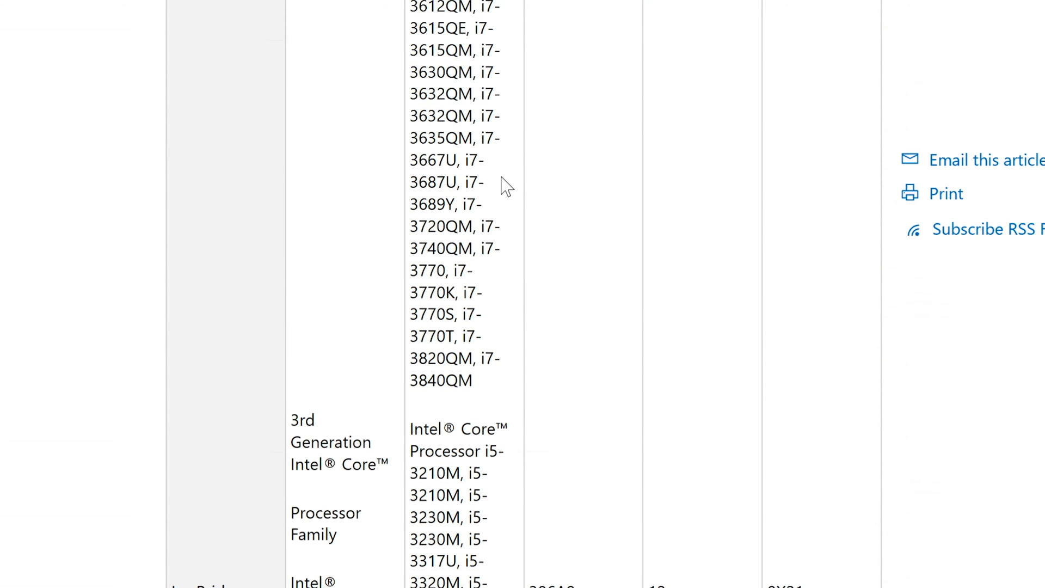
pyautogui.scroll(-3)
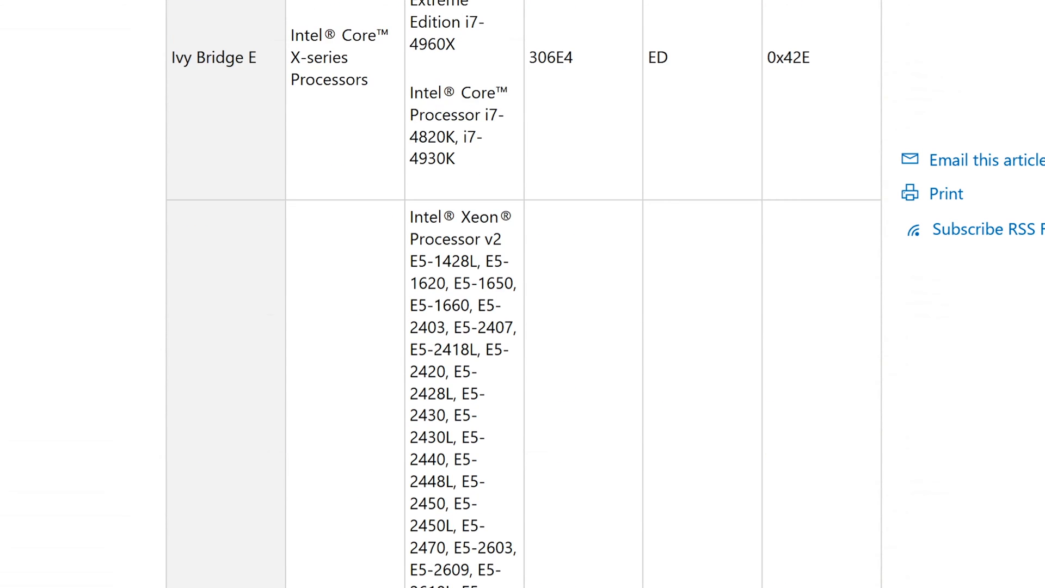
pyautogui.scroll(-3)
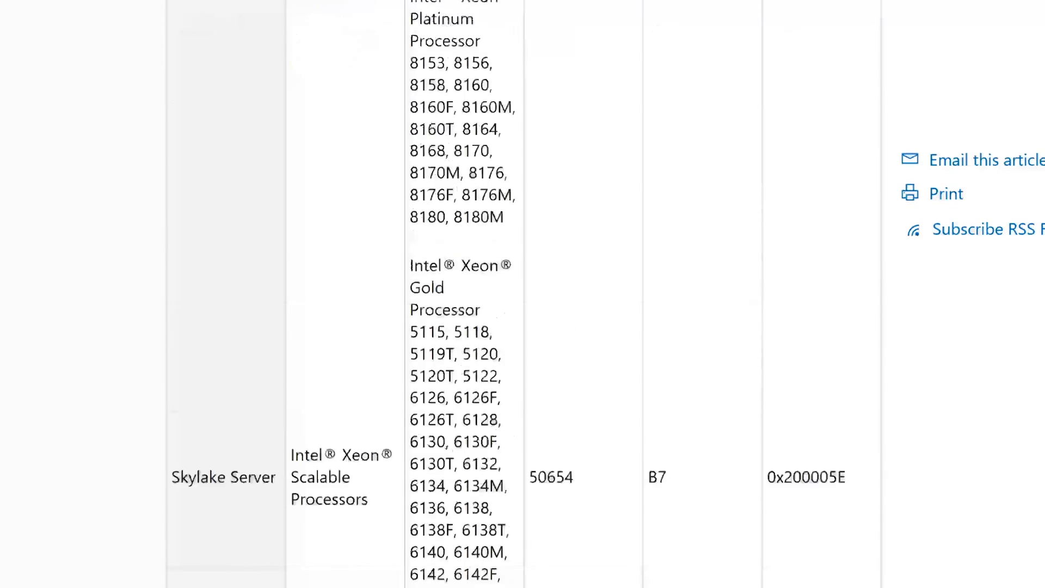
pyautogui.scroll(-3)
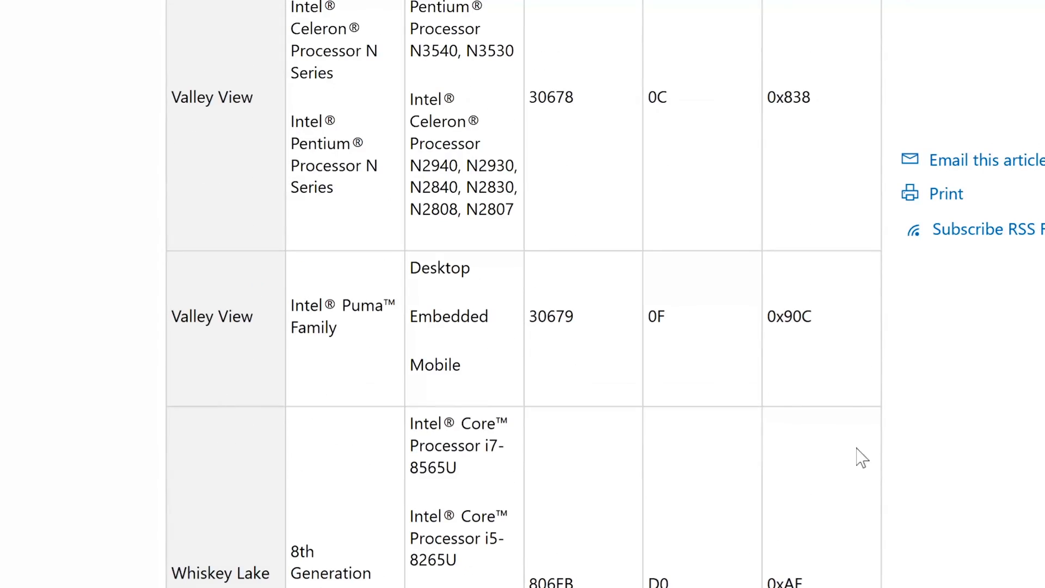
pyautogui.scroll(-3)
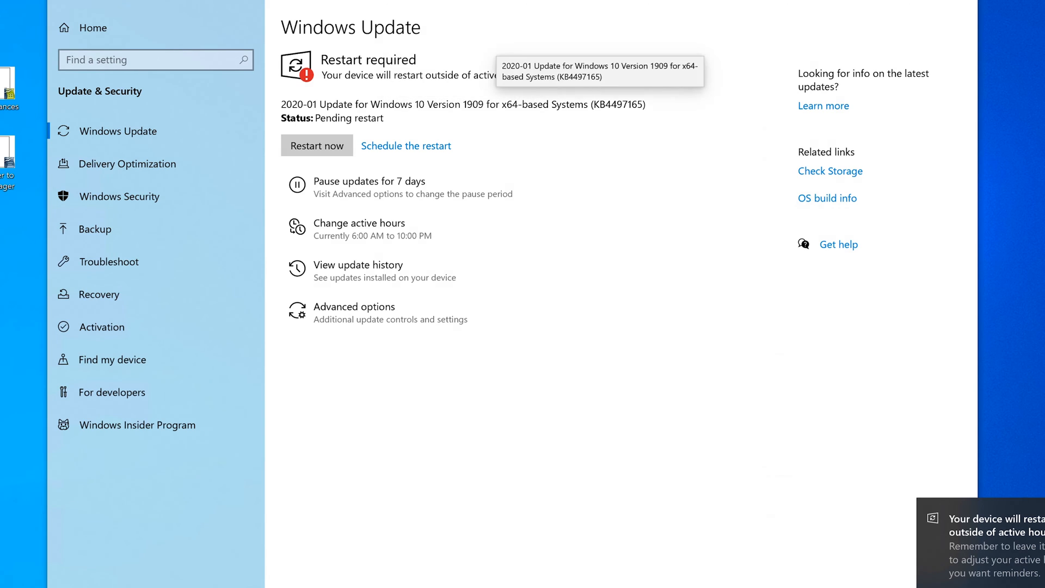
pyautogui.moveTo(666, 130)
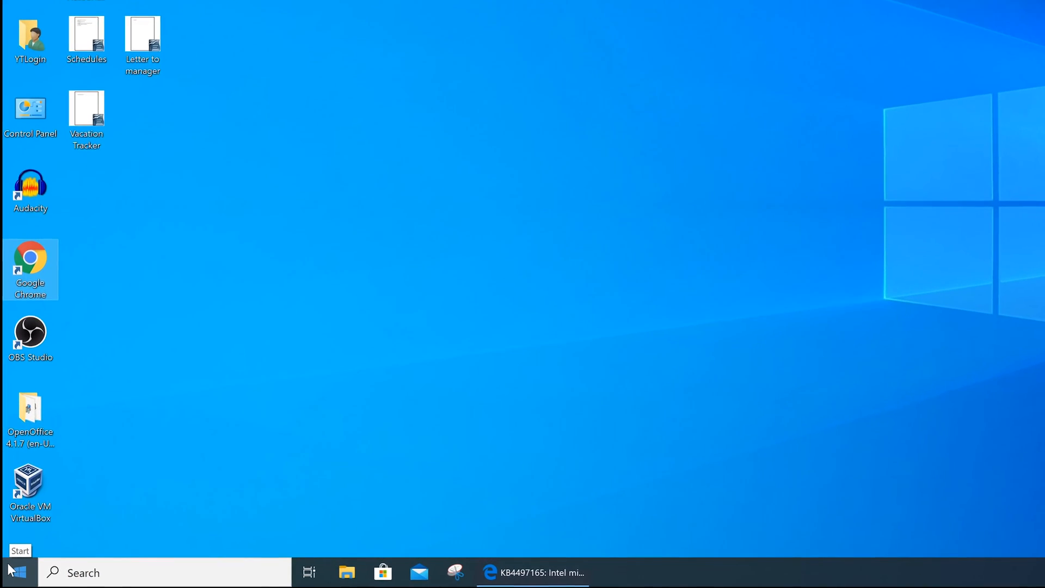
# Step: Use the Start right-click menu to reach the Apps and Features list
pyautogui.rightClick(17, 572)
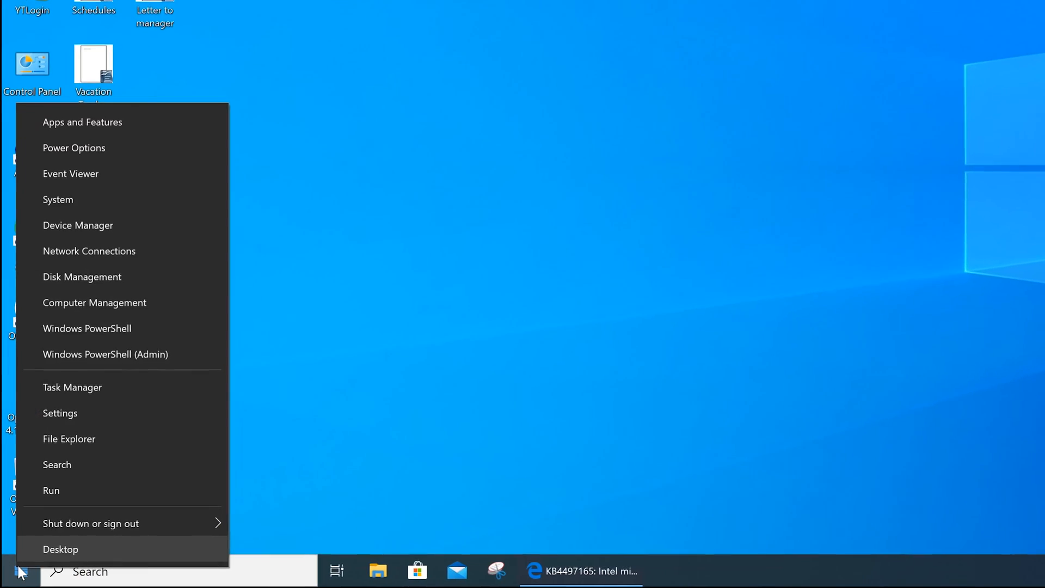
pyautogui.click(60, 549)
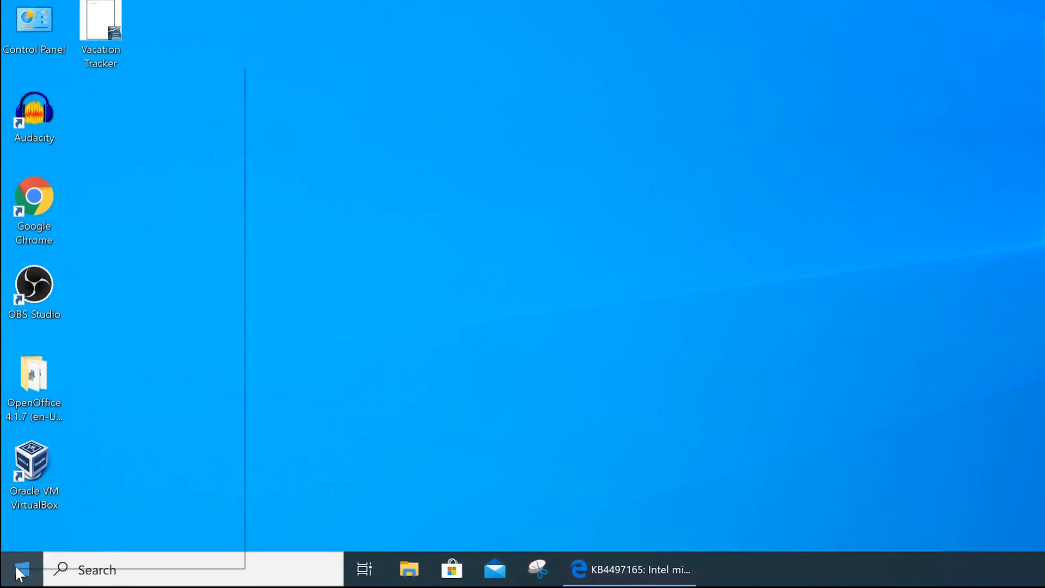
pyautogui.rightClick(14, 569)
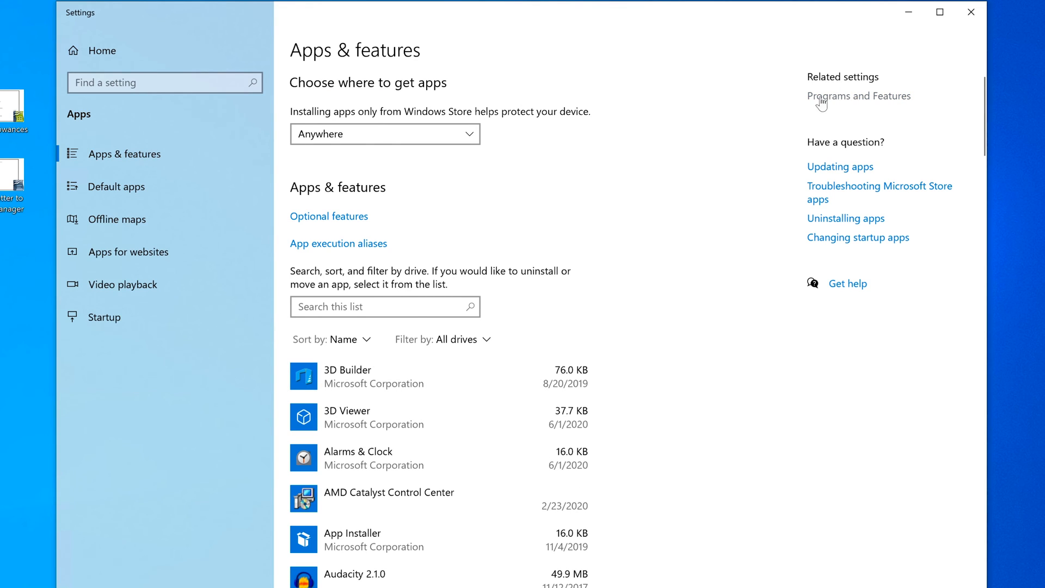
pyautogui.moveTo(593, 124)
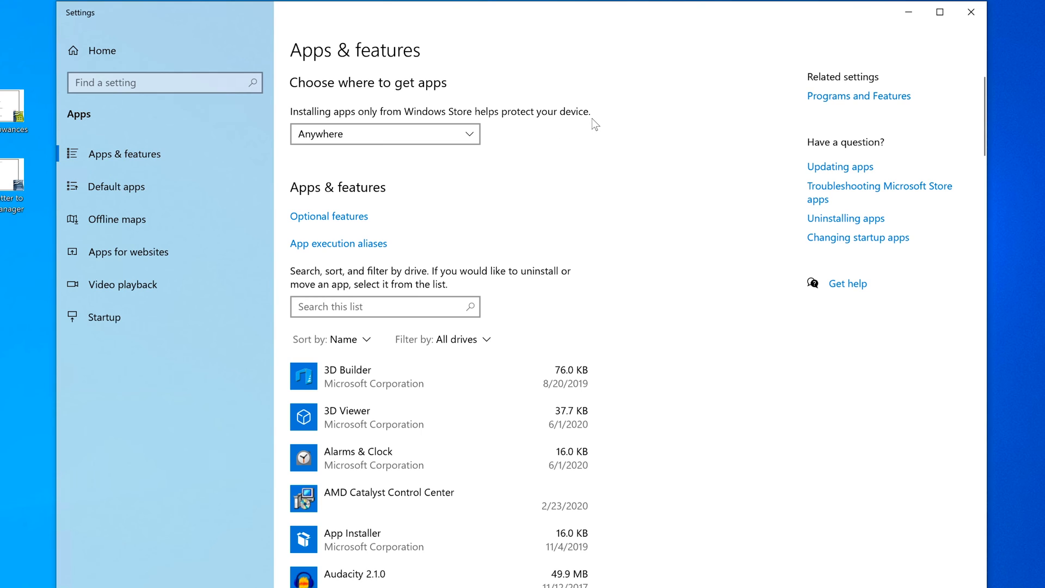
pyautogui.moveTo(900, 71)
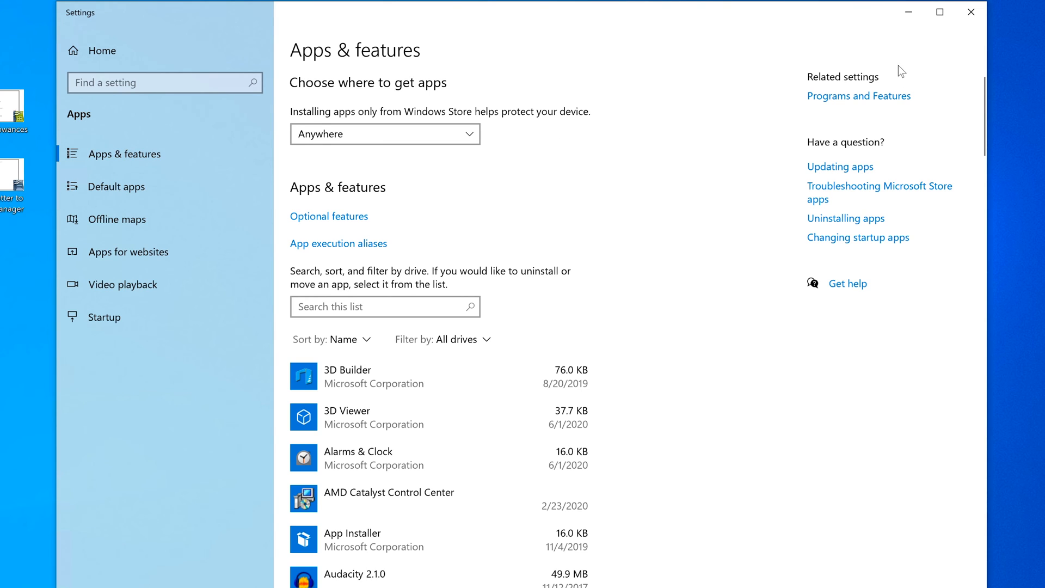
pyautogui.moveTo(855, 103)
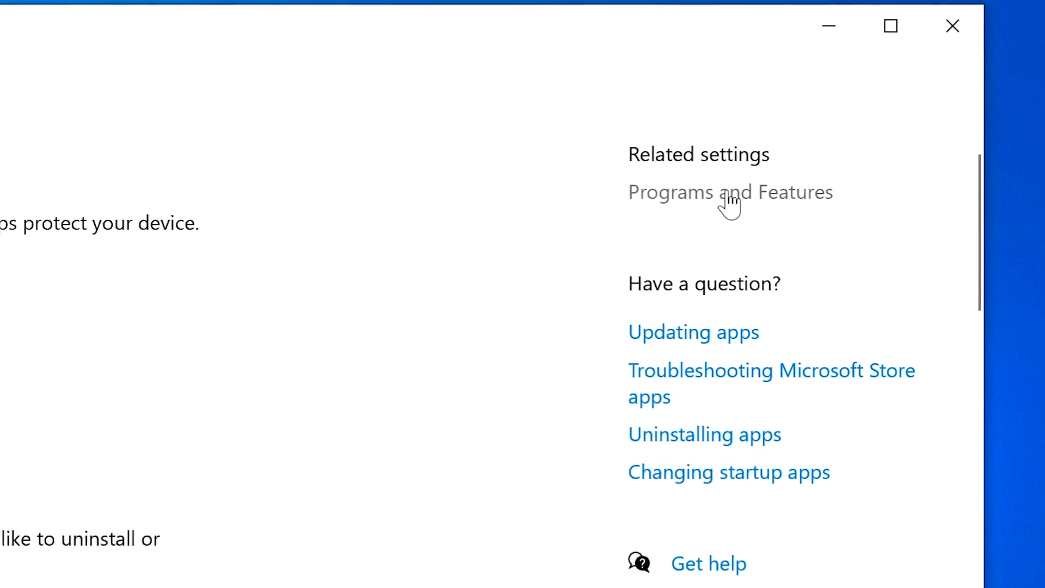
# Step: Bring up Control Panel's Programs and Features list of 45 installed programs
pyautogui.click(729, 192)
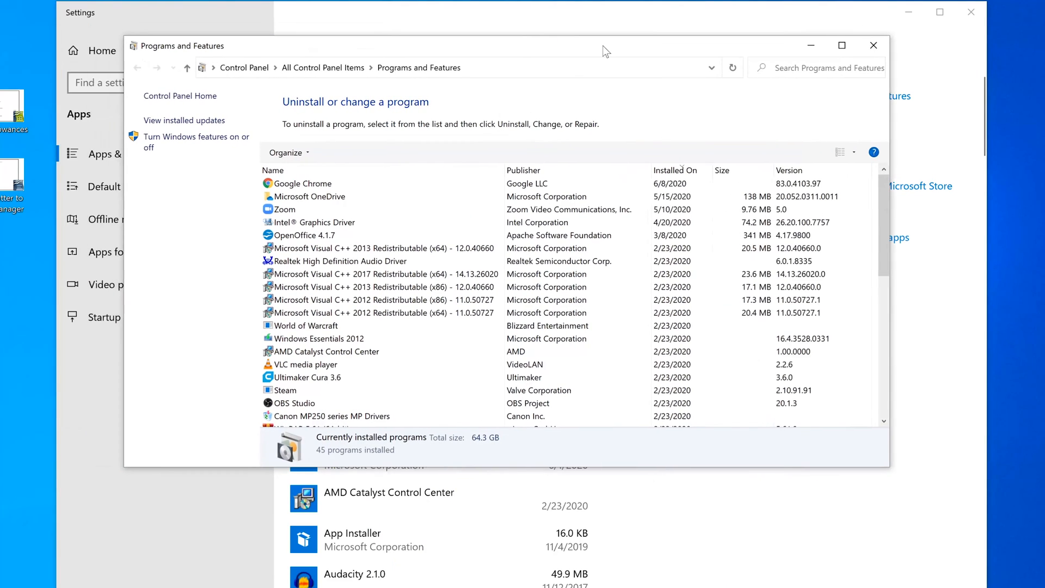
pyautogui.moveTo(889, 186)
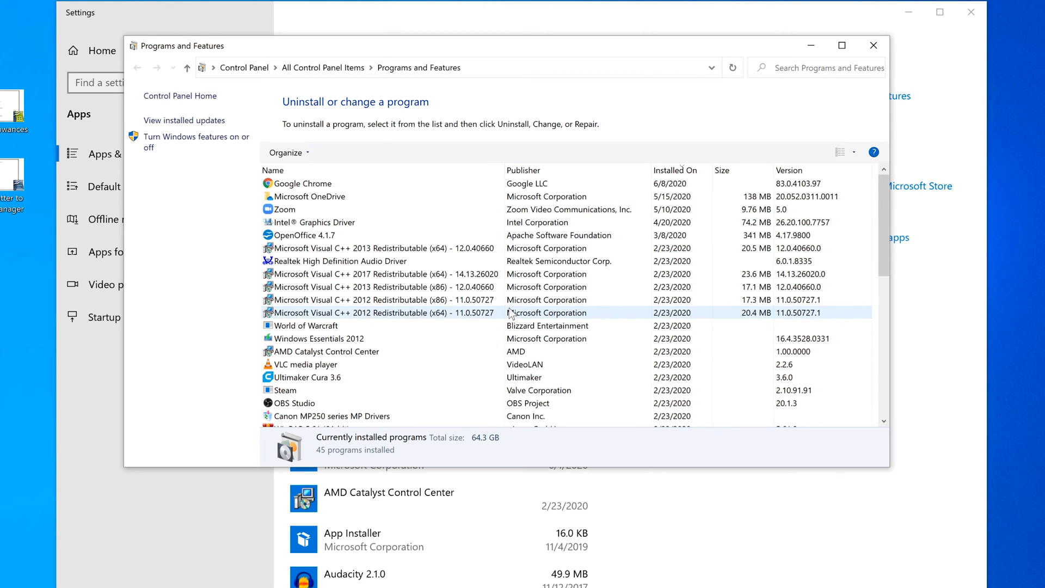
pyautogui.moveTo(148, 56)
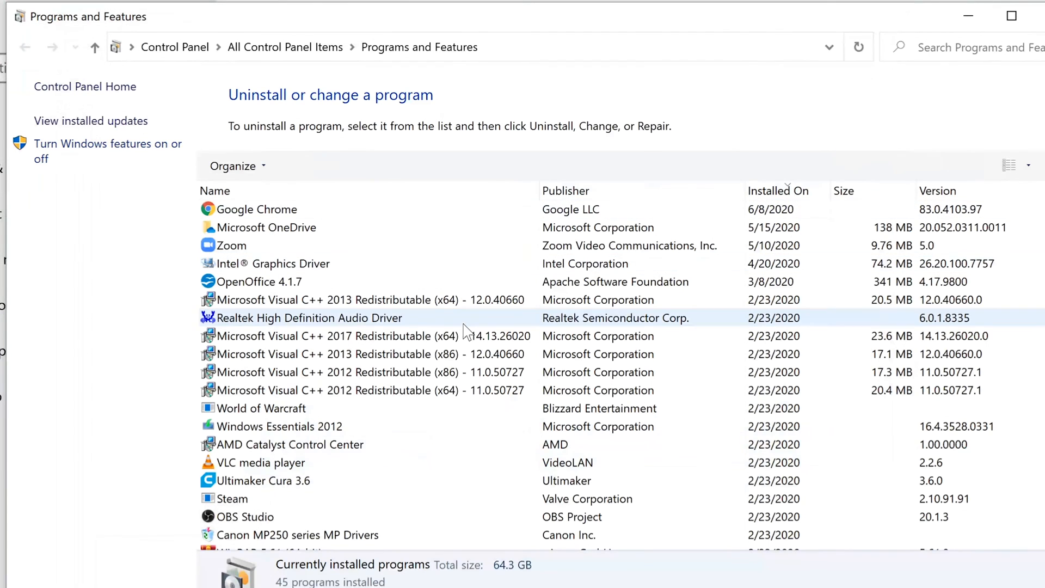
pyautogui.click(266, 281)
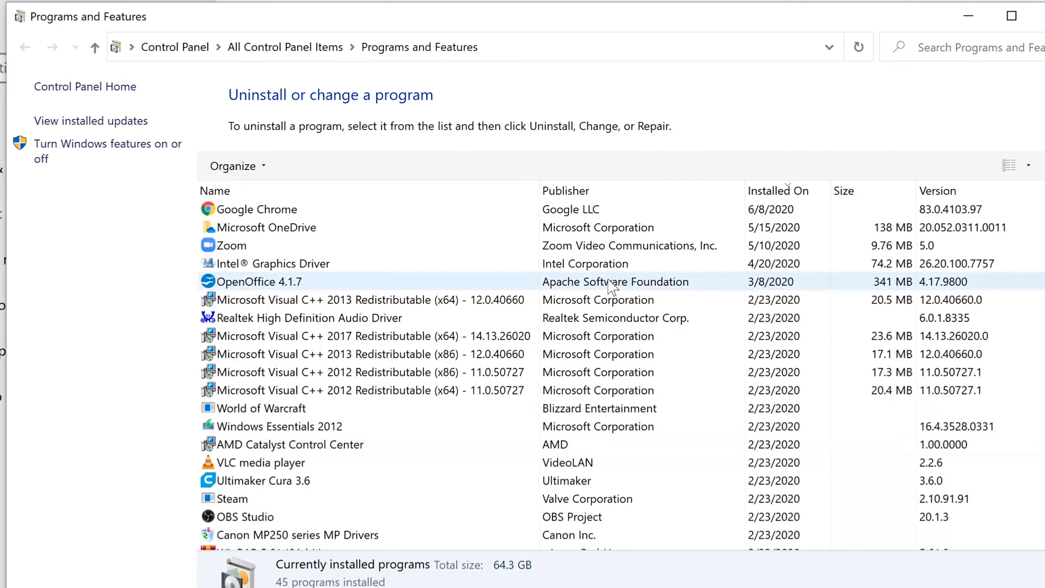
pyautogui.click(367, 336)
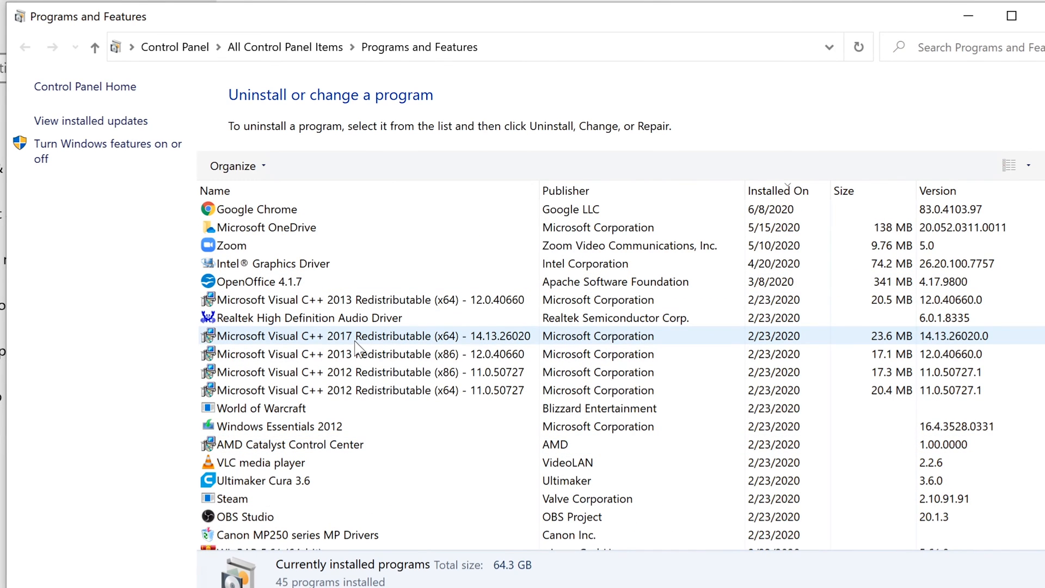
# Step: Look through the program list and highlight the Intel Graphics Driver entry
pyautogui.scroll(-3)
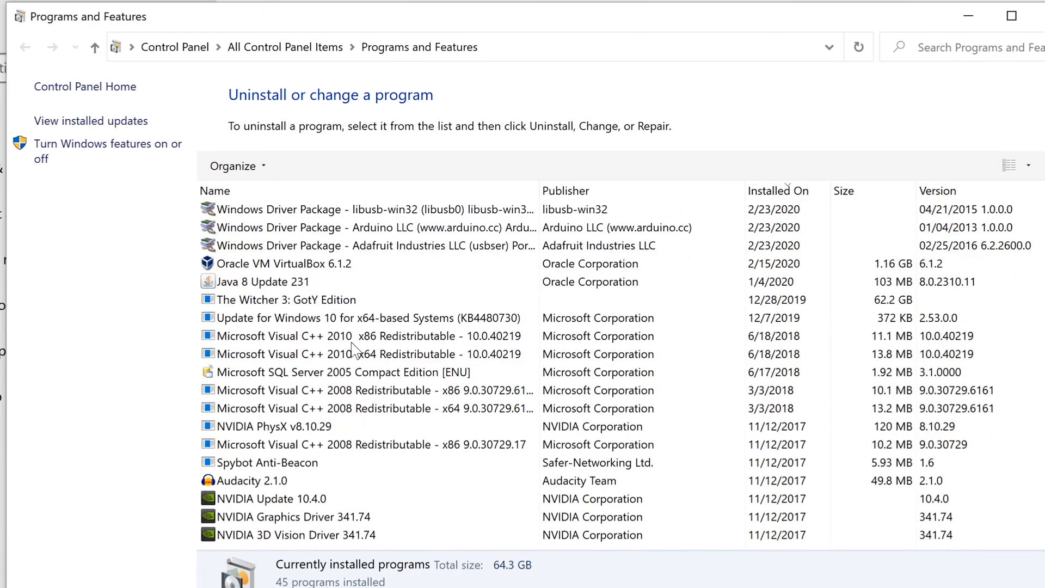
pyautogui.scroll(3)
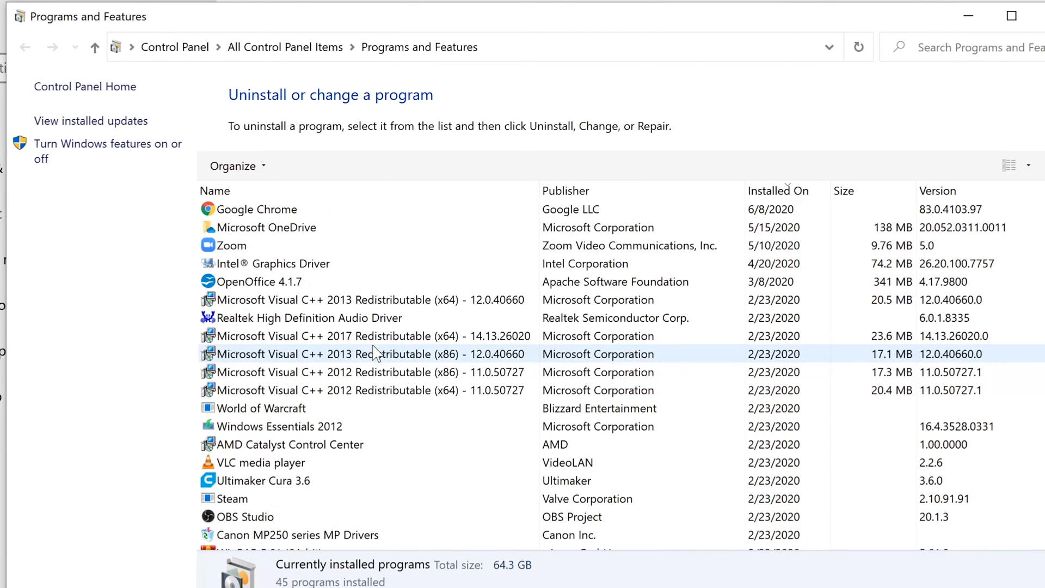
pyautogui.click(366, 336)
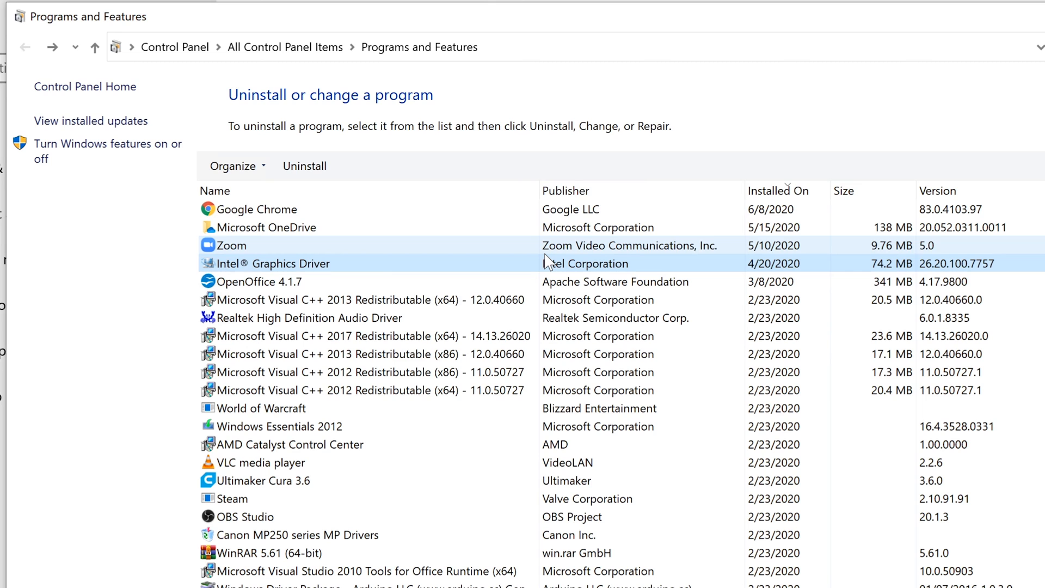
pyautogui.moveTo(63, 151)
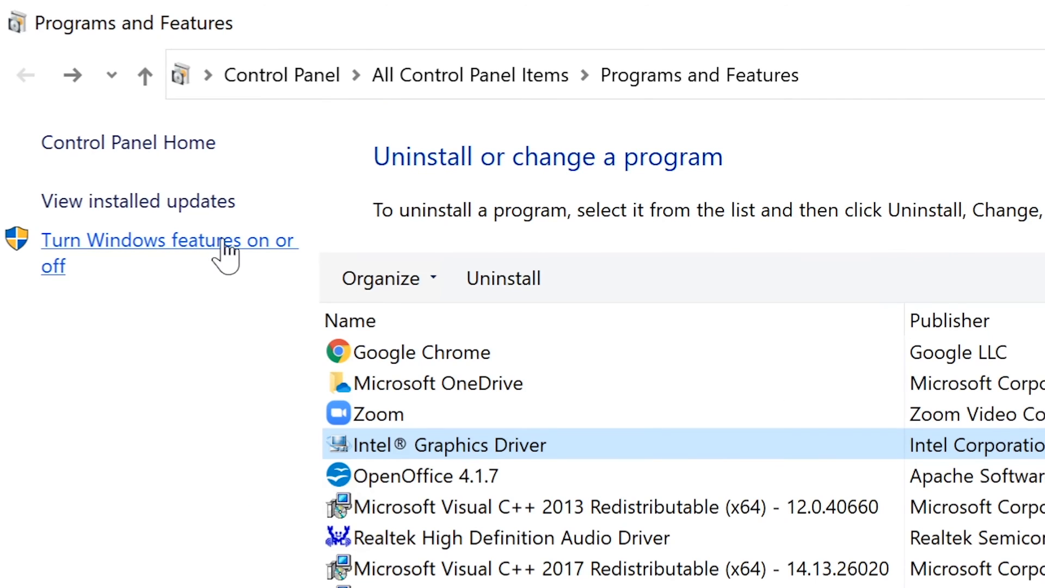
pyautogui.moveTo(138, 201)
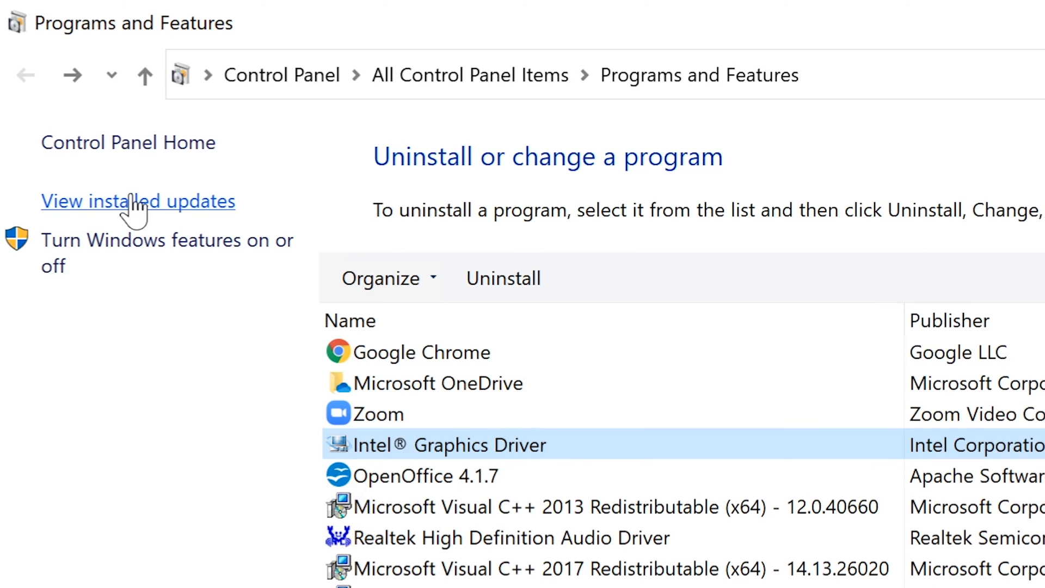
# Step: Show the installed updates list and highlight Update for Microsoft Windows (KB4497165)
pyautogui.click(138, 201)
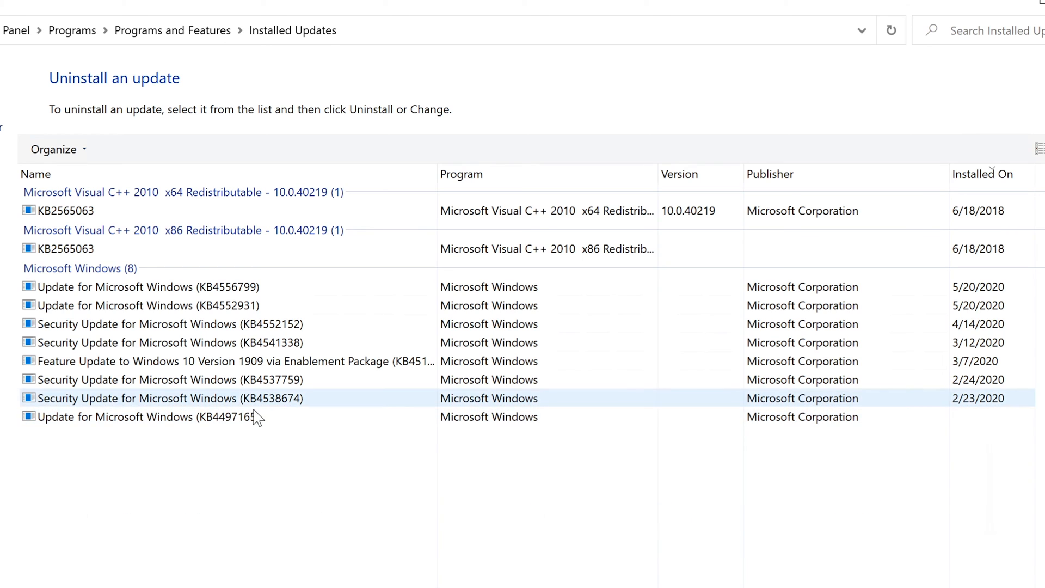
pyautogui.click(147, 417)
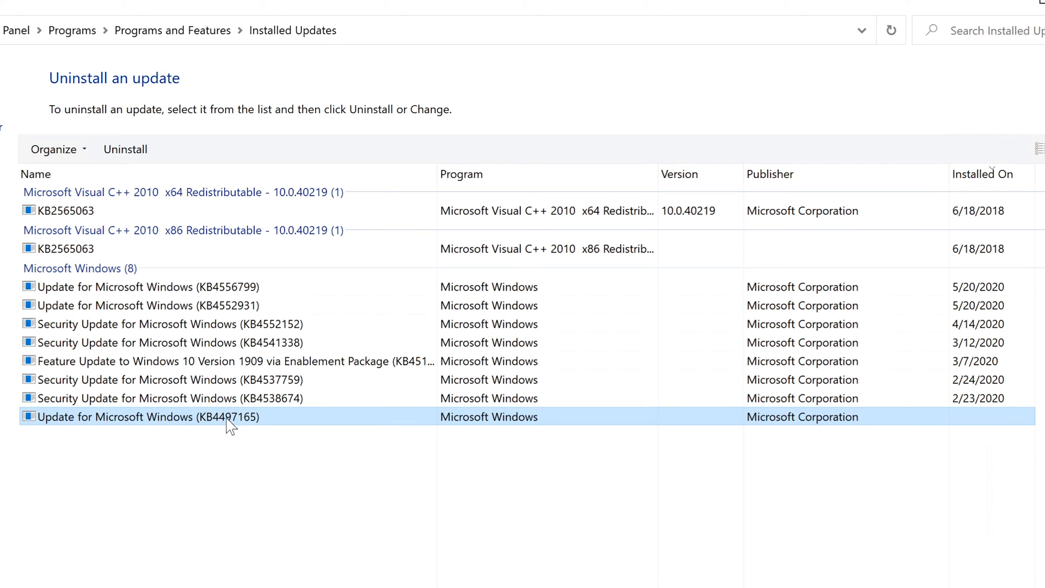
pyautogui.moveTo(280, 456)
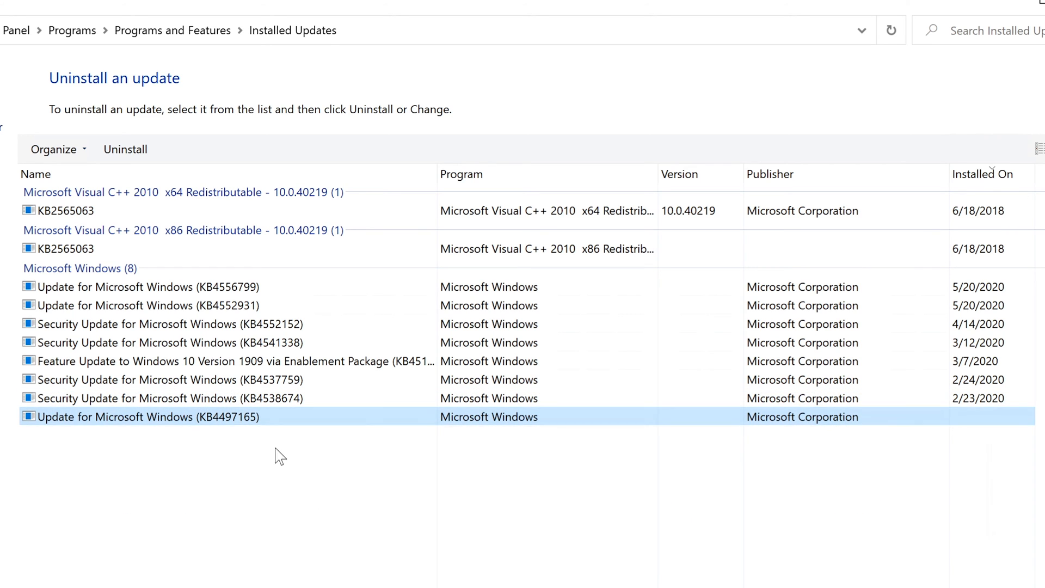
pyautogui.moveTo(306, 427)
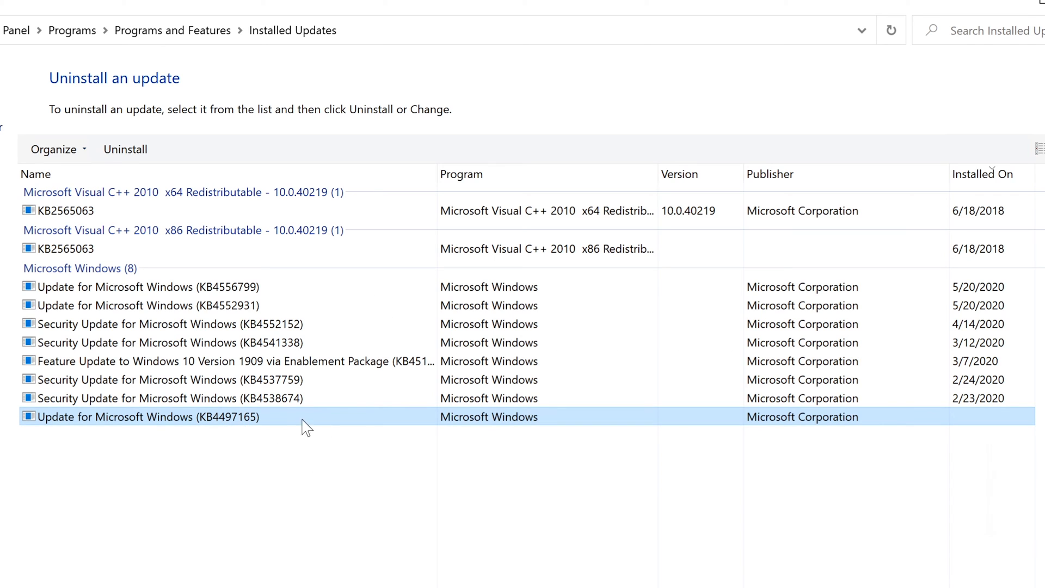
pyautogui.moveTo(986, 439)
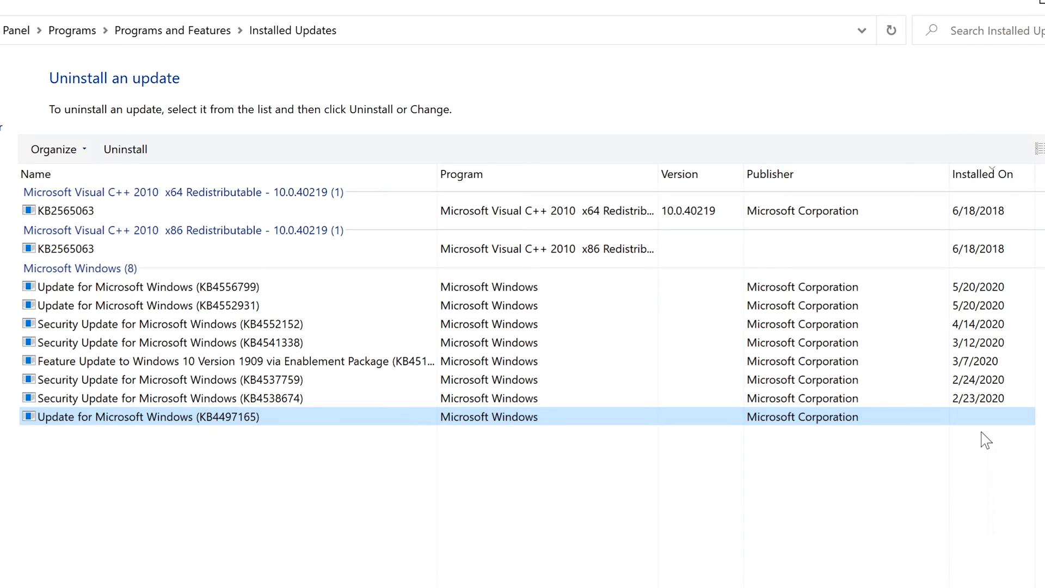
pyautogui.moveTo(973, 433)
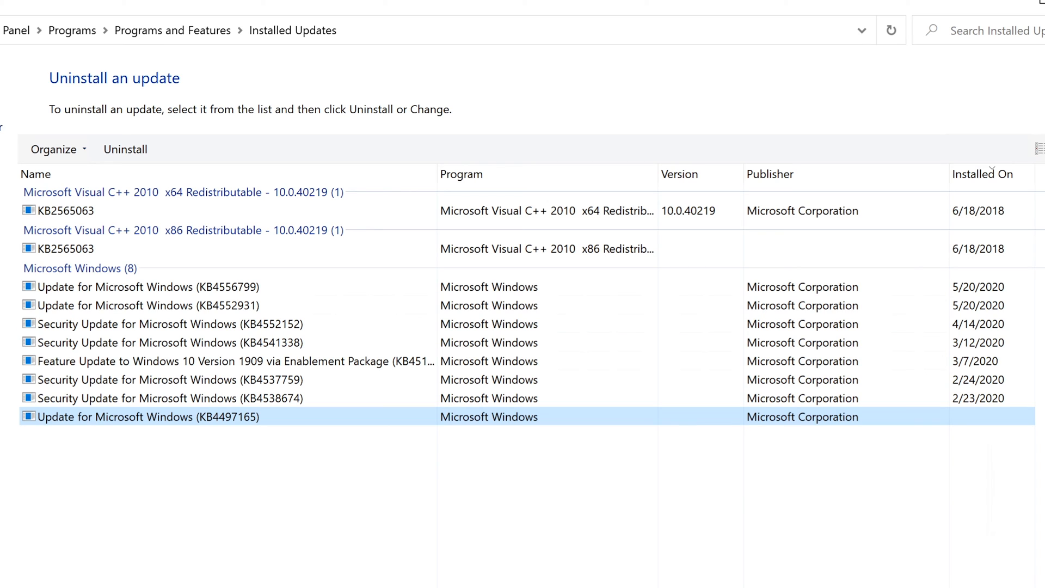
pyautogui.moveTo(1005, 586)
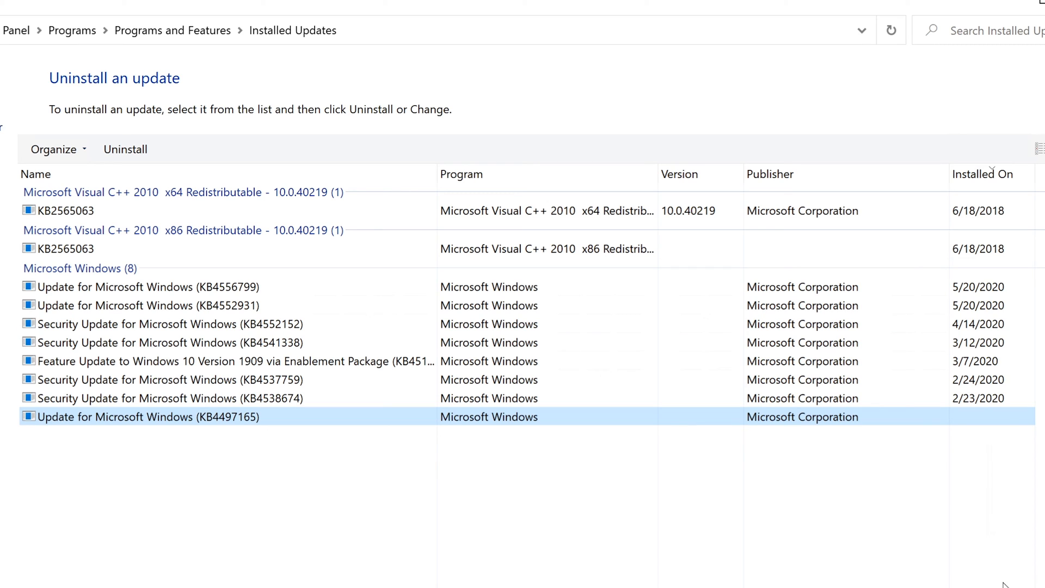
pyautogui.moveTo(979, 426)
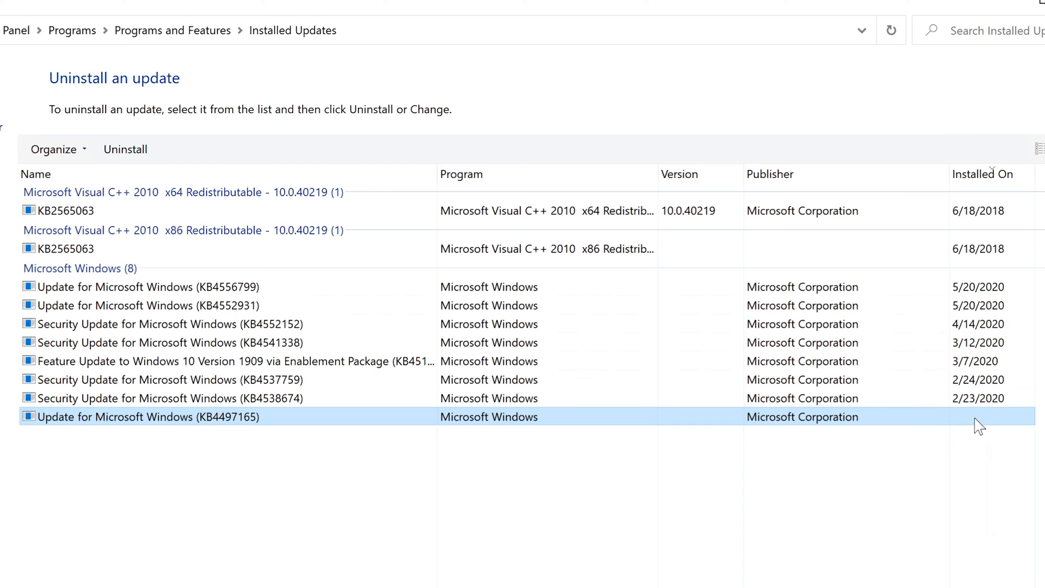
pyautogui.moveTo(830, 393)
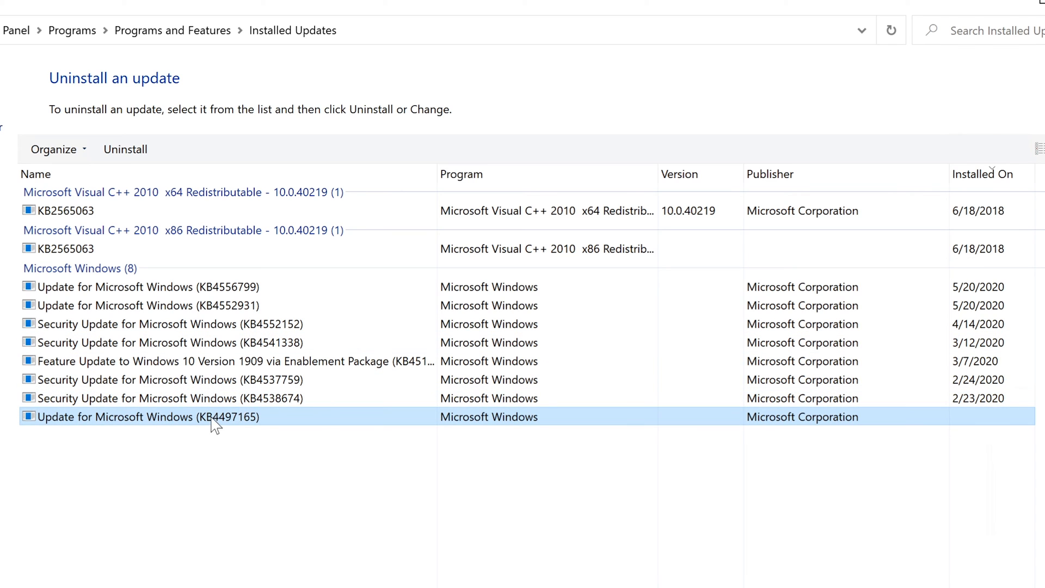
pyautogui.moveTo(238, 429)
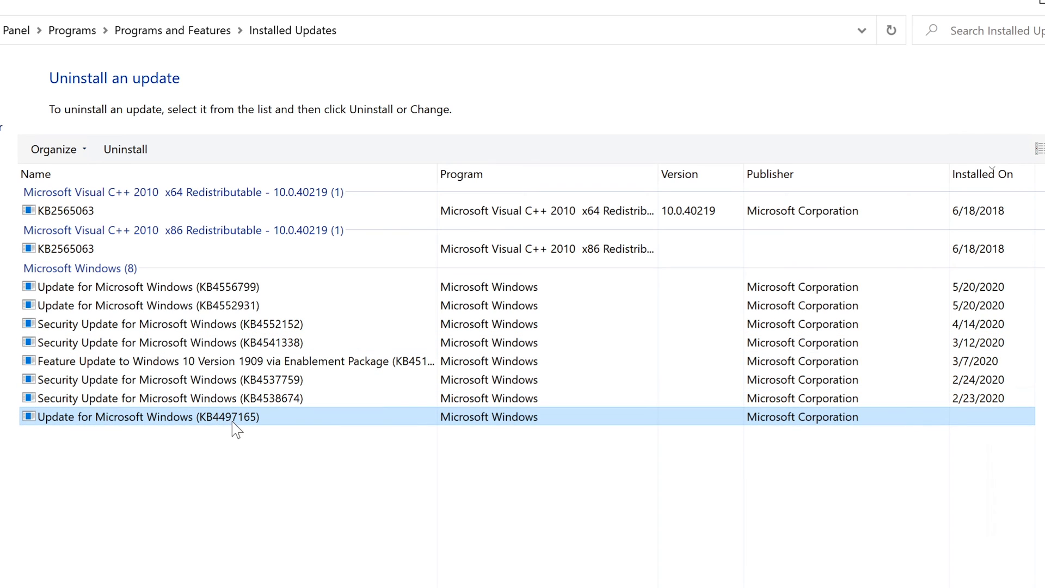
pyautogui.moveTo(242, 399)
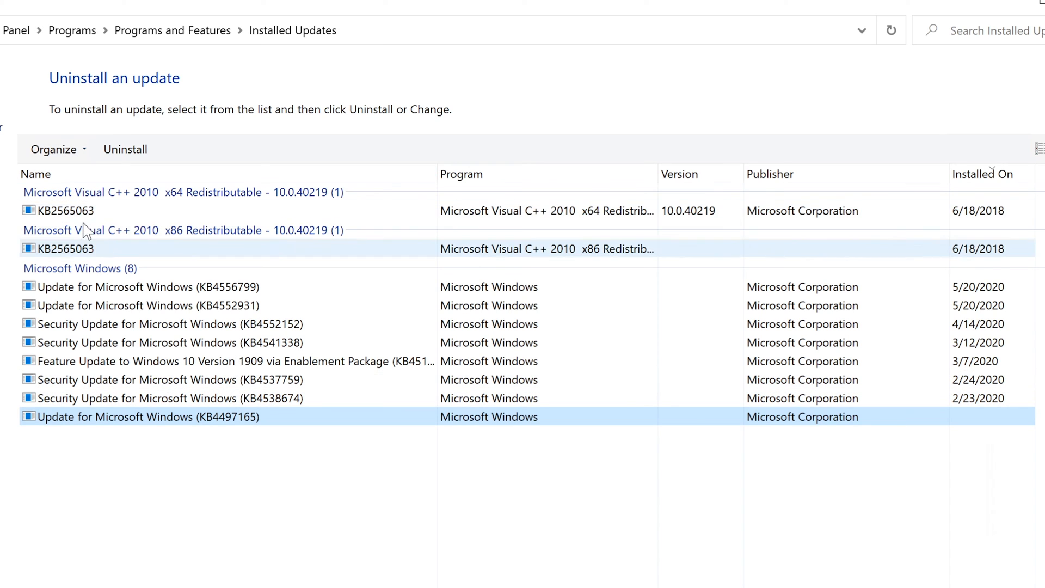
pyautogui.moveTo(977, 229)
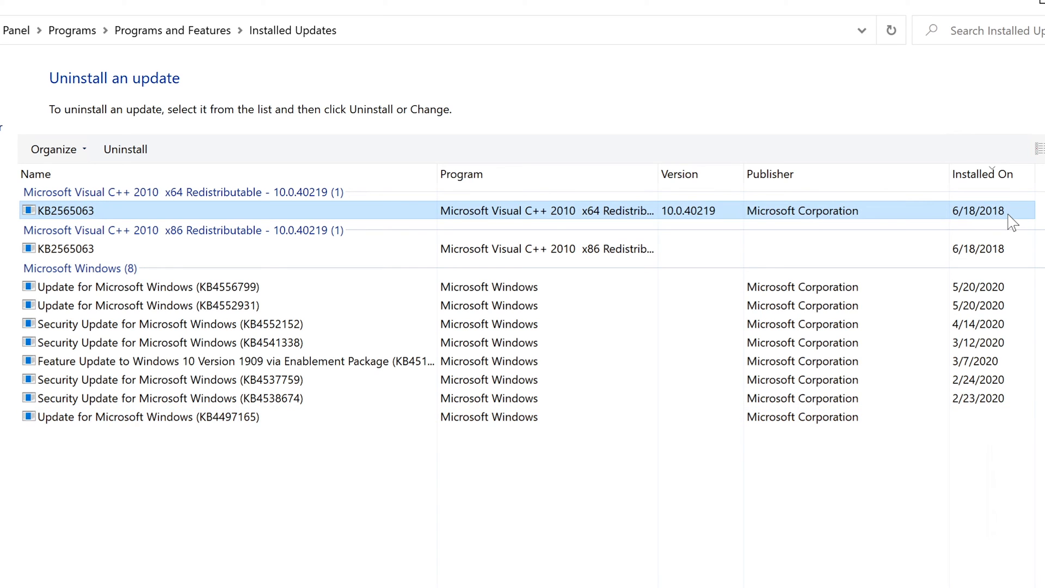
pyautogui.moveTo(76, 219)
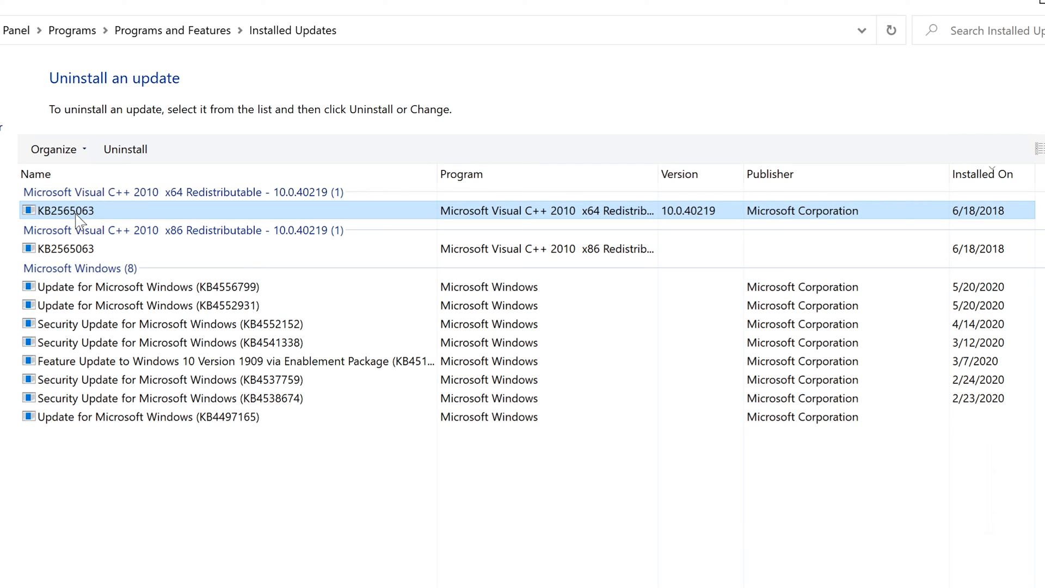
pyautogui.moveTo(100, 230)
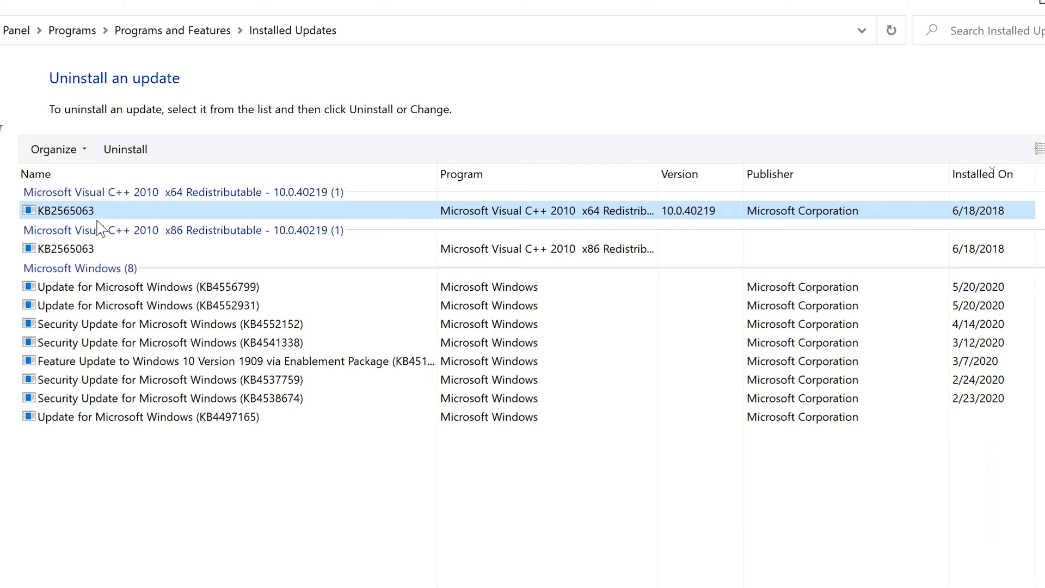
pyautogui.moveTo(112, 200)
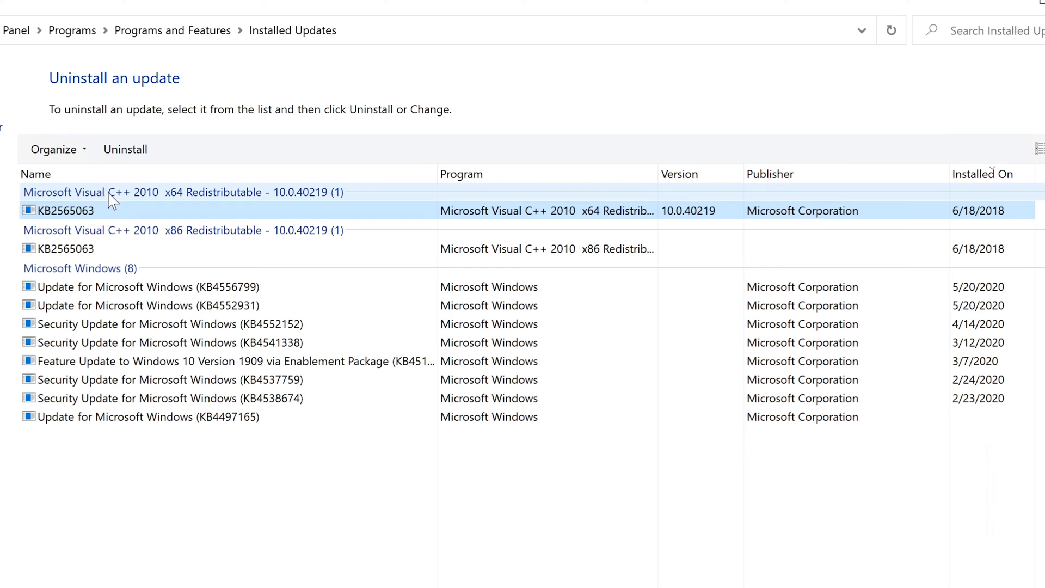
pyautogui.moveTo(149, 202)
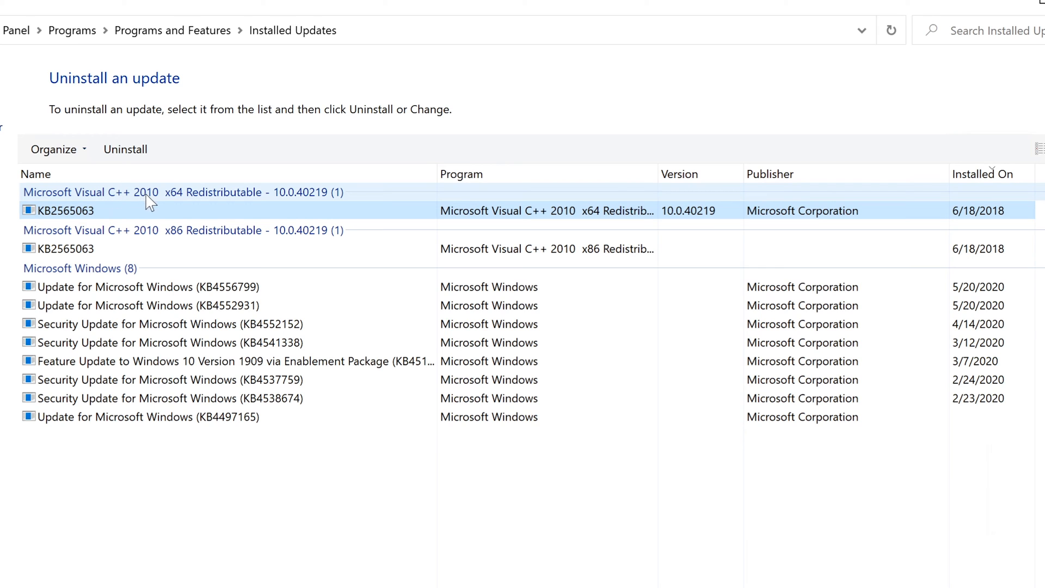
pyautogui.moveTo(236, 198)
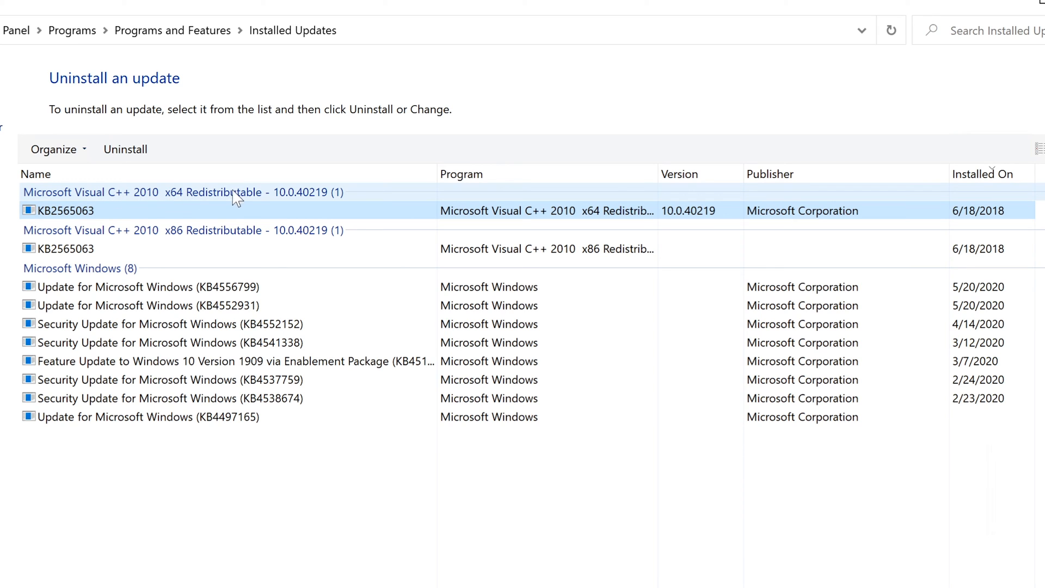
pyautogui.moveTo(255, 214)
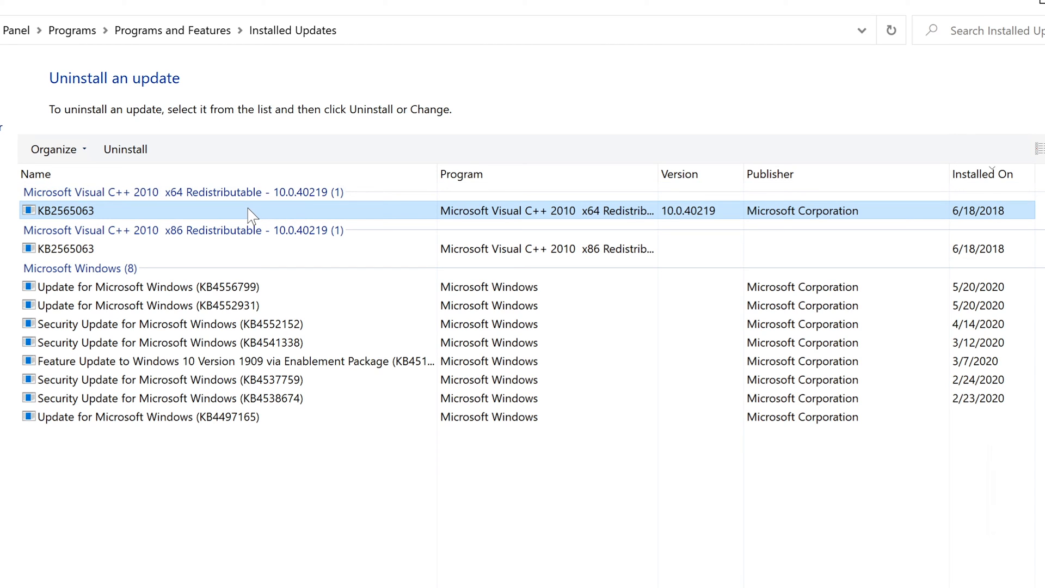
pyautogui.moveTo(474, 223)
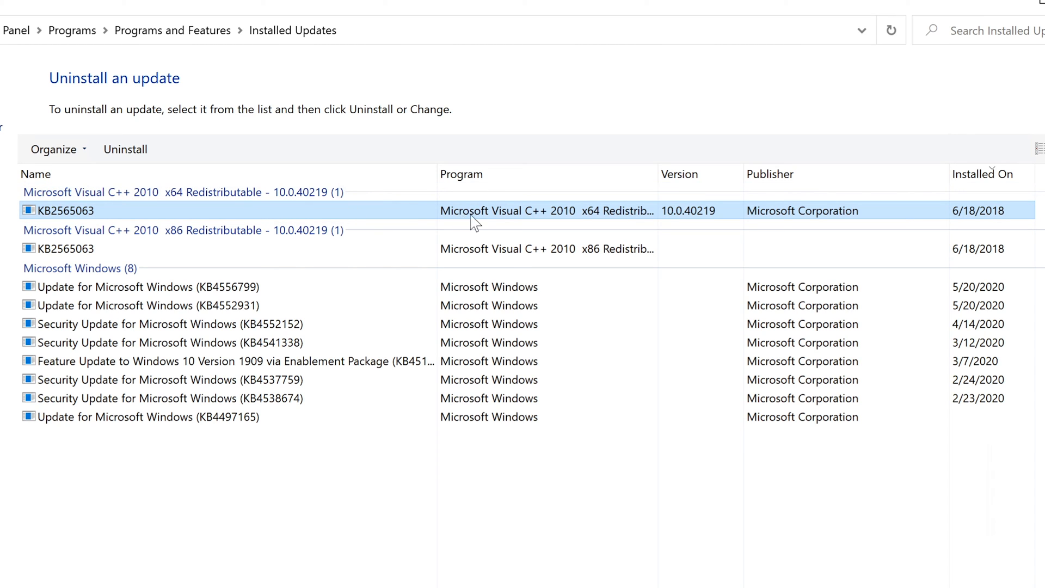
pyautogui.moveTo(536, 220)
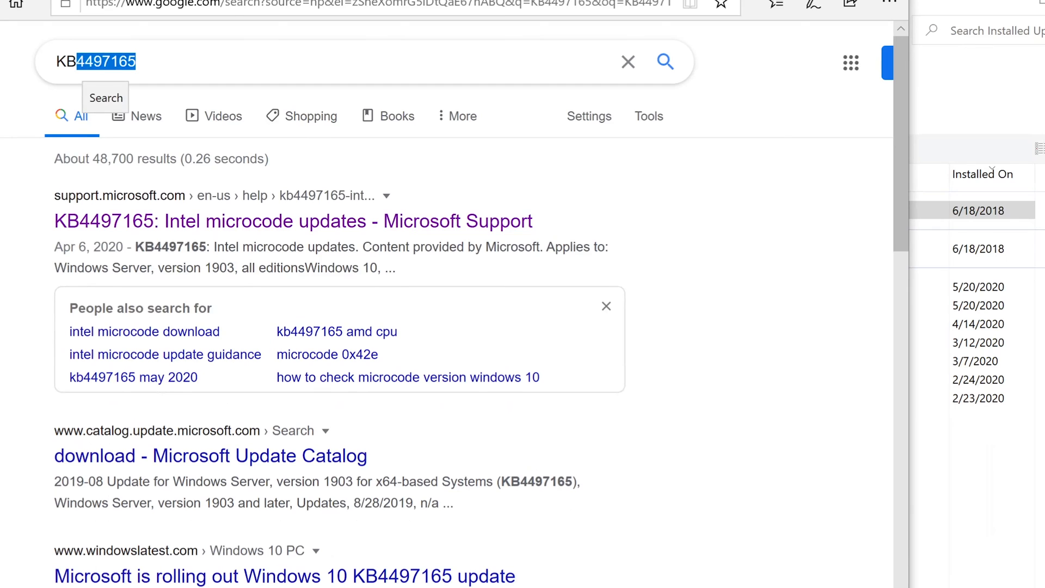
# Step: Enter KB2565063 as the Google search query in Edge
pyautogui.write('KB25')
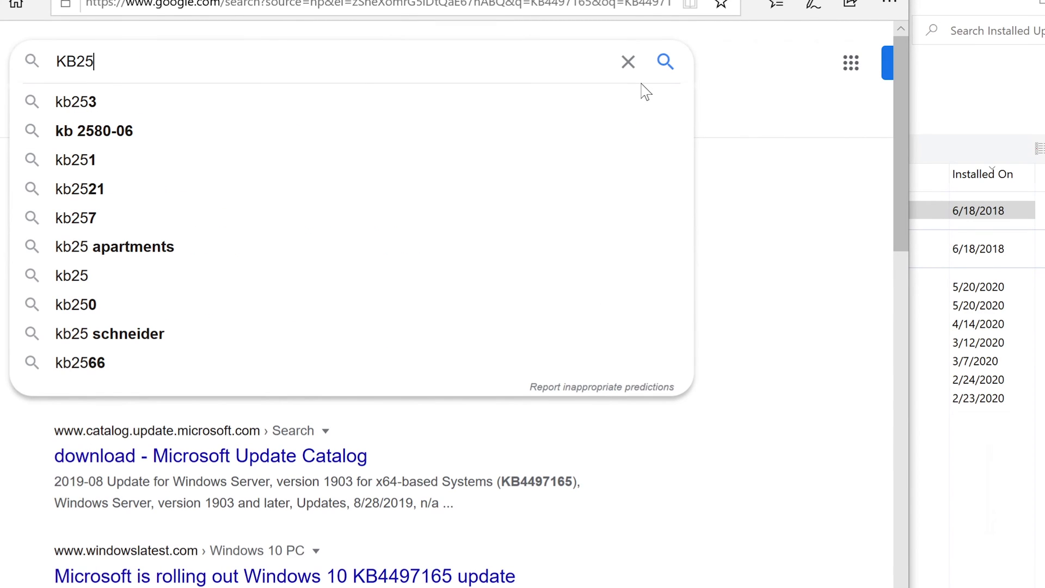
pyautogui.write('6')
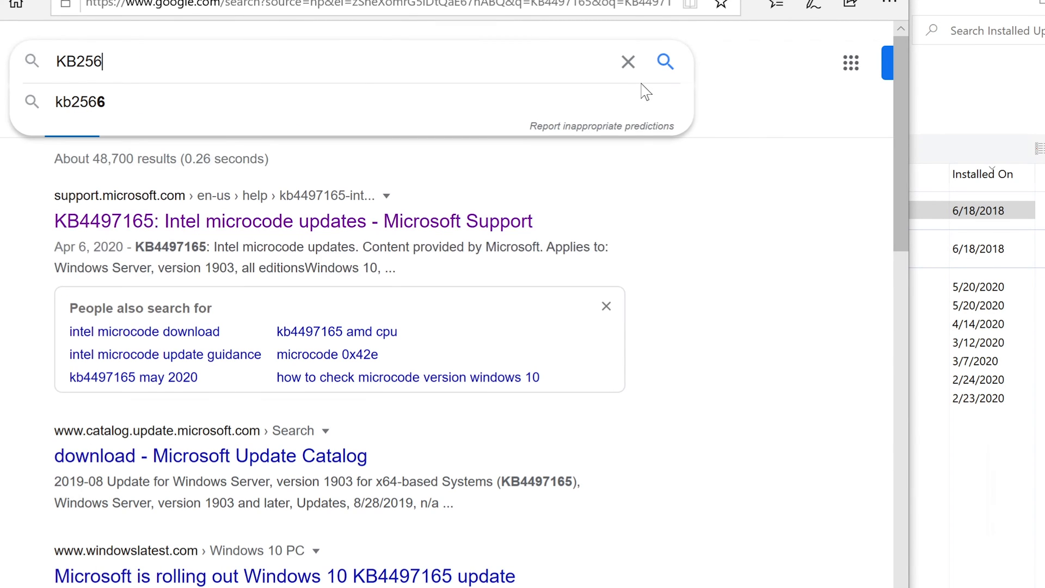
pyautogui.write('063')
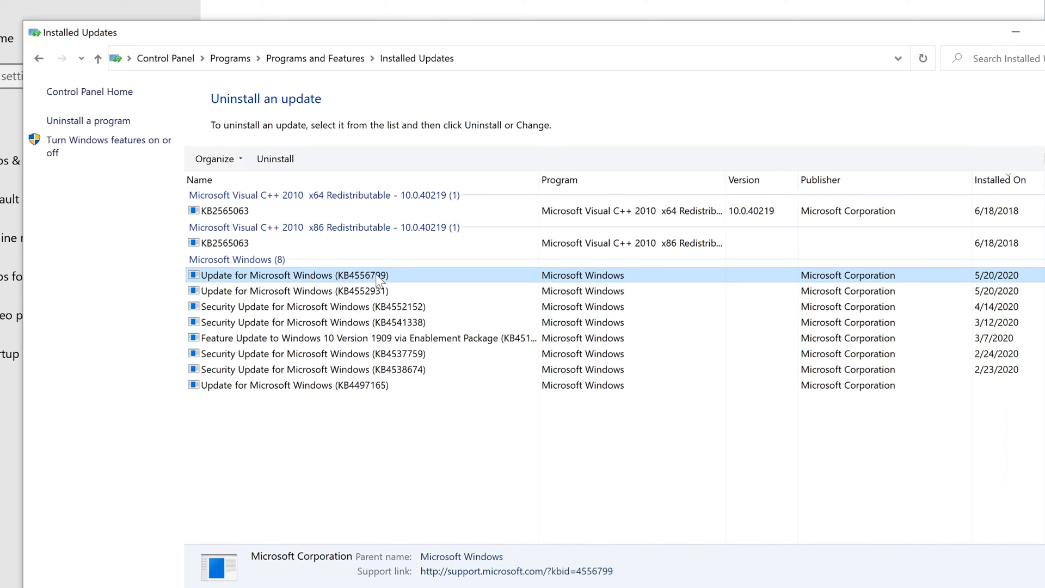
pyautogui.moveTo(360, 286)
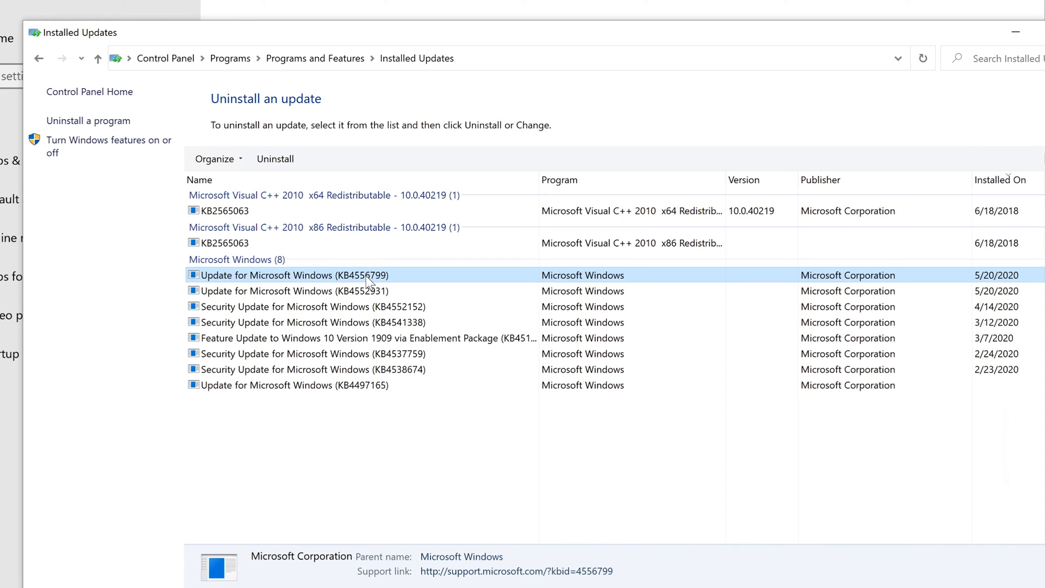
pyautogui.moveTo(408, 306)
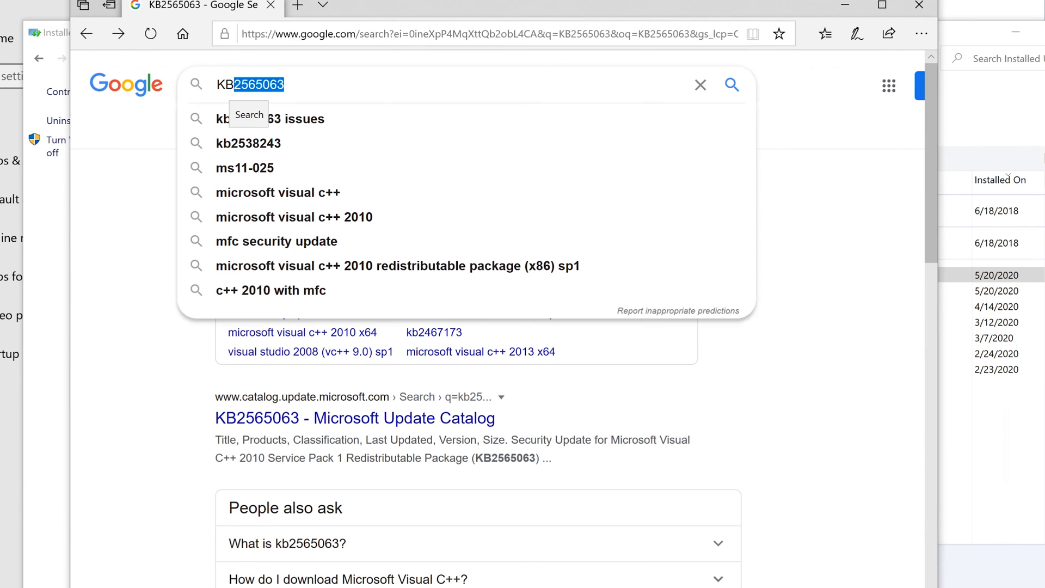
# Step: Enter KB4556799 as the Google search query in Microsoft Edge
pyautogui.write('KB45')
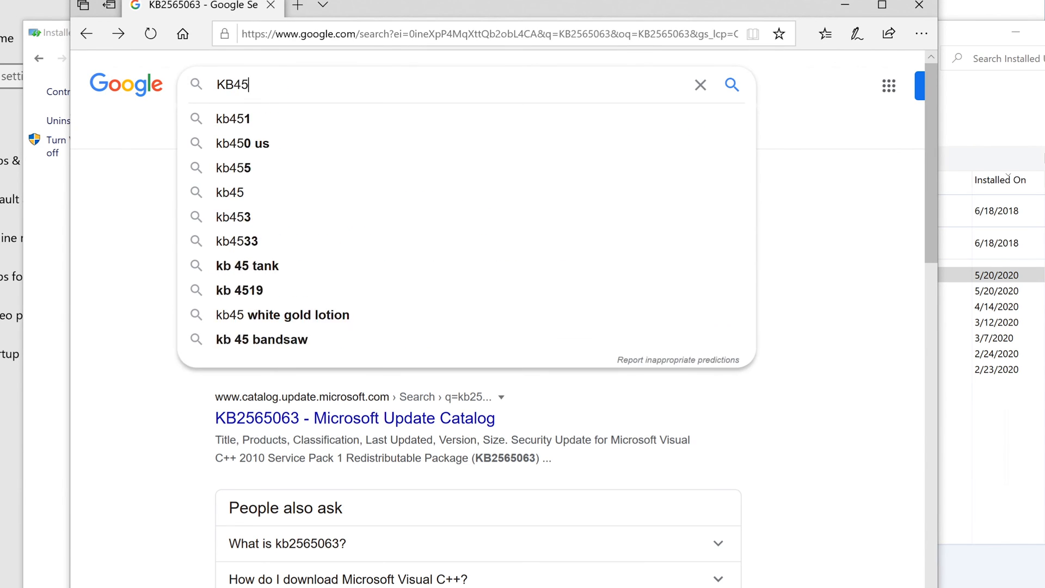
pyautogui.write('5')
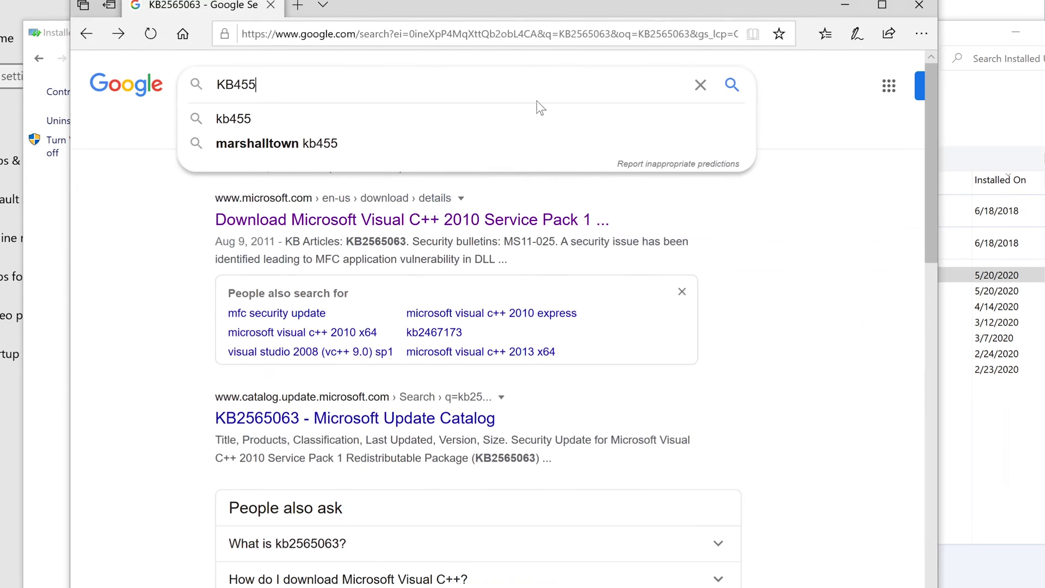
pyautogui.write('6799')
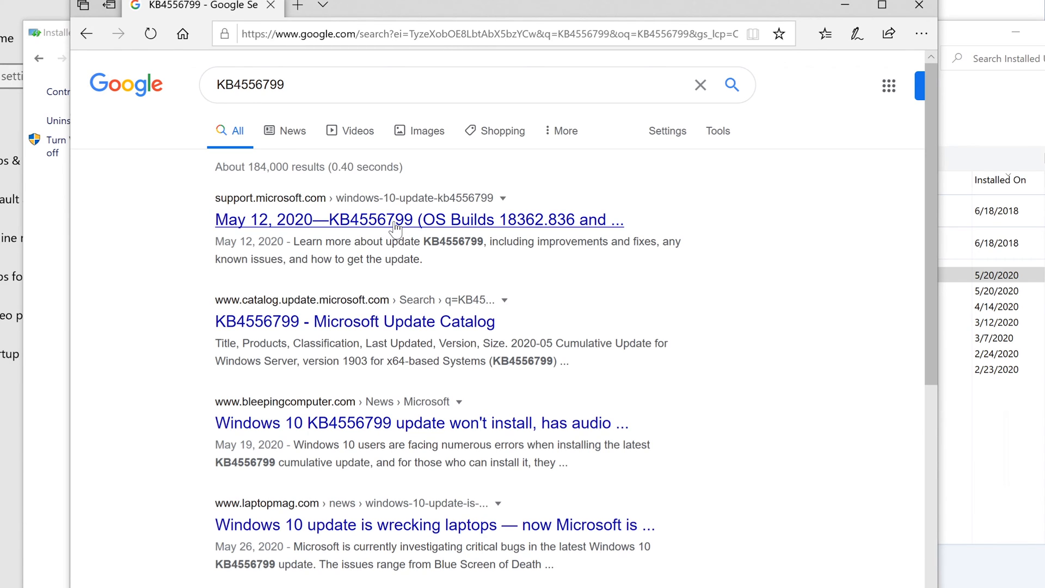
pyautogui.moveTo(672, 12)
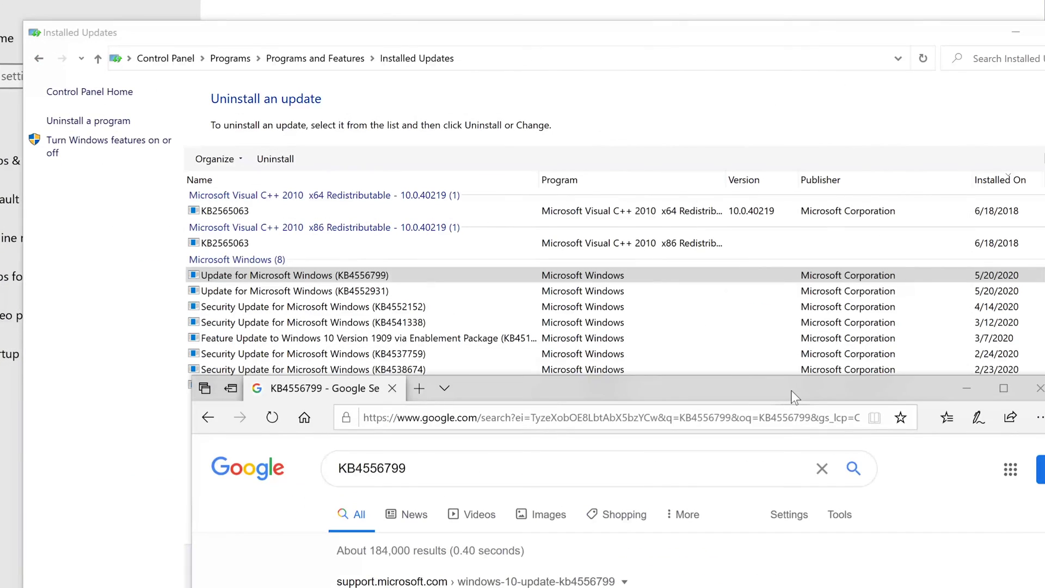
pyautogui.moveTo(483, 582)
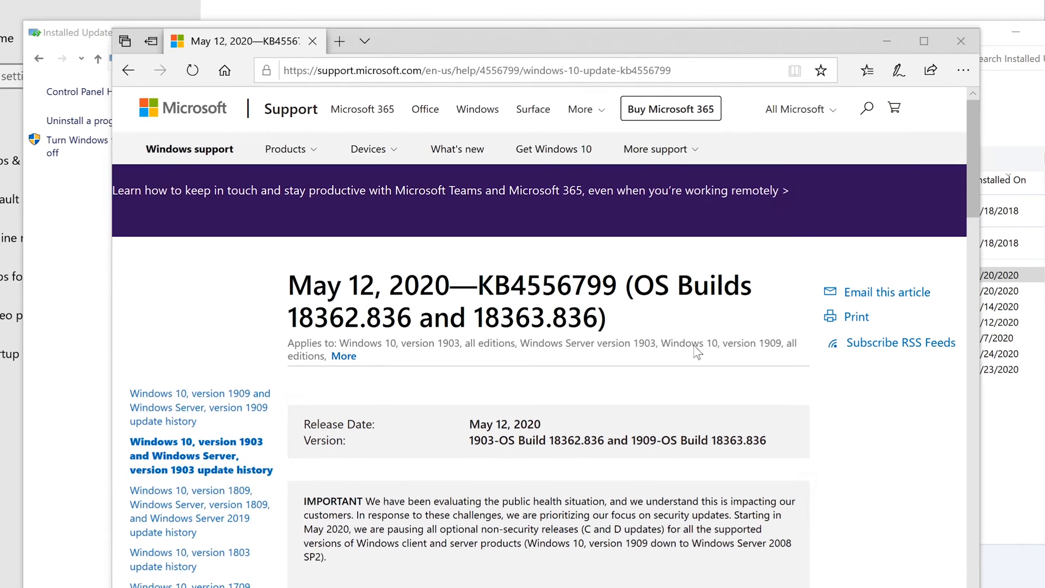
pyautogui.scroll(-3)
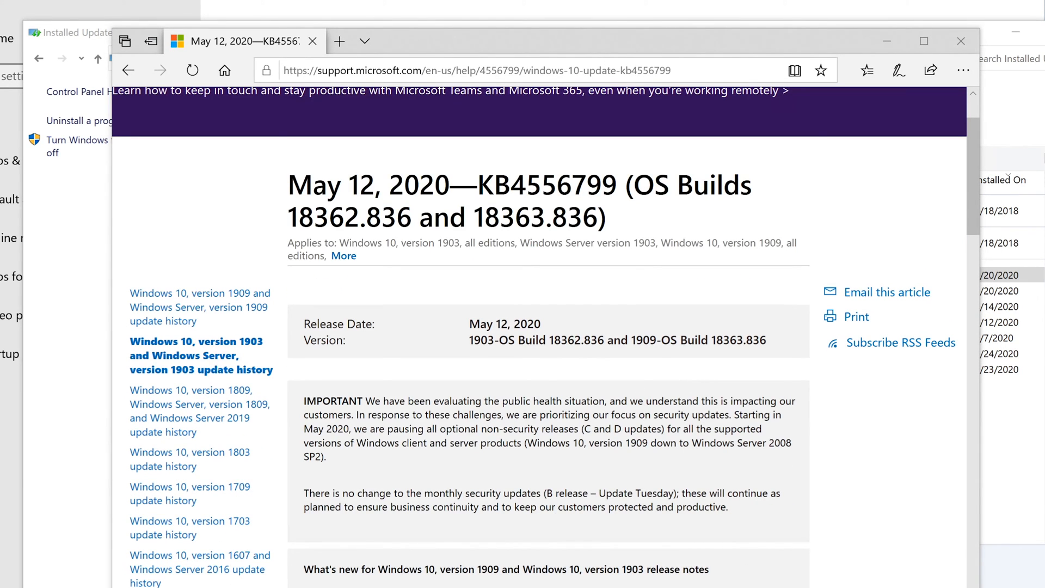
pyautogui.moveTo(340, 255)
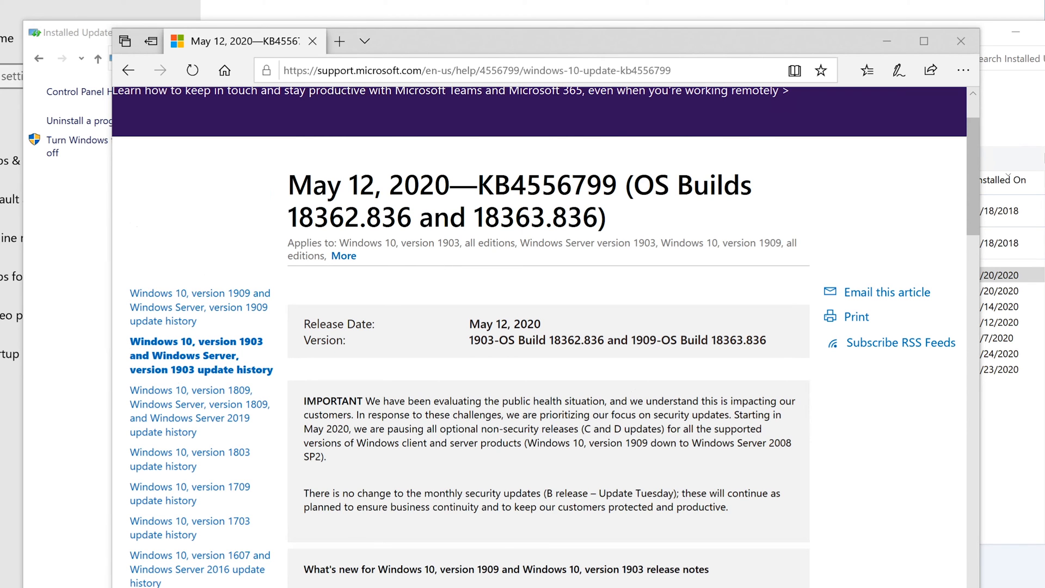
pyautogui.scroll(-3)
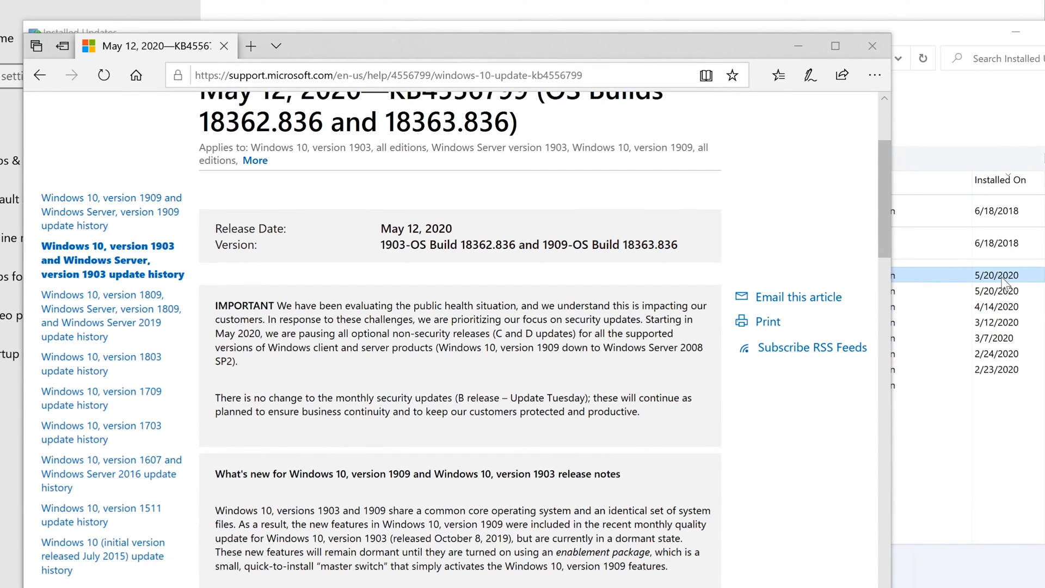
pyautogui.moveTo(563, 49)
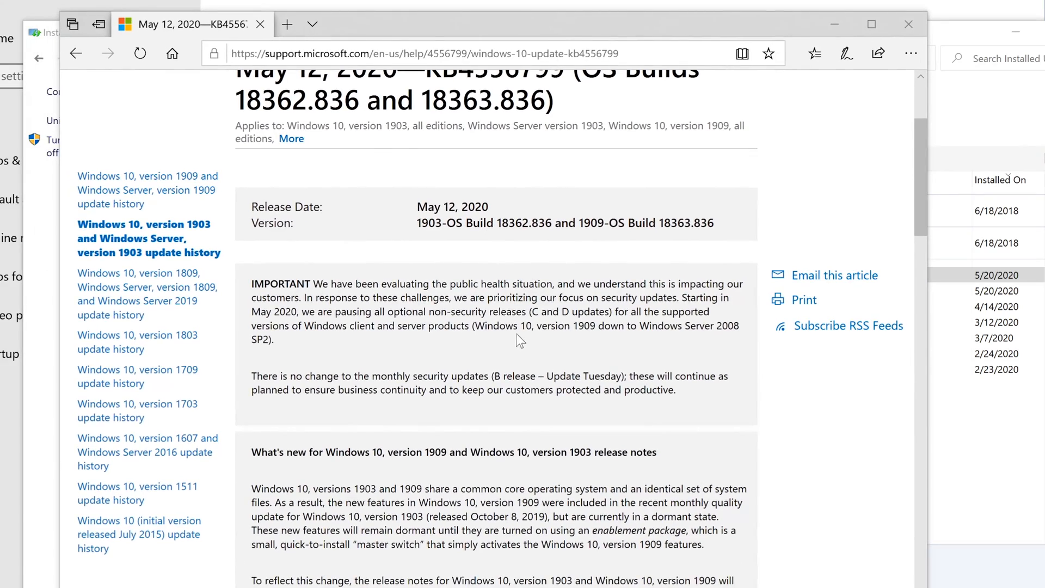
pyautogui.scroll(3)
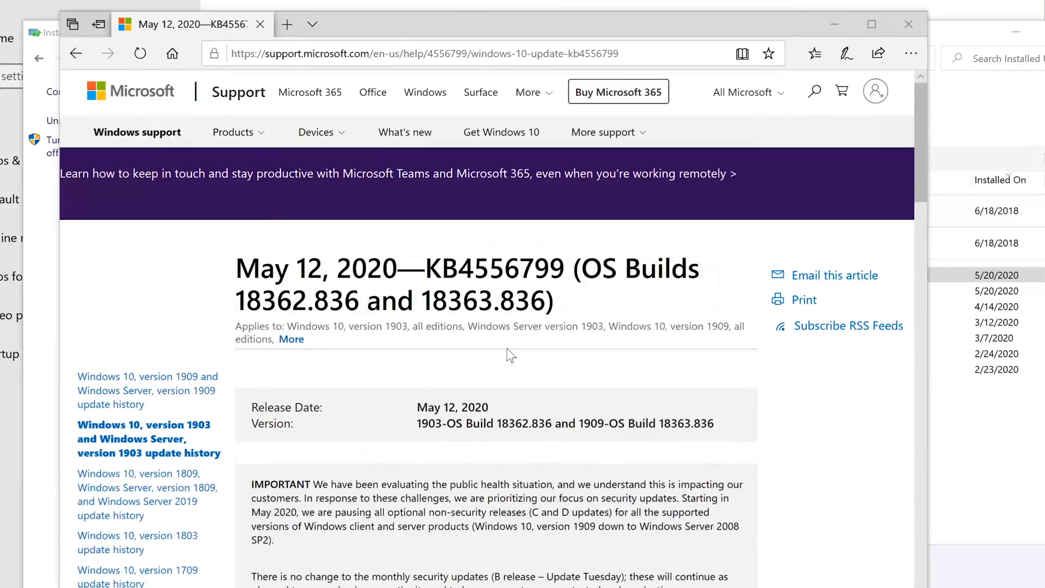
pyautogui.scroll(-3)
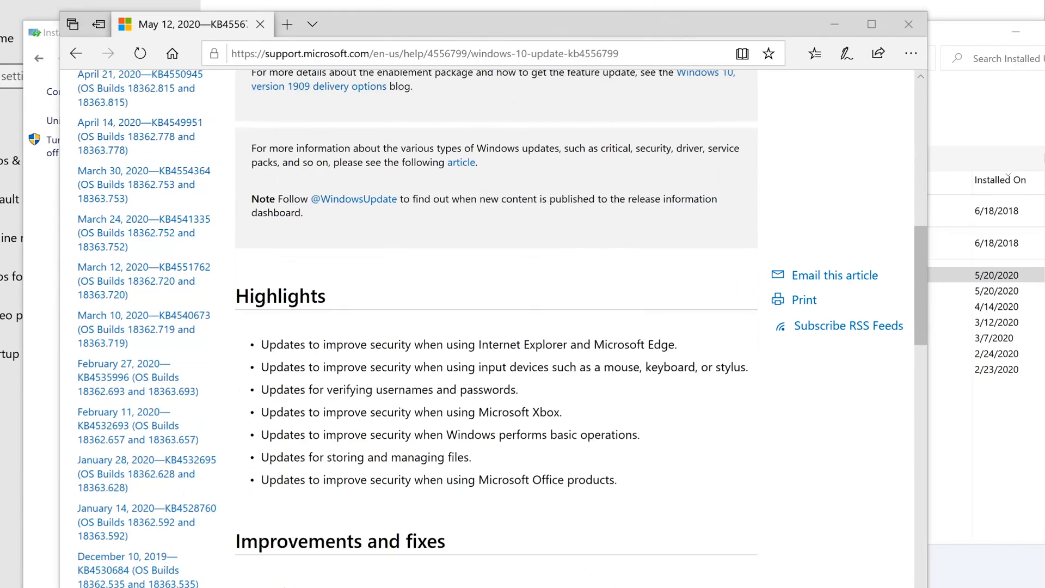
pyautogui.scroll(-3)
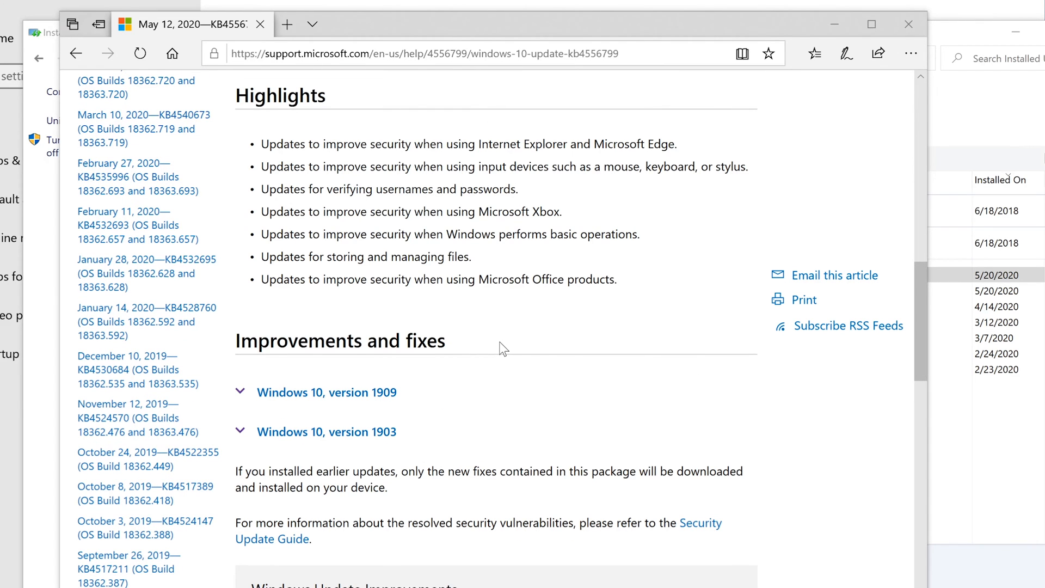
pyautogui.scroll(3)
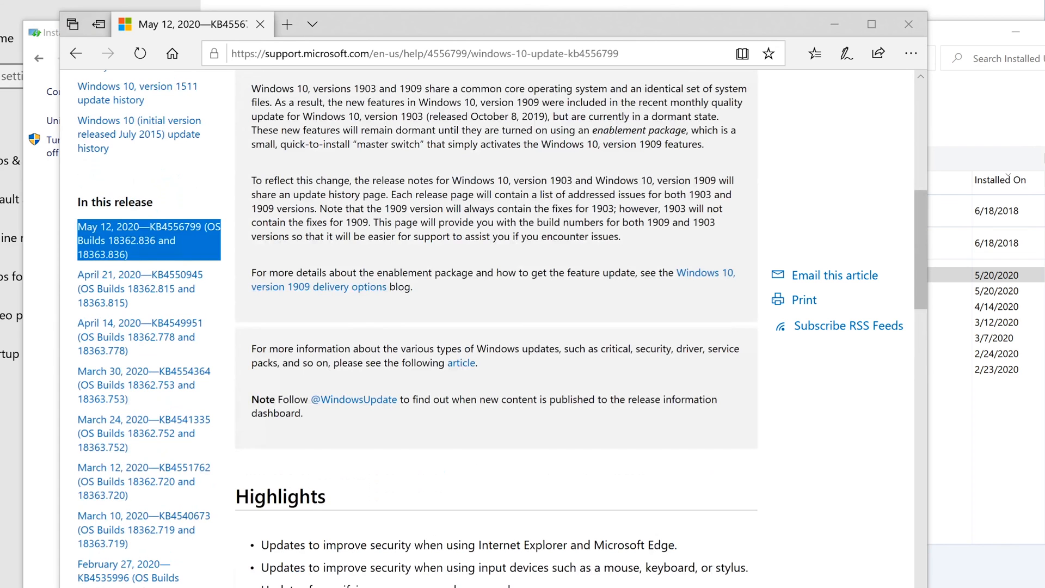
pyautogui.scroll(-3)
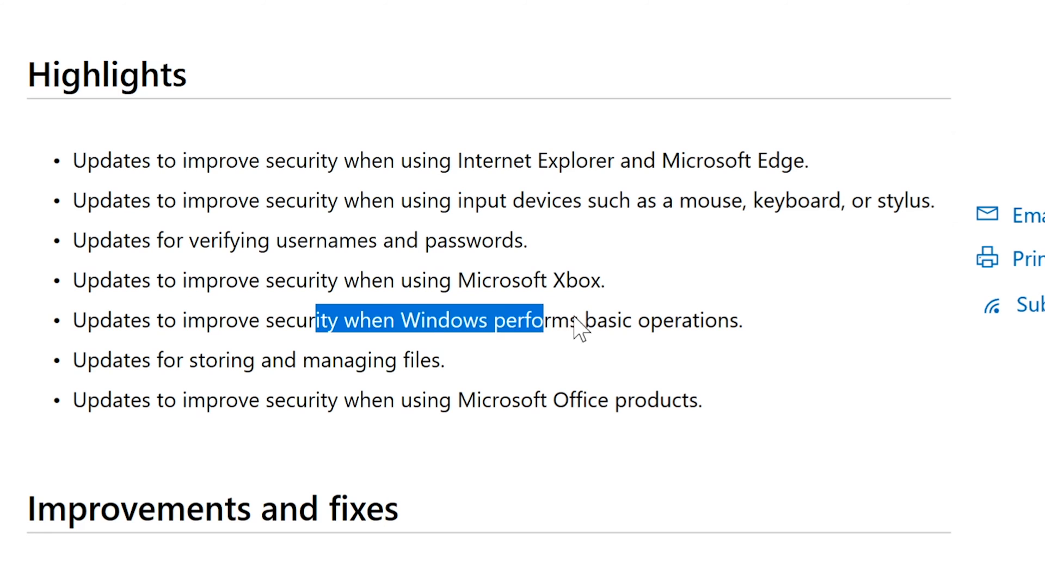
# Step: Scroll back to the top of the KB4556799 support article
pyautogui.scroll(3)
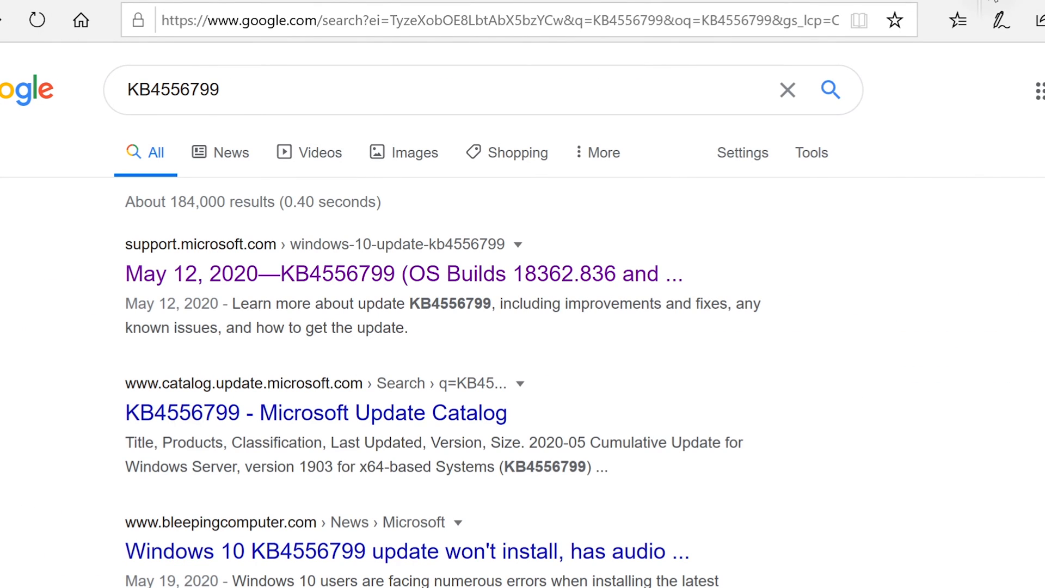
pyautogui.moveTo(1017, 7)
pyautogui.write('21')
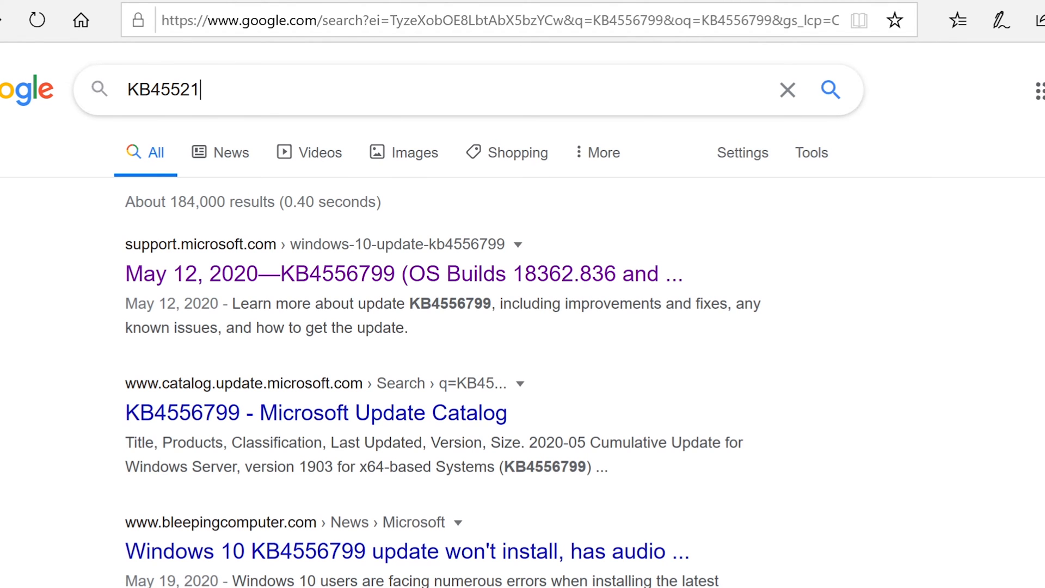
# Step: Search Google for KB4552152, correcting the query to the full update number
pyautogui.write('552')
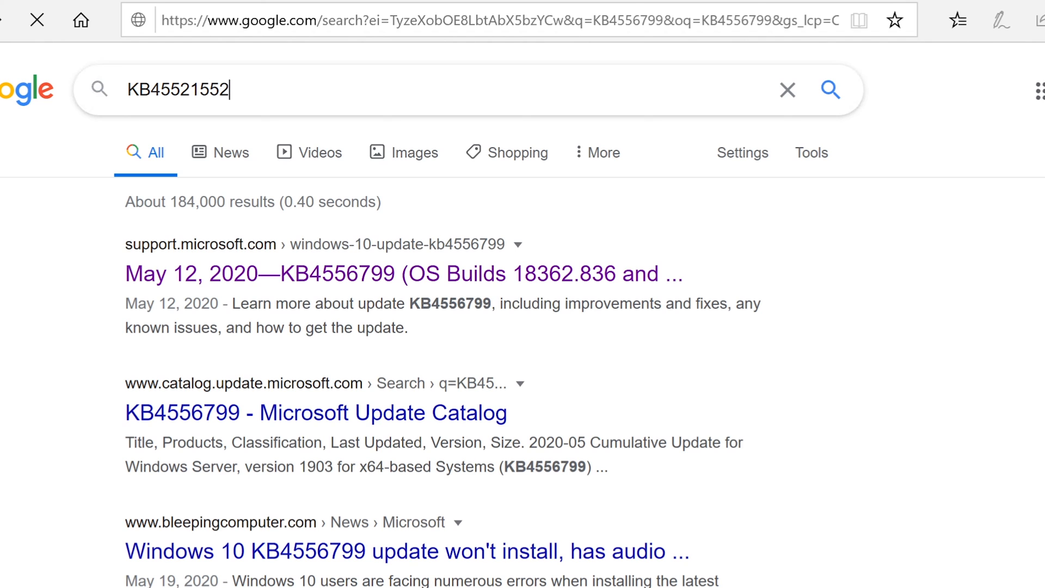
pyautogui.press('Return')
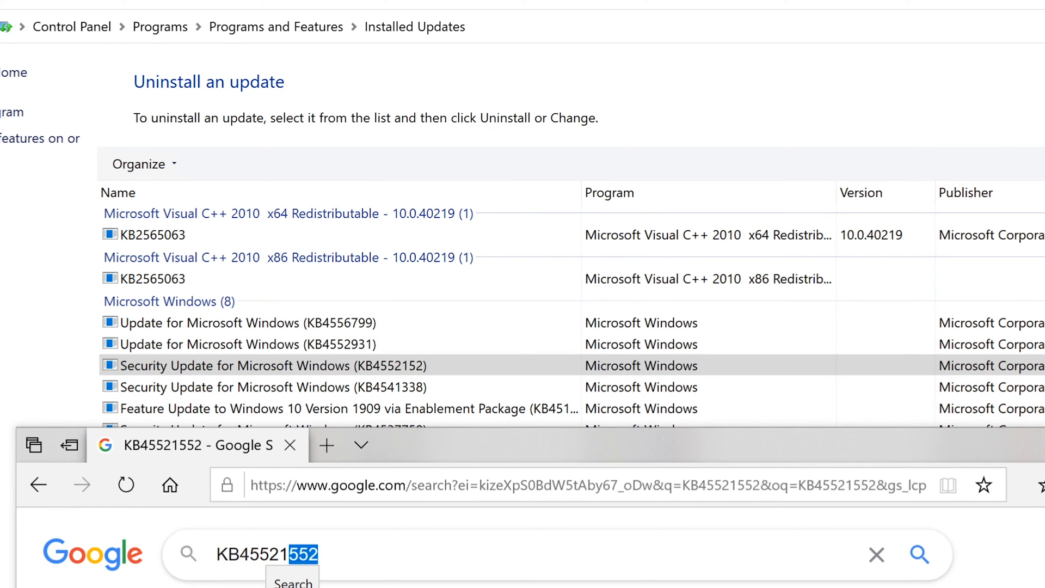
pyautogui.write('KB4552152')
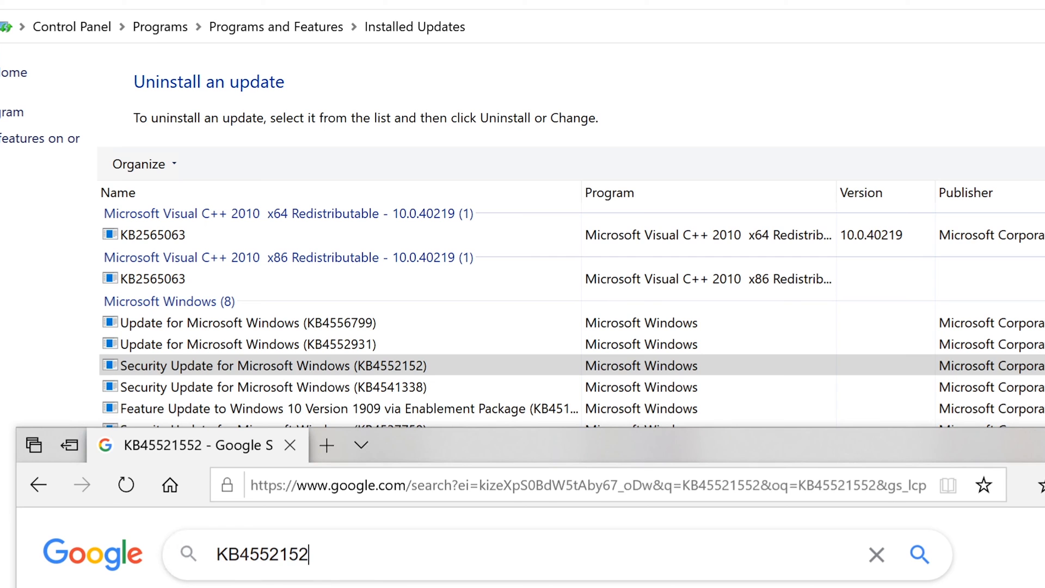
pyautogui.press('Return')
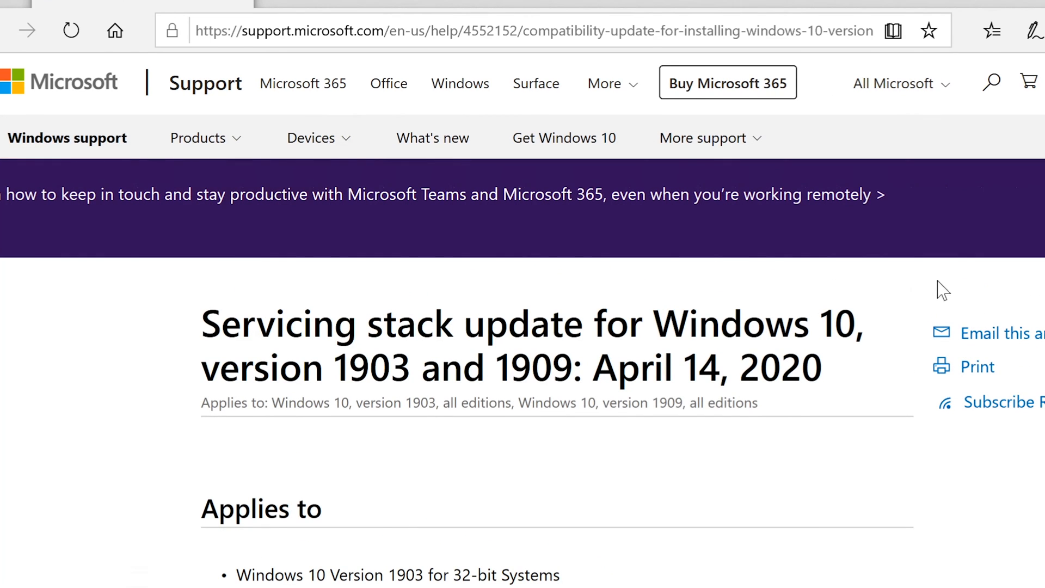
# Step: Read through the How to get this update section of the KB4552152 article
pyautogui.scroll(-3)
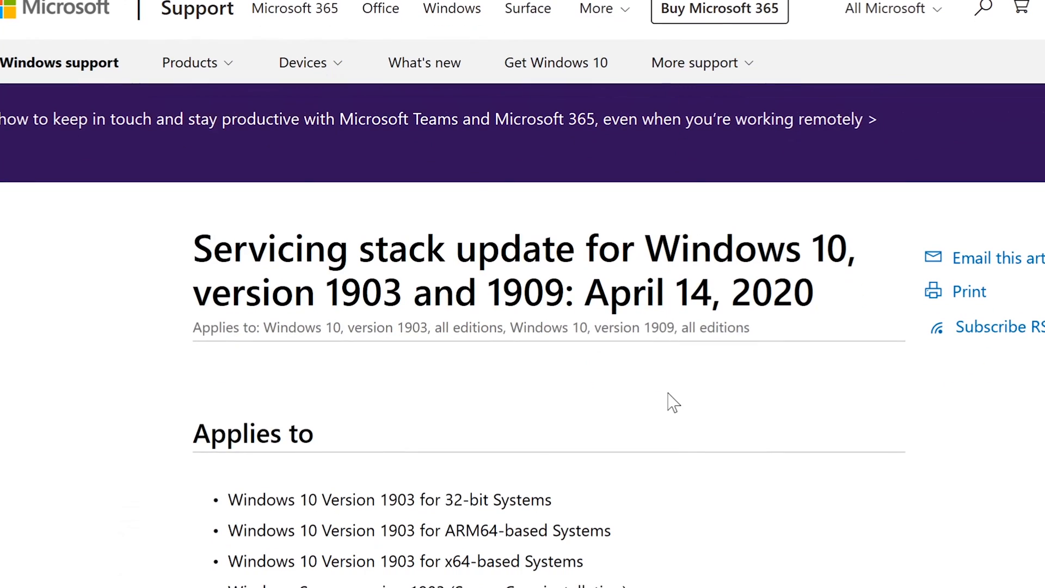
pyautogui.scroll(-3)
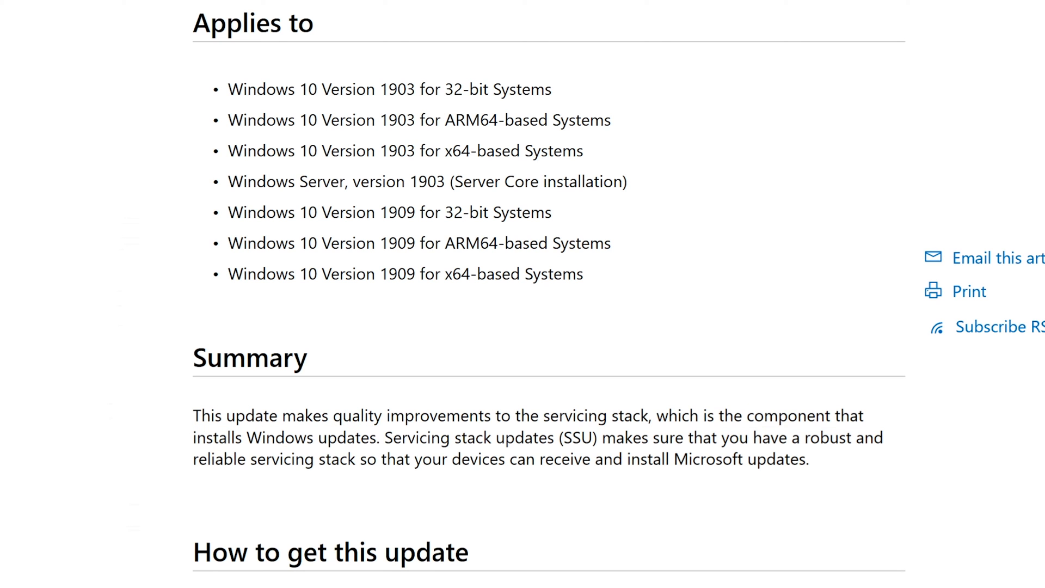
pyautogui.scroll(-3)
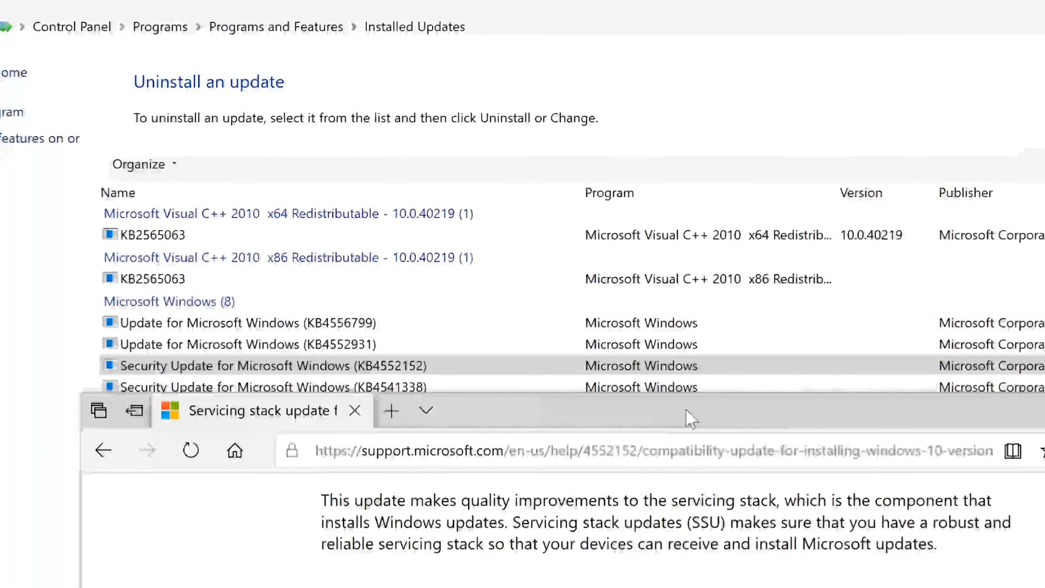
pyautogui.scroll(-3)
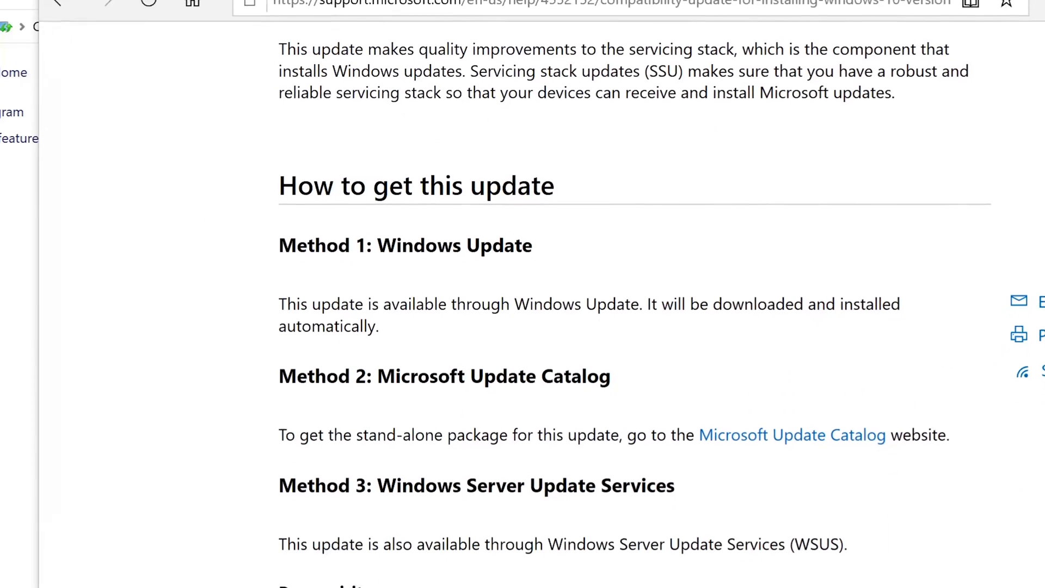
pyautogui.scroll(-3)
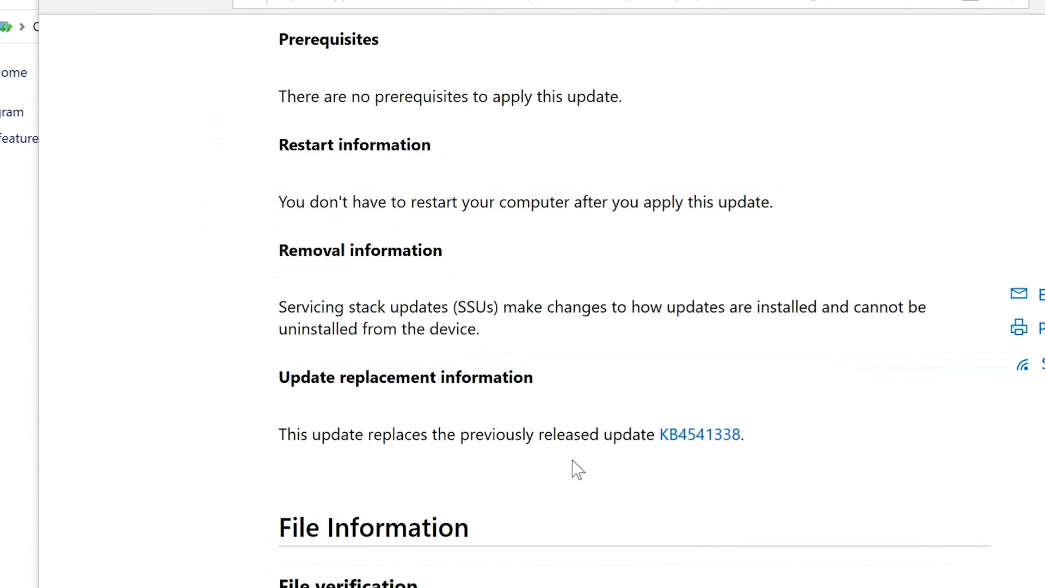
pyautogui.scroll(-3)
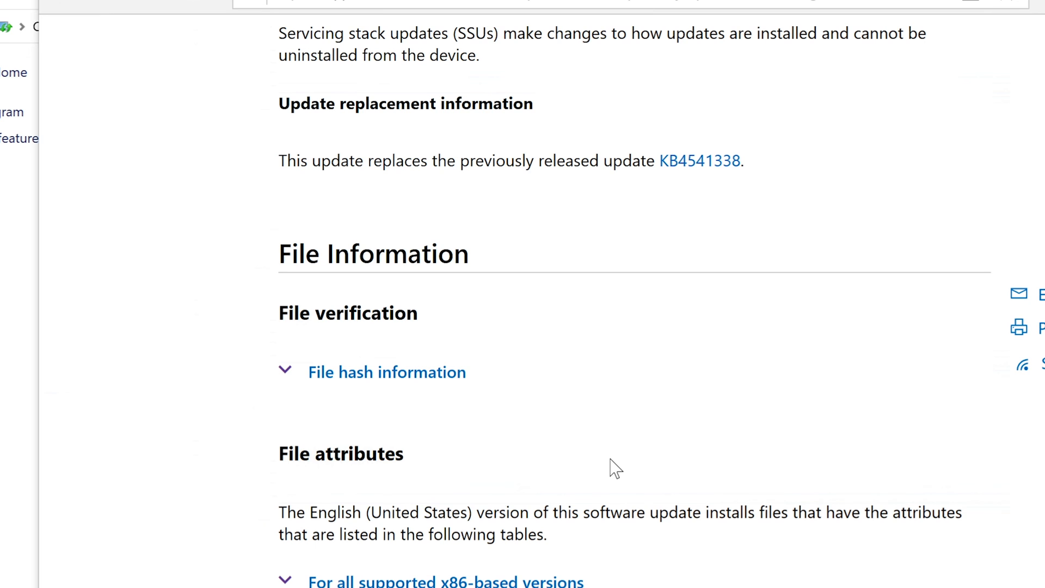
pyautogui.scroll(3)
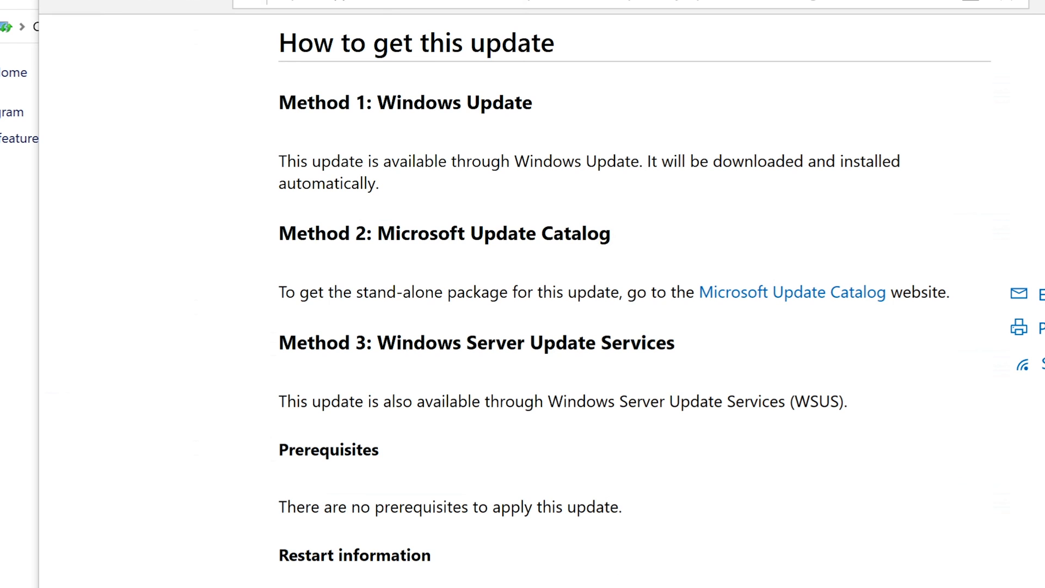
pyautogui.scroll(3)
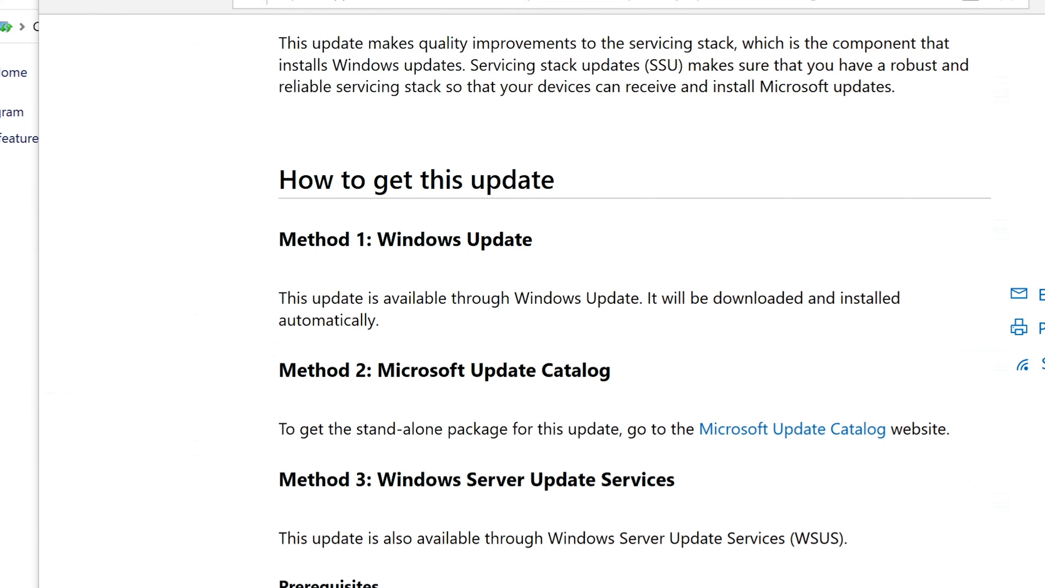
pyautogui.scroll(3)
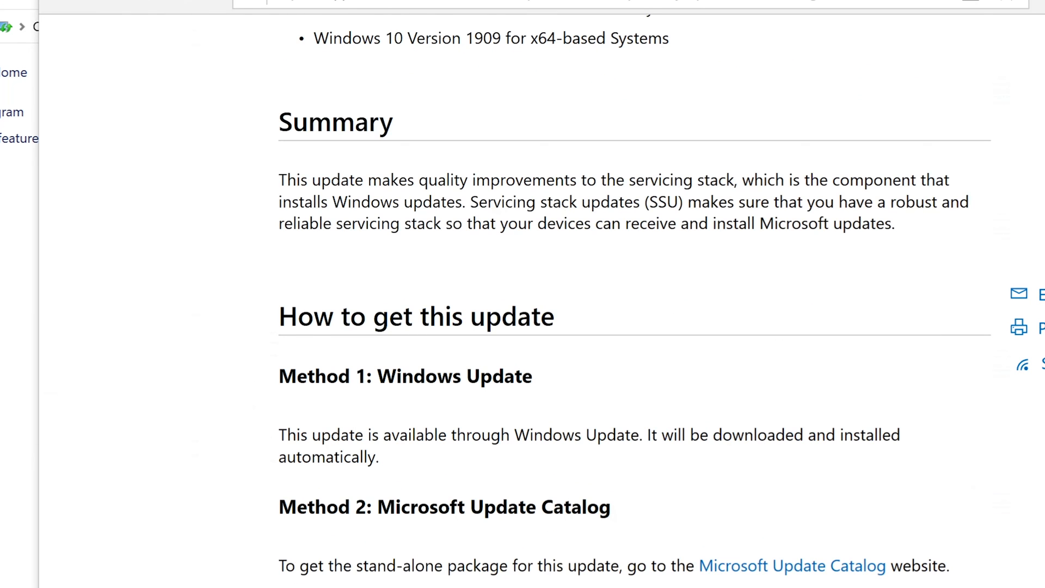
# Step: Review the File Information section of the servicing stack update article
pyautogui.scroll(3)
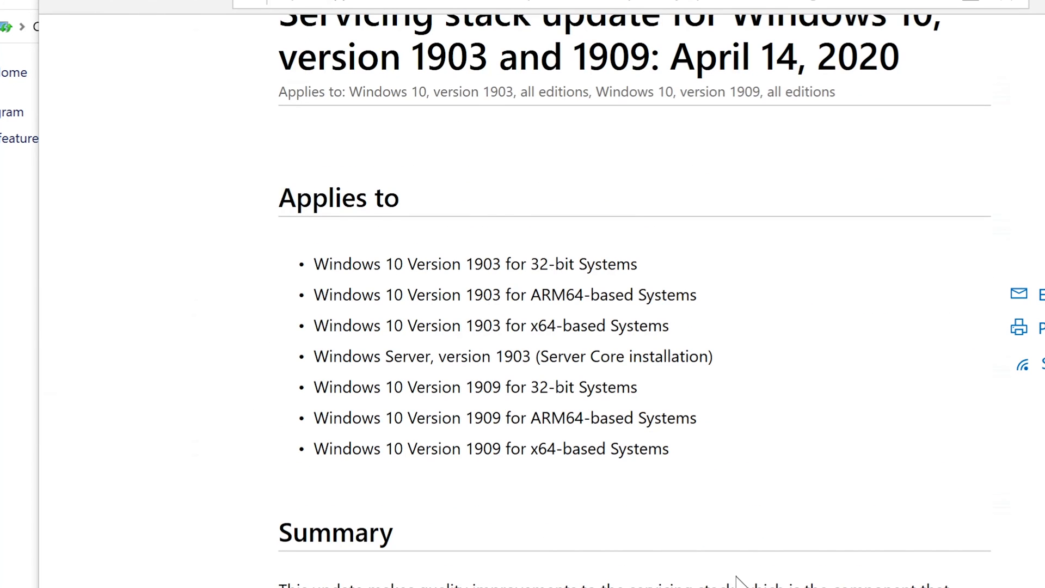
pyautogui.scroll(-3)
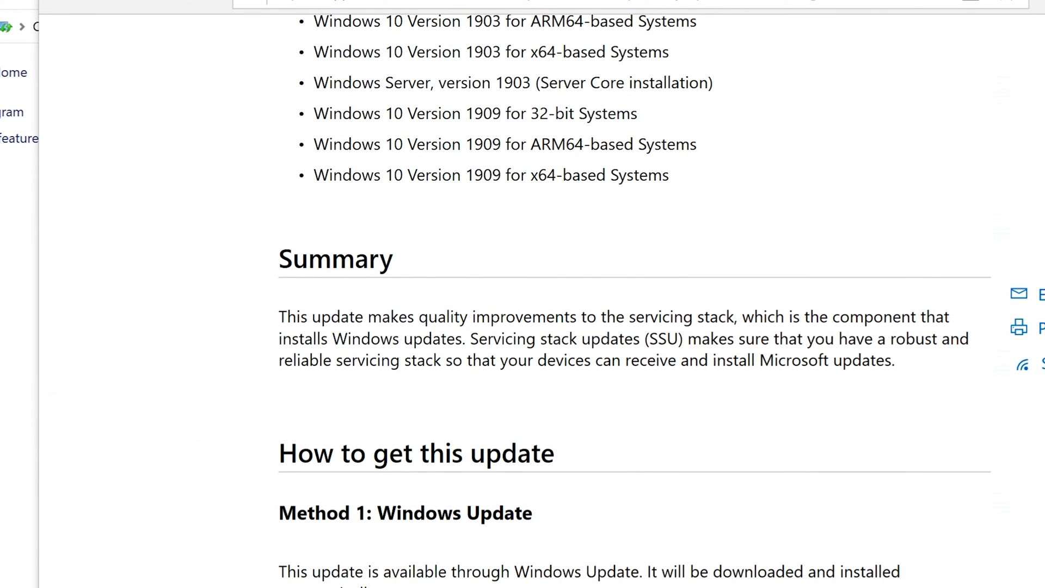
pyautogui.scroll(3)
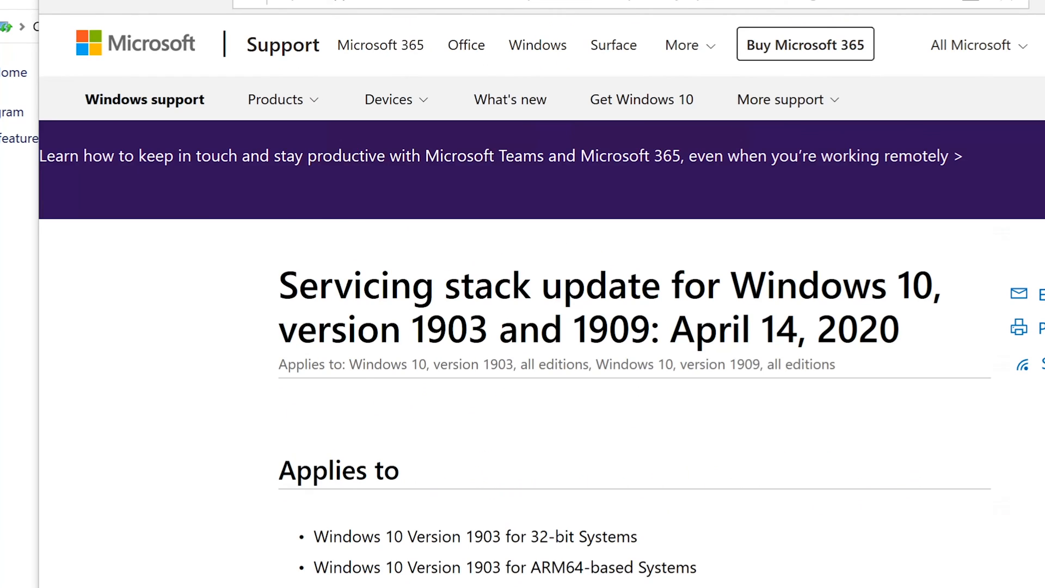
pyautogui.scroll(-3)
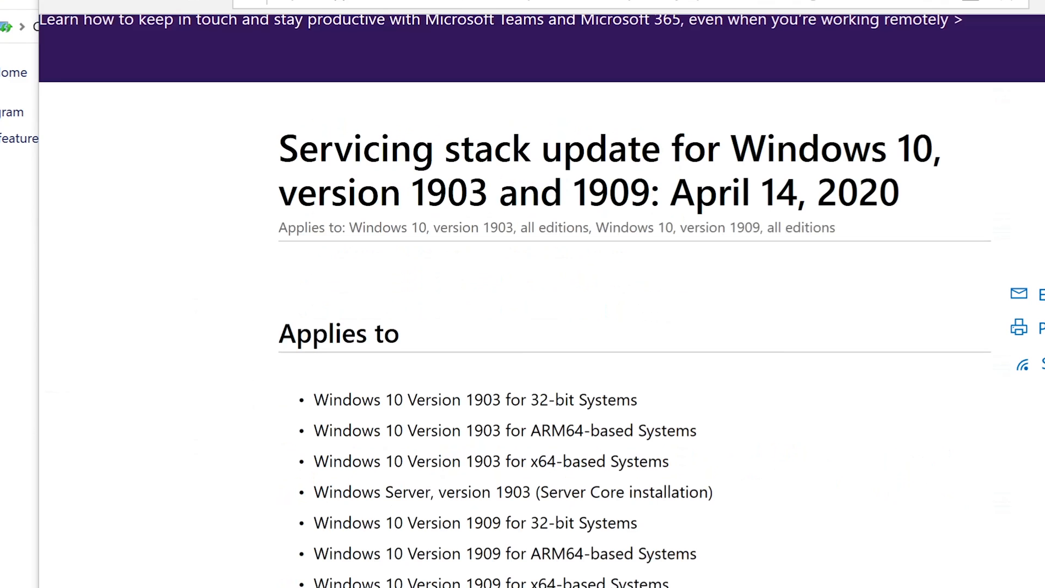
pyautogui.scroll(-3)
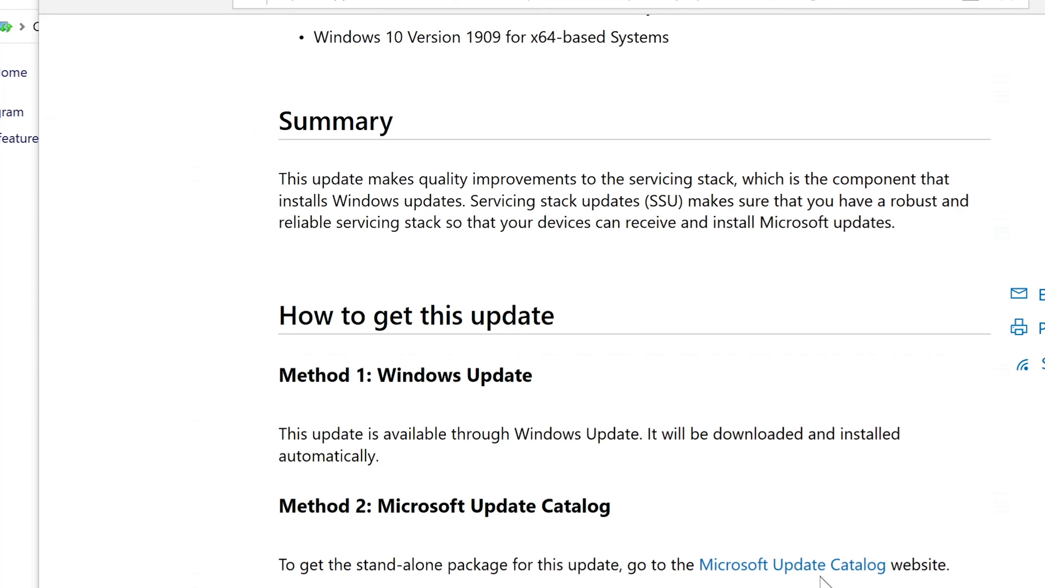
pyautogui.scroll(-3)
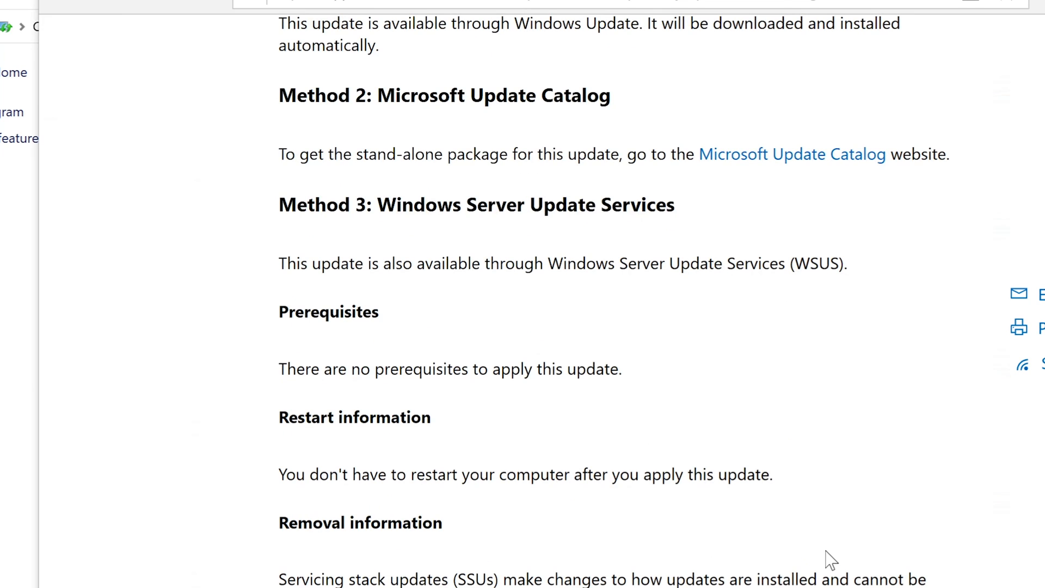
pyautogui.moveTo(829, 553)
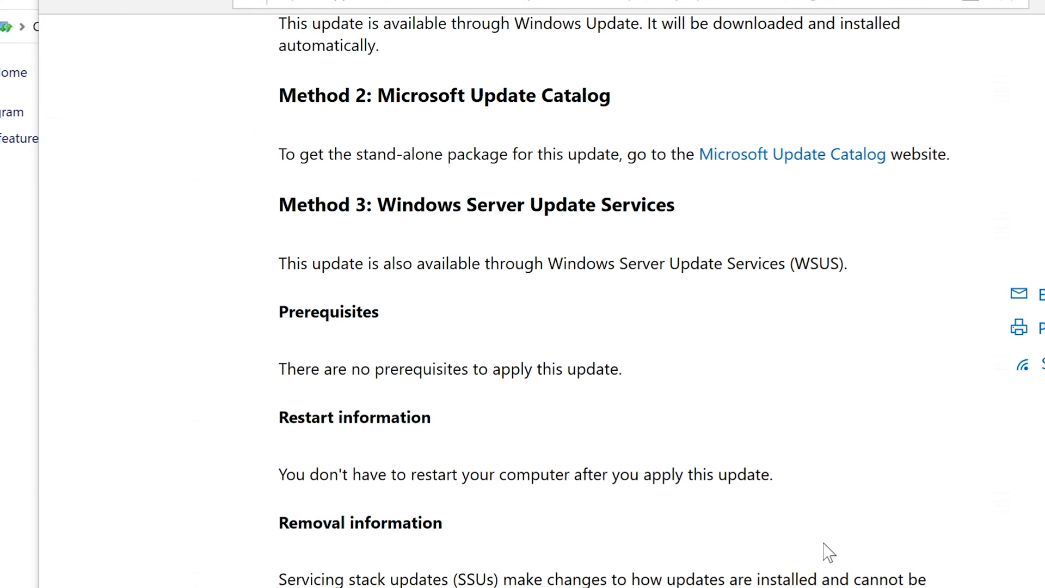
pyautogui.scroll(-3)
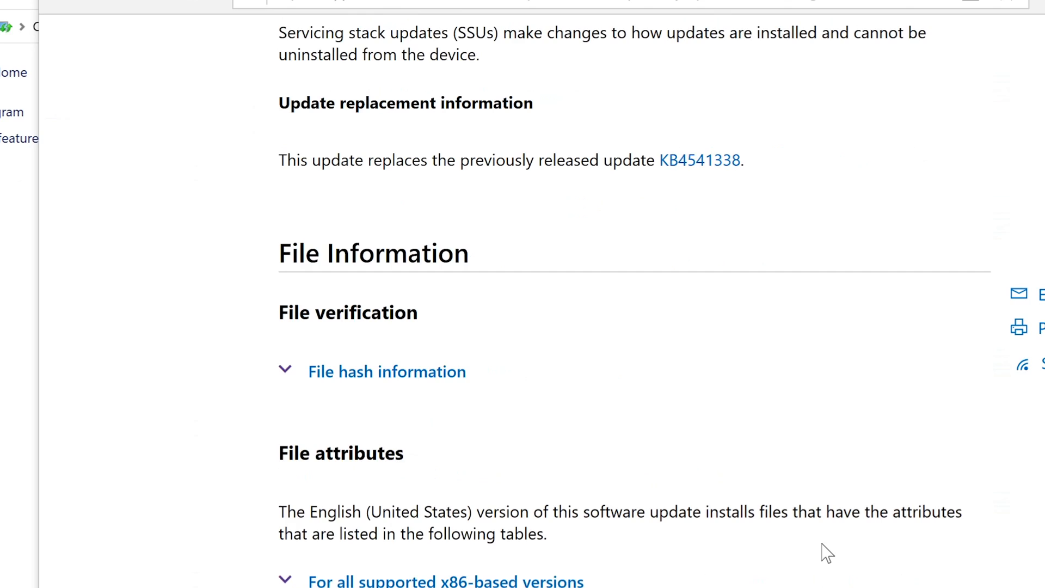
pyautogui.scroll(3)
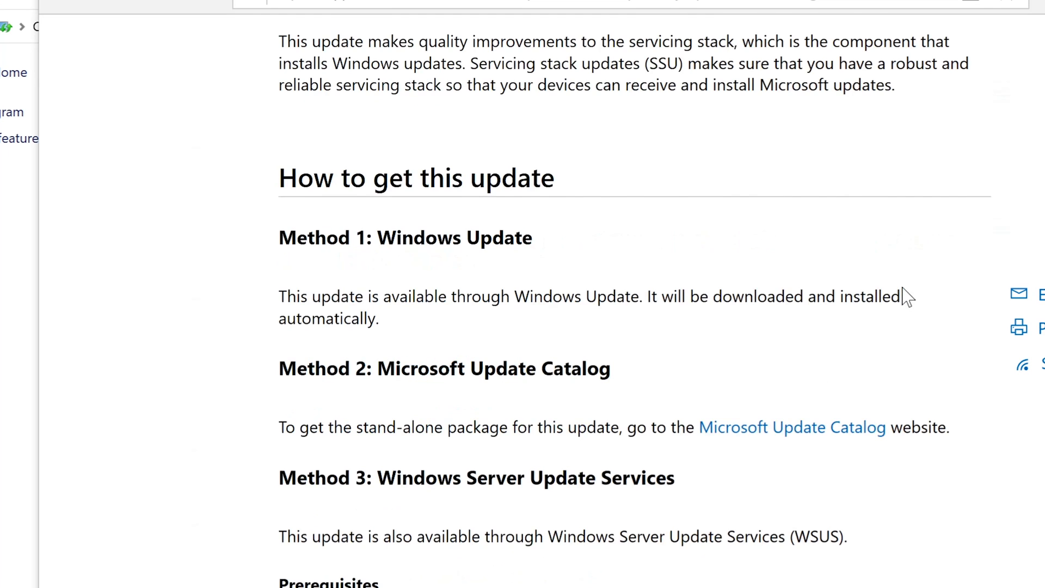
pyautogui.scroll(3)
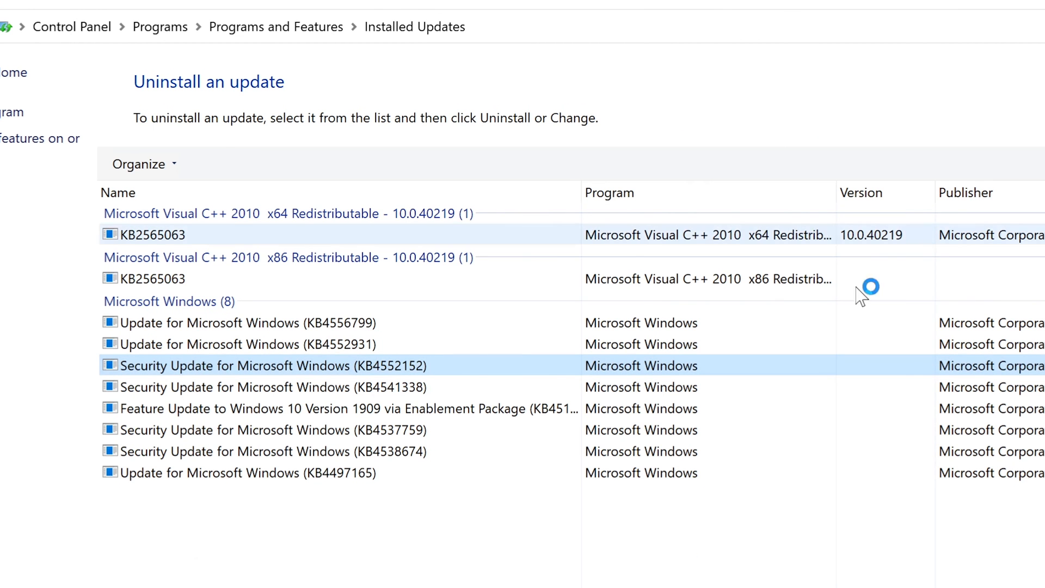
pyautogui.click(267, 386)
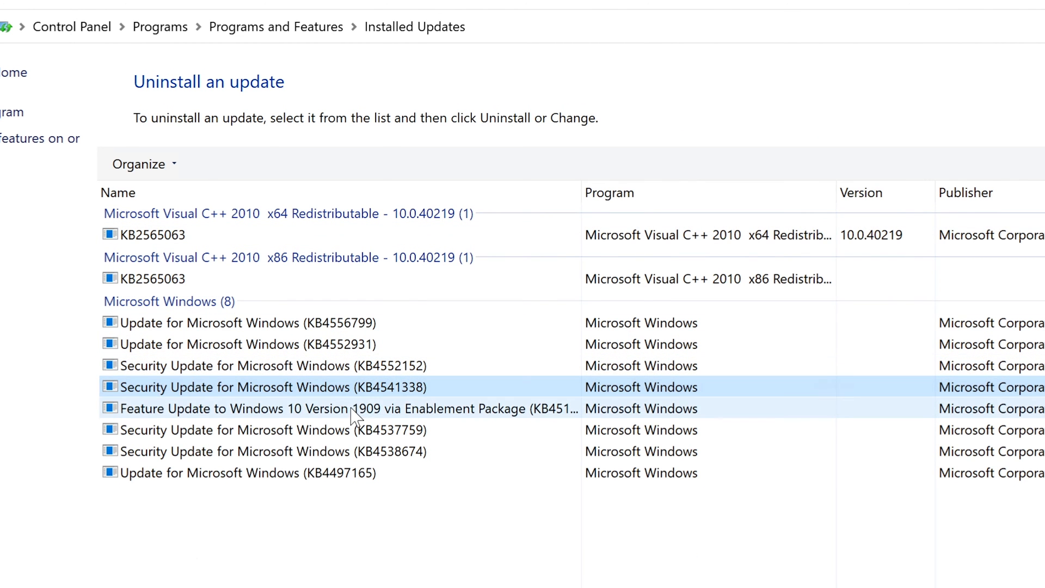
pyautogui.click(301, 408)
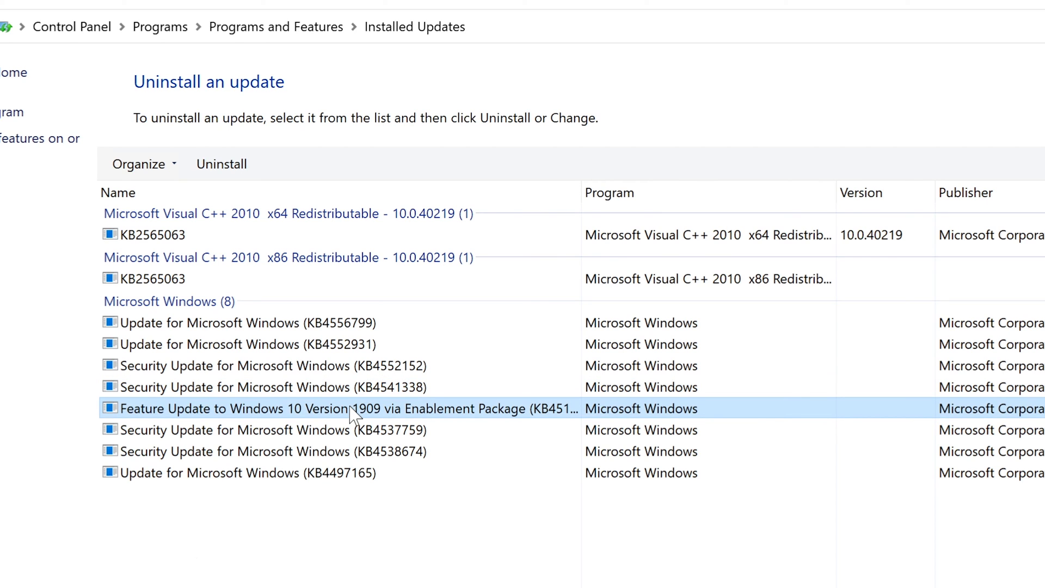
pyautogui.moveTo(357, 430)
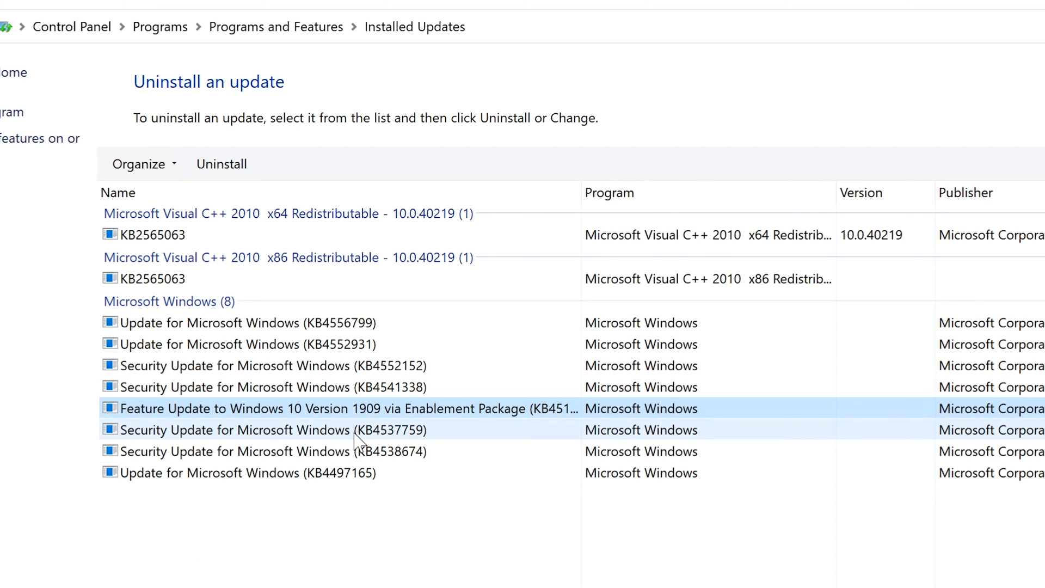
pyautogui.click(273, 429)
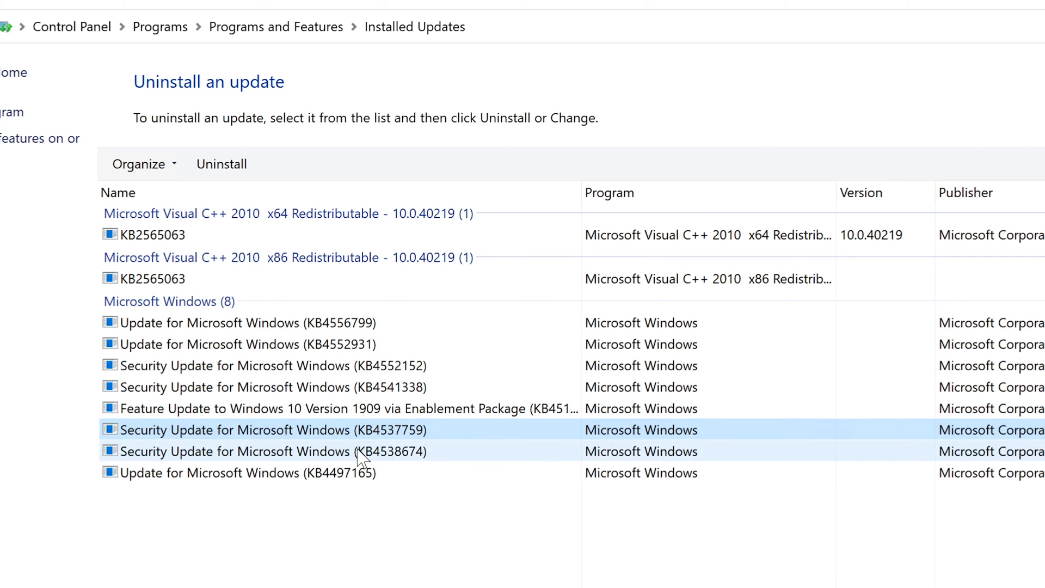
pyautogui.click(239, 451)
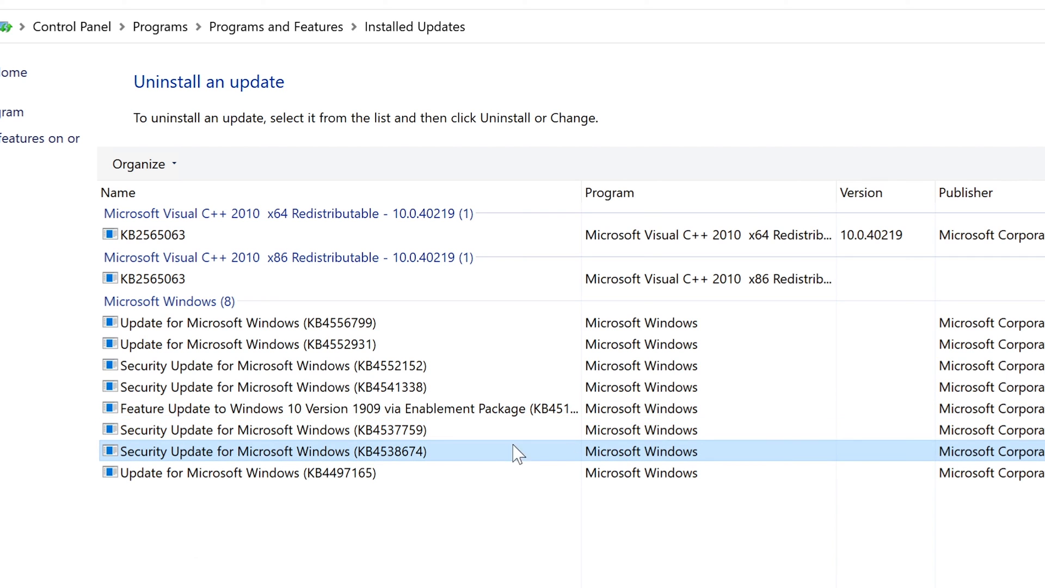
pyautogui.click(266, 429)
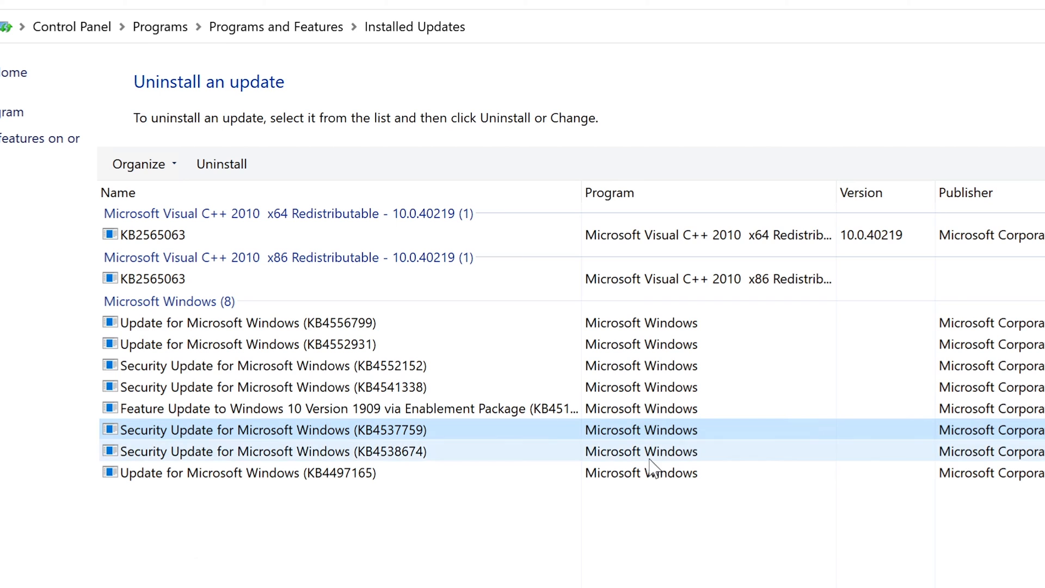
pyautogui.click(267, 429)
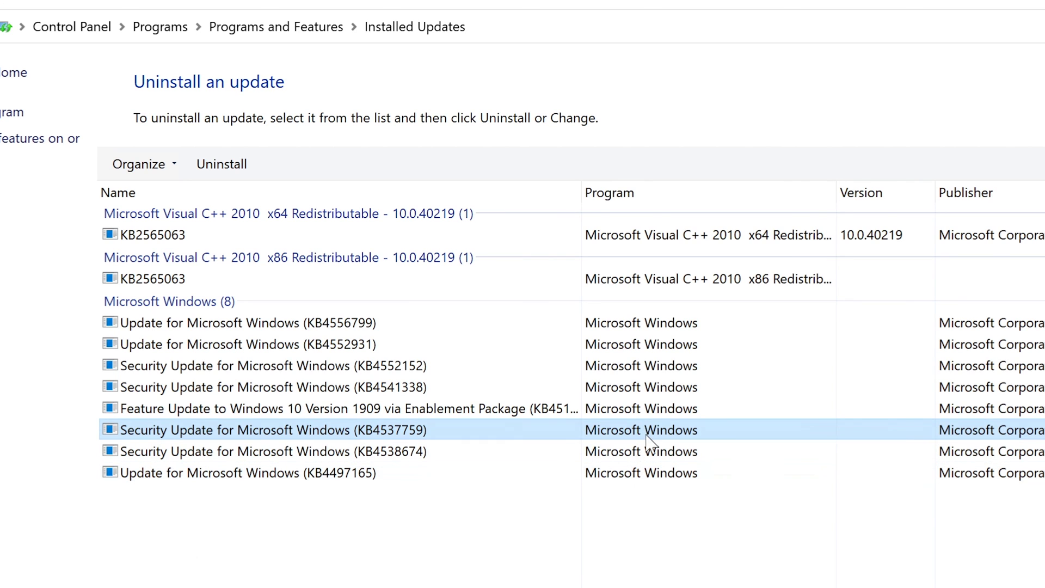
pyautogui.click(267, 451)
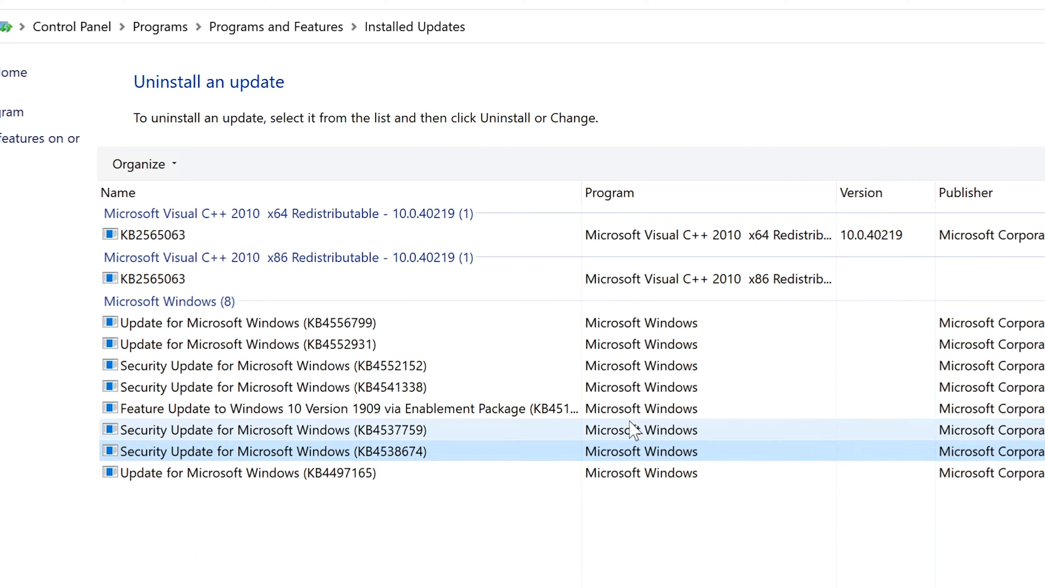
pyautogui.click(267, 387)
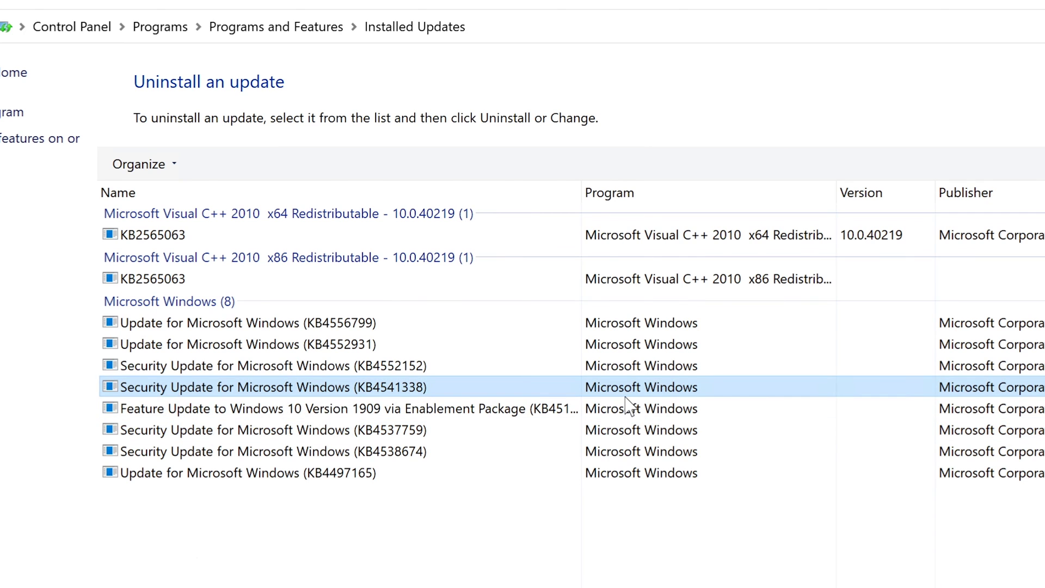
pyautogui.click(248, 344)
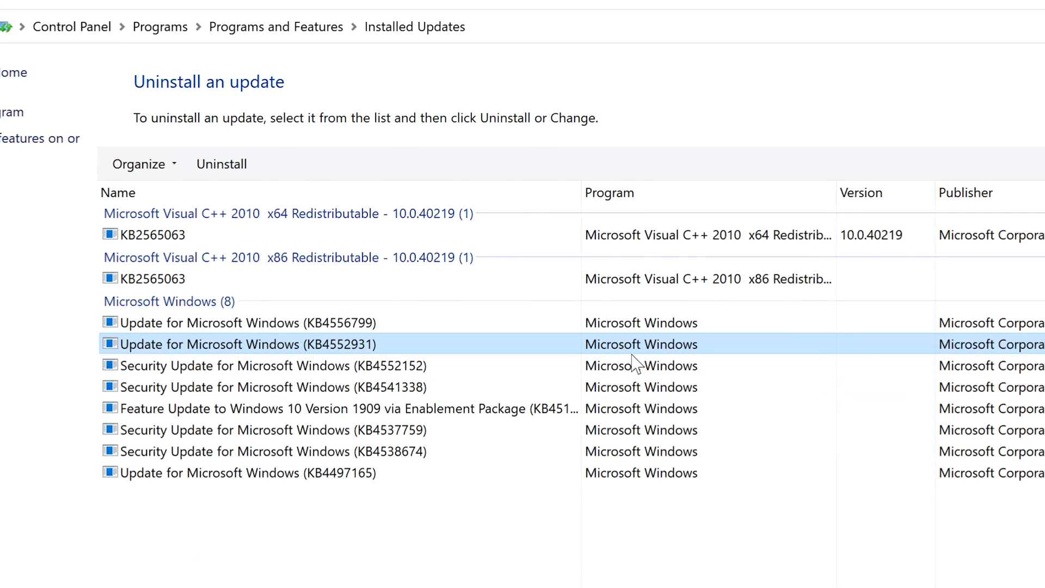
pyautogui.click(240, 322)
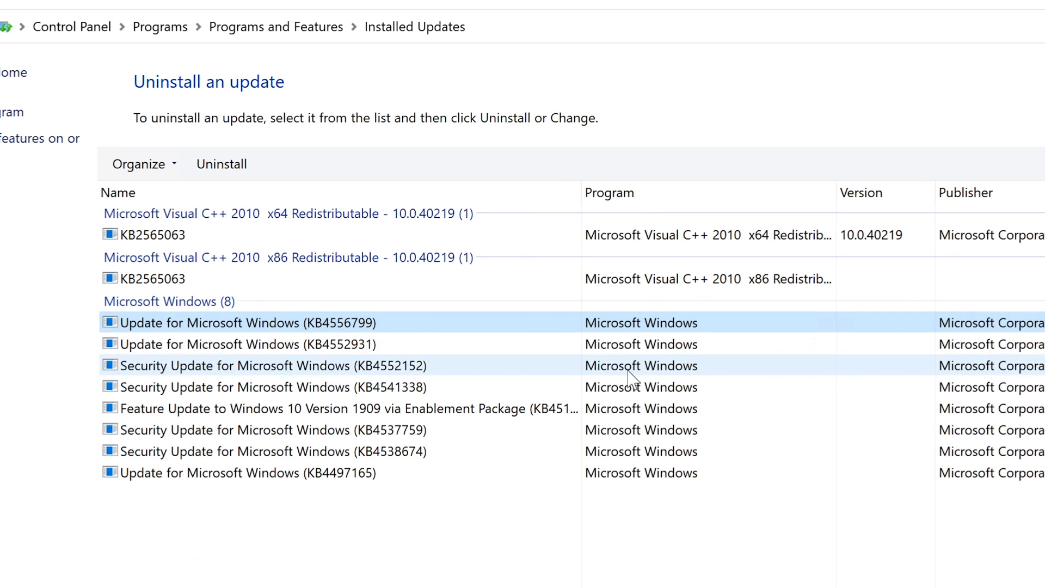
pyautogui.click(266, 387)
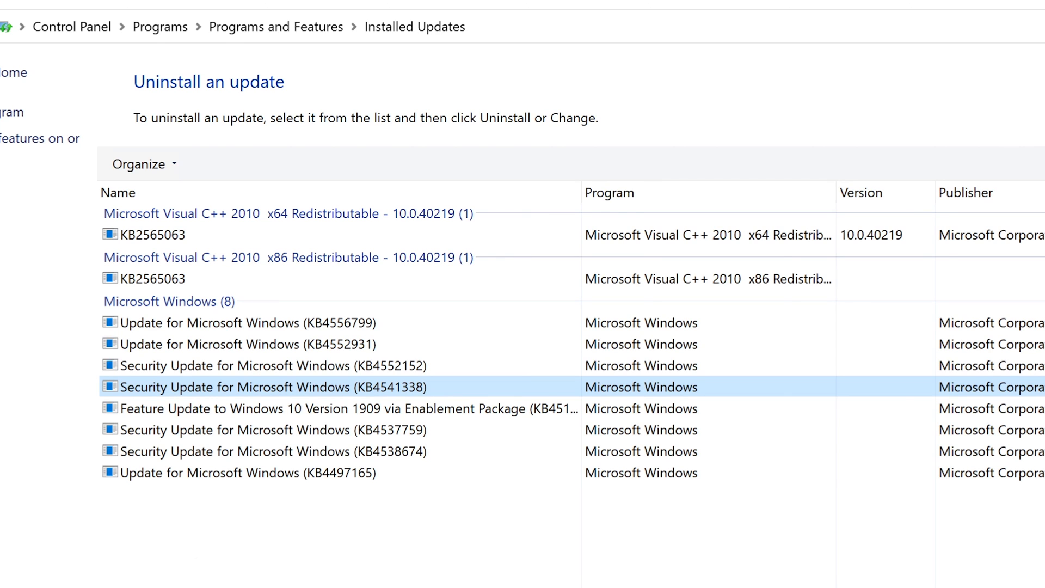
pyautogui.click(334, 408)
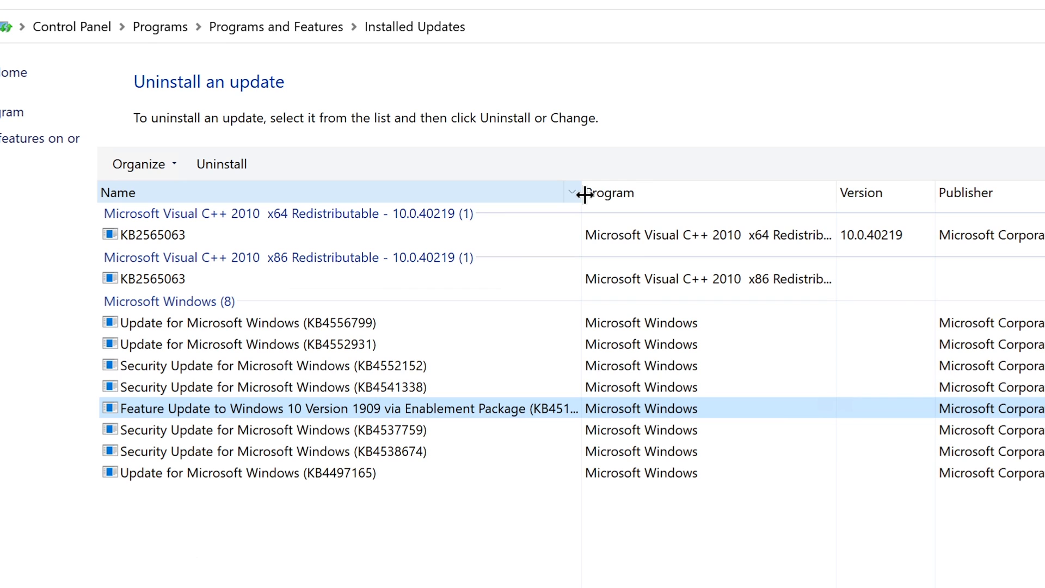
pyautogui.moveTo(331, 323)
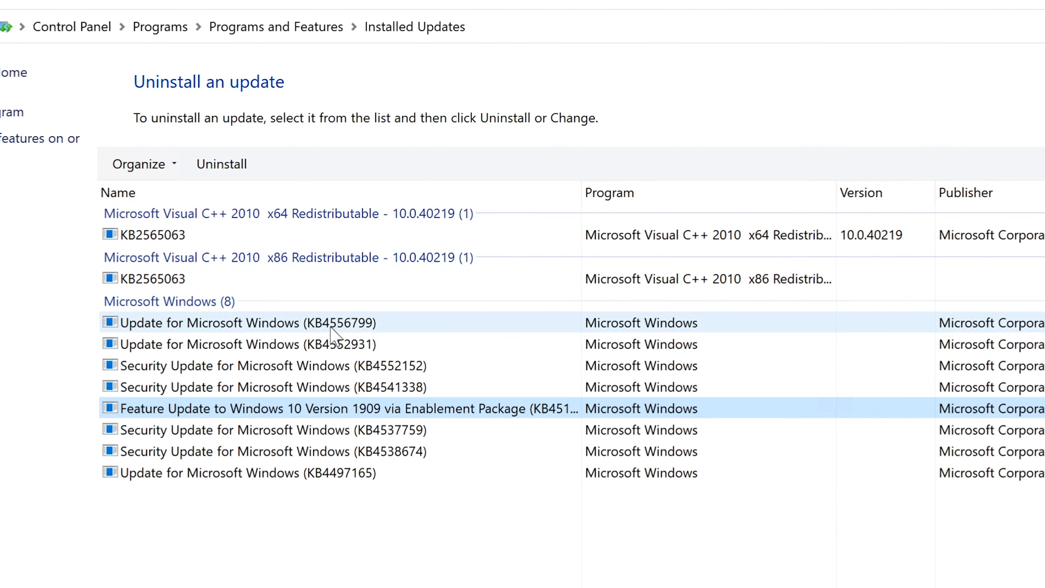
pyautogui.click(249, 344)
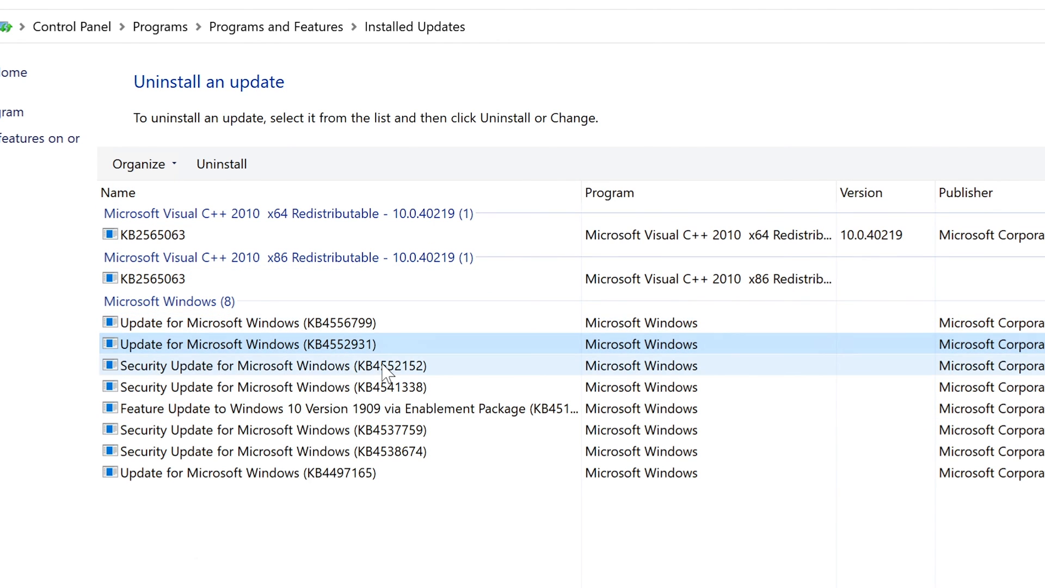
pyautogui.click(267, 387)
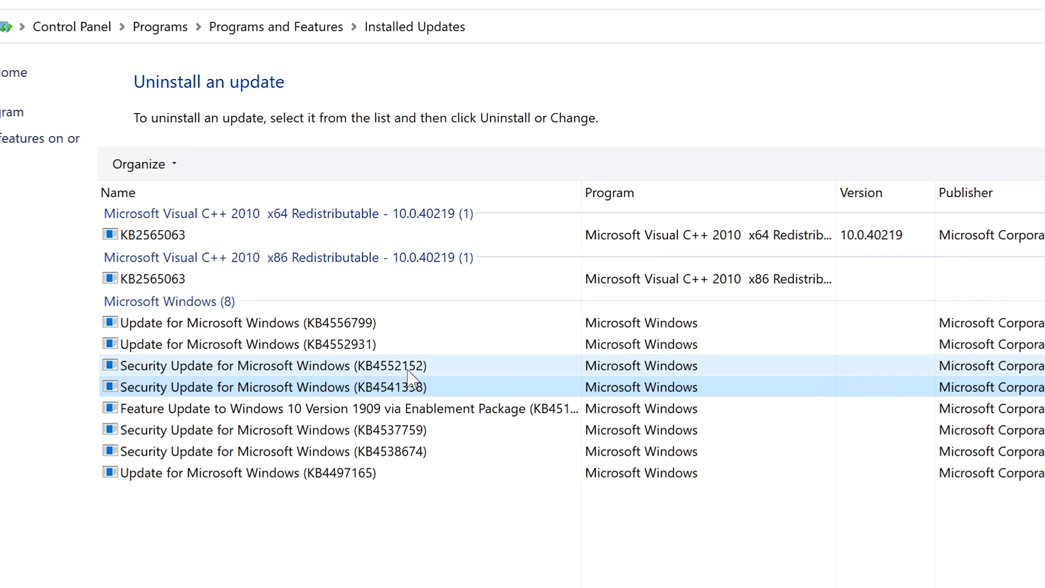
pyautogui.click(267, 386)
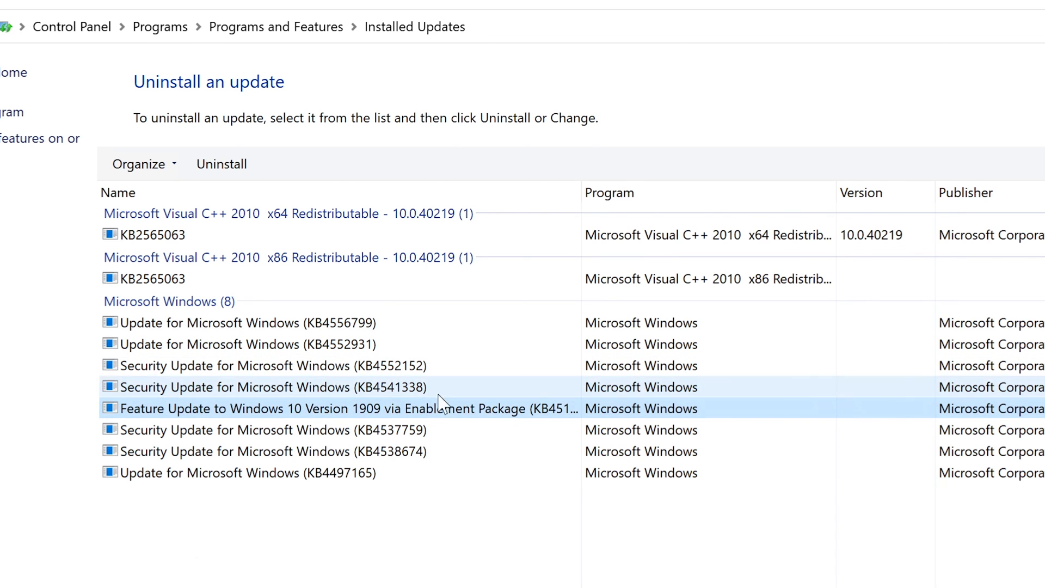
pyautogui.moveTo(490, 396)
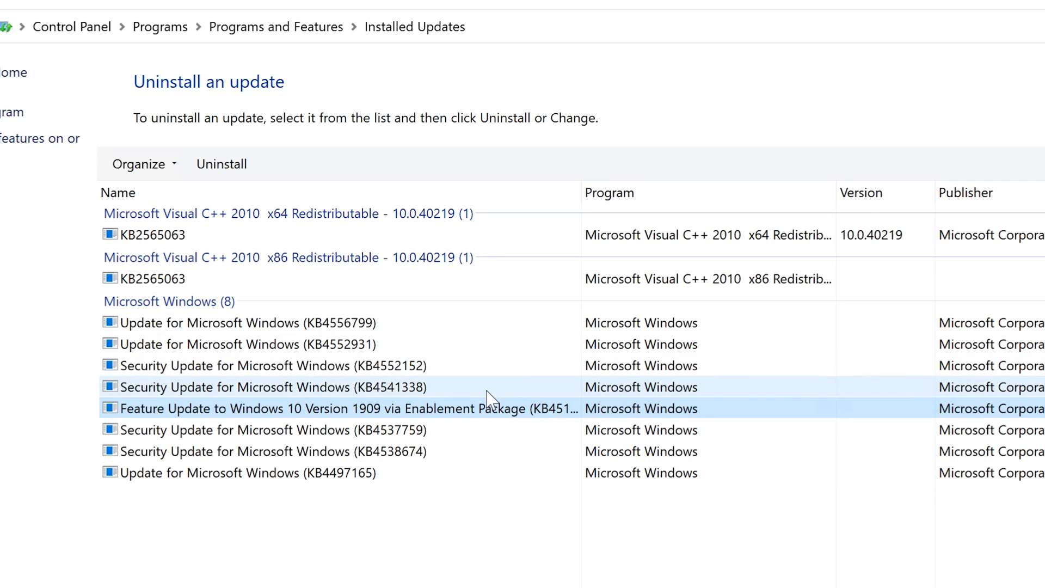
pyautogui.click(266, 386)
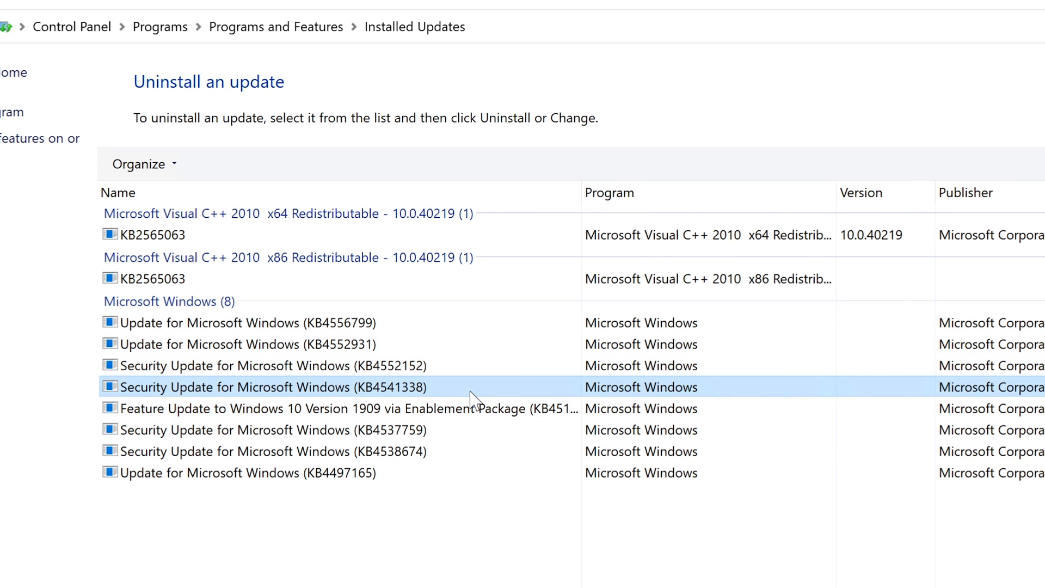